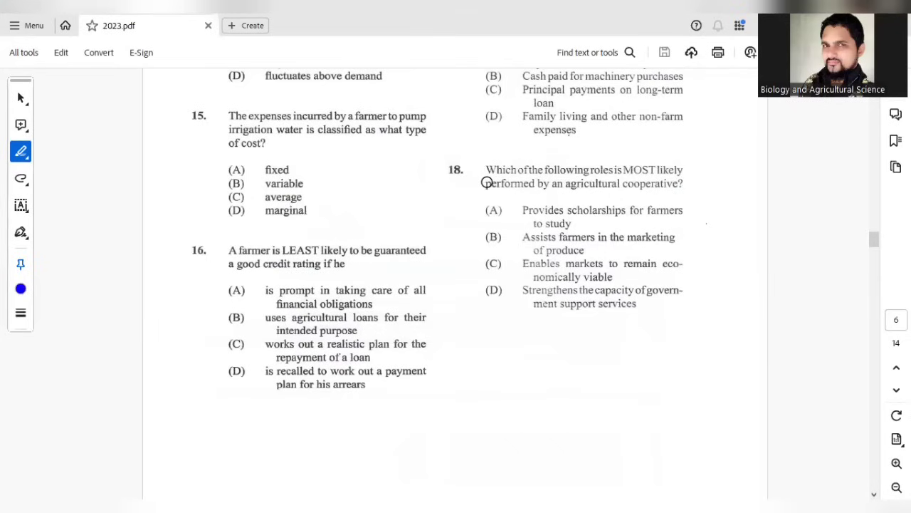
{"action": "mouse_move", "coordinate": [343, 264]}
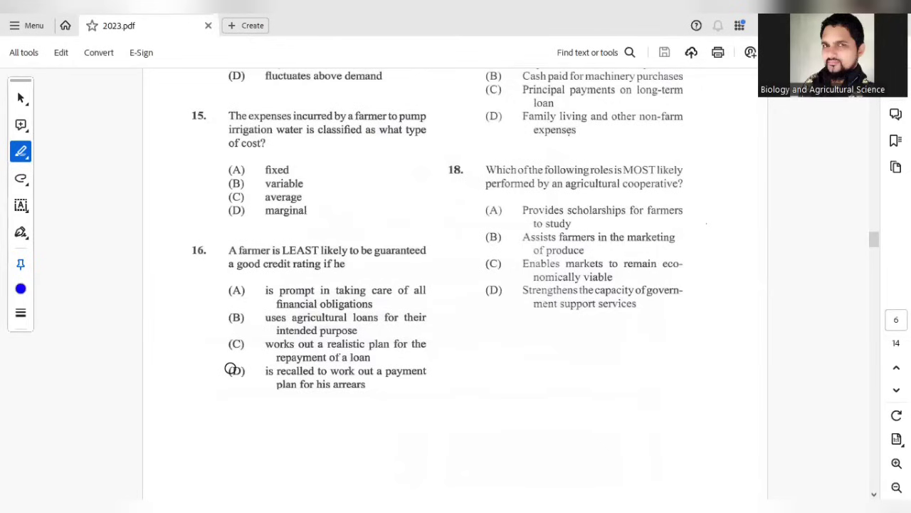
Step: Place blue dots on D for question 16, A for question 17 and B for question 18
{"action": "left_click", "coordinate": [234, 371]}
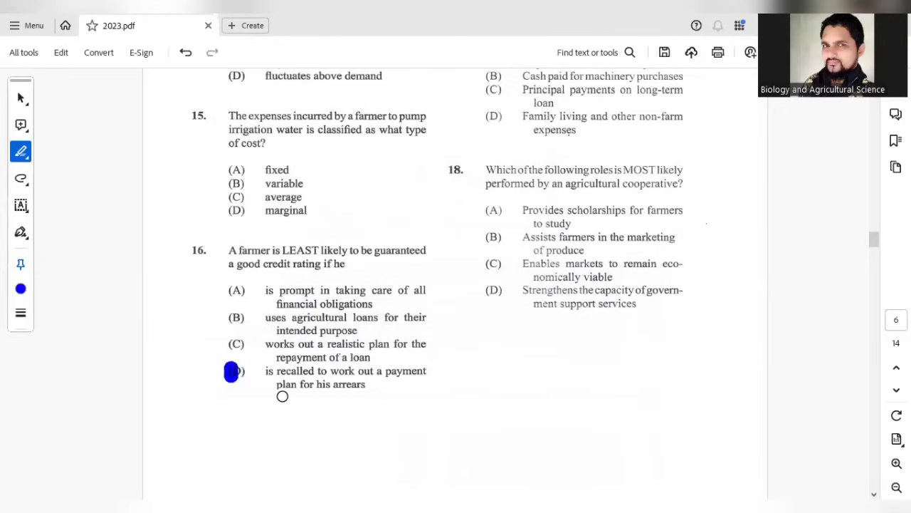
{"action": "mouse_move", "coordinate": [758, 256]}
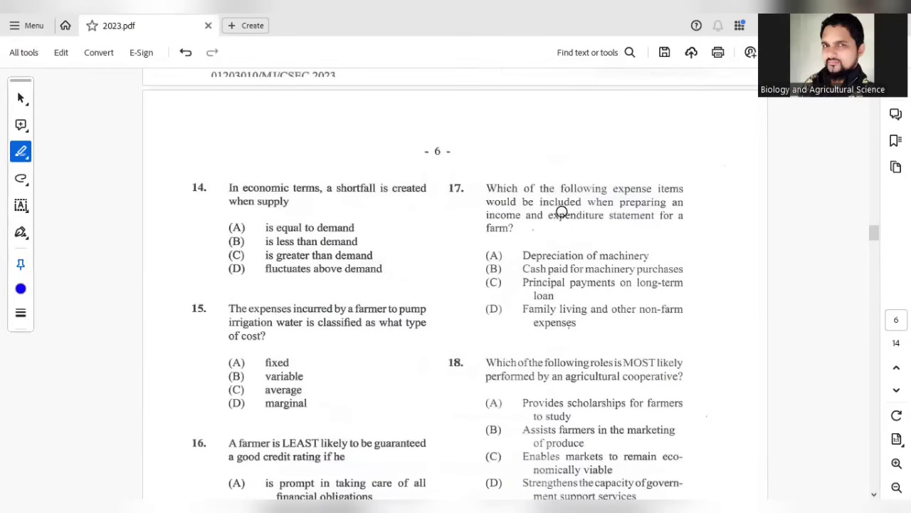
{"action": "mouse_move", "coordinate": [574, 231]}
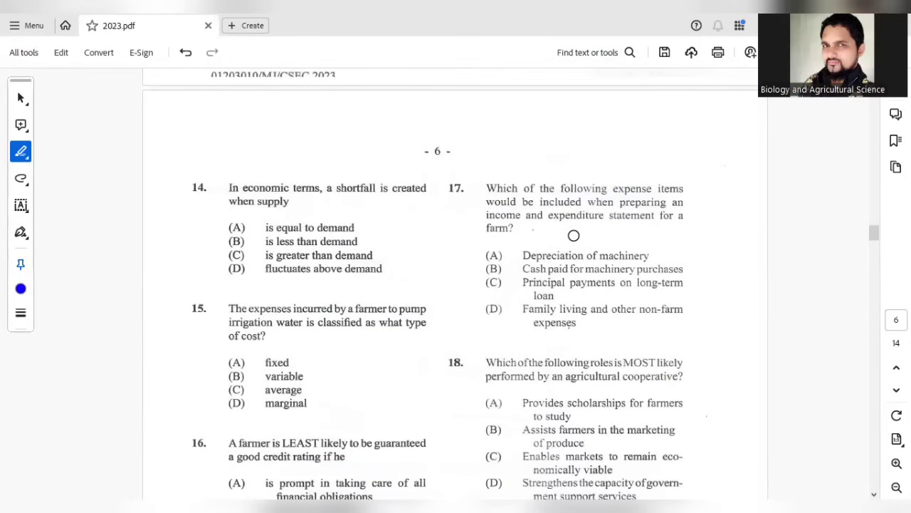
{"action": "left_click", "coordinate": [491, 257]}
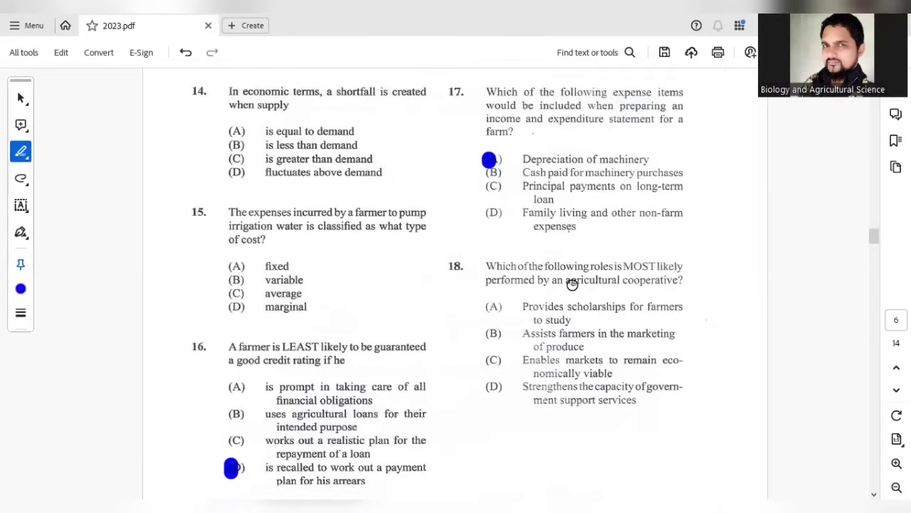
{"action": "mouse_move", "coordinate": [576, 293]}
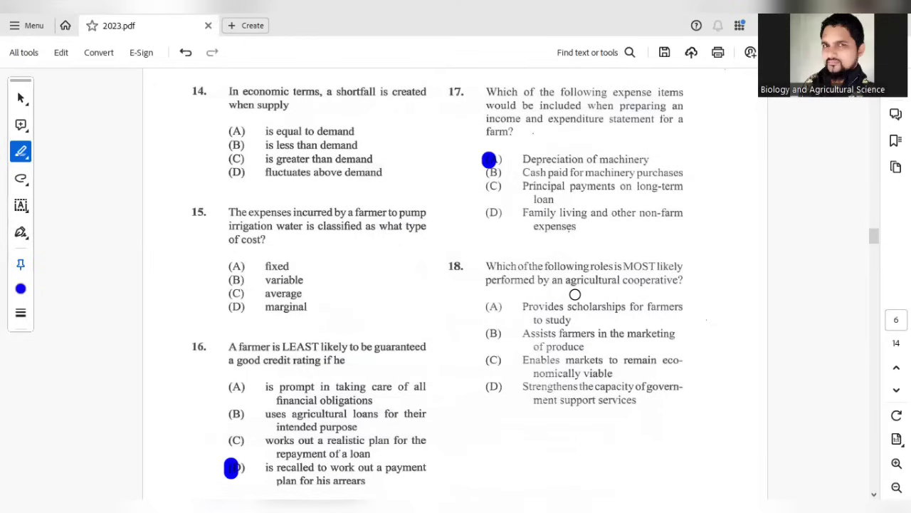
{"action": "scroll", "scroll_direction": "down", "scroll_amount": 3}
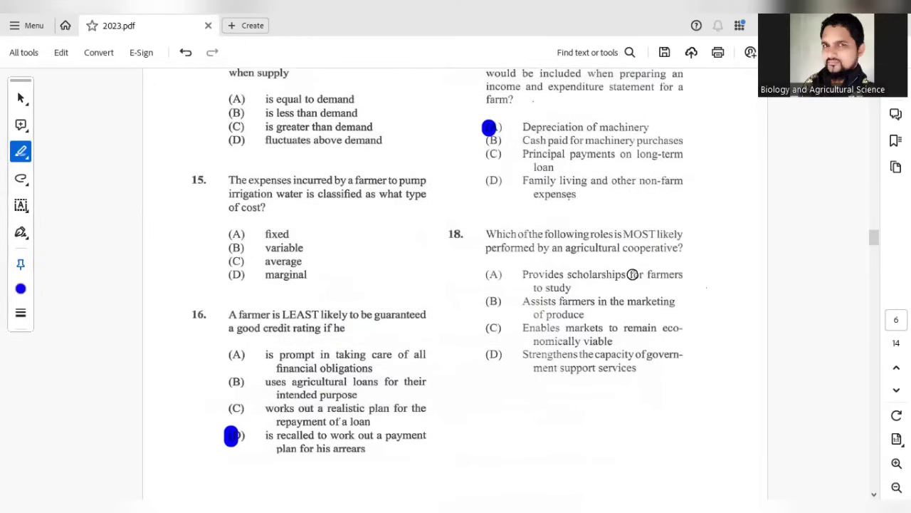
{"action": "mouse_move", "coordinate": [598, 314]}
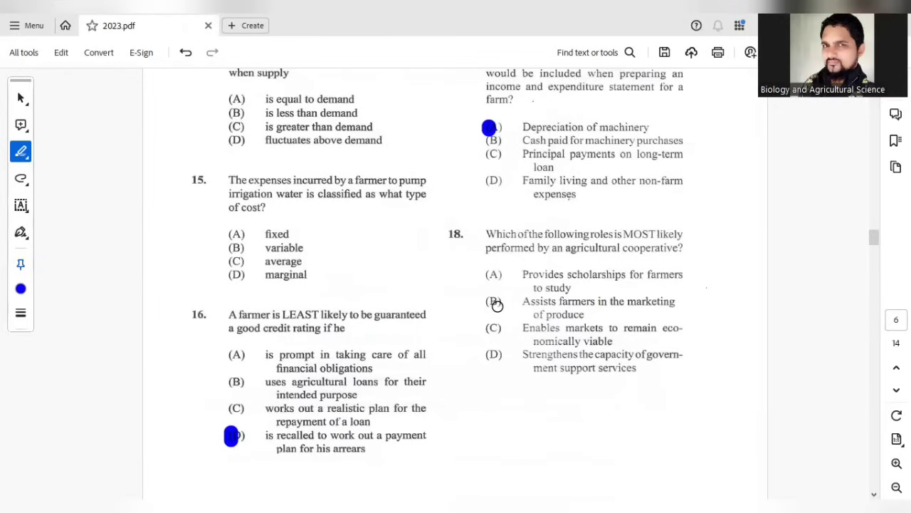
{"action": "mouse_move", "coordinate": [493, 301]}
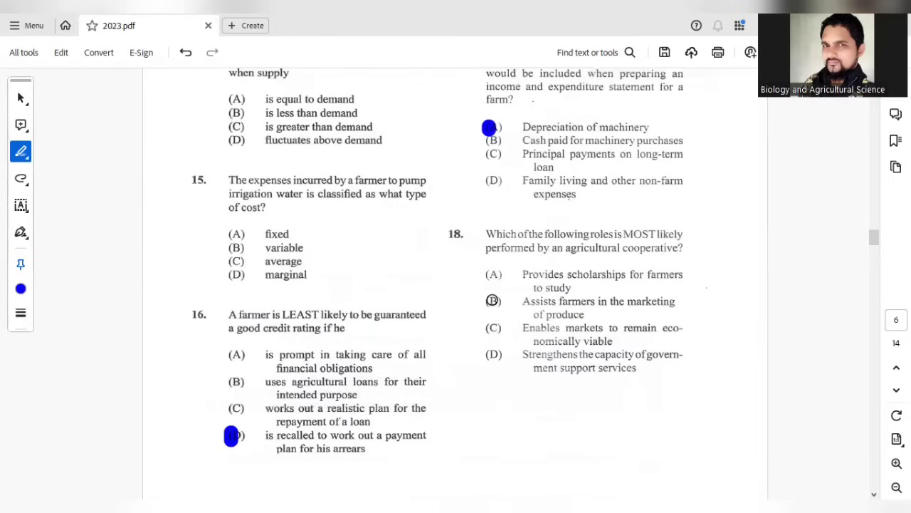
{"action": "left_click", "coordinate": [494, 300]}
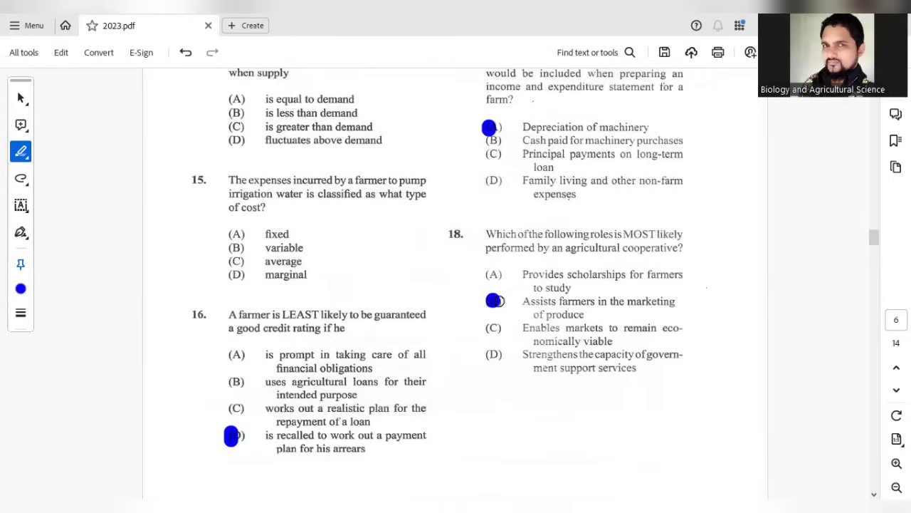
Step: Scroll down to page 7 showing question 19 and the soil profile diagram
{"action": "scroll", "scroll_direction": "down", "scroll_amount": 3}
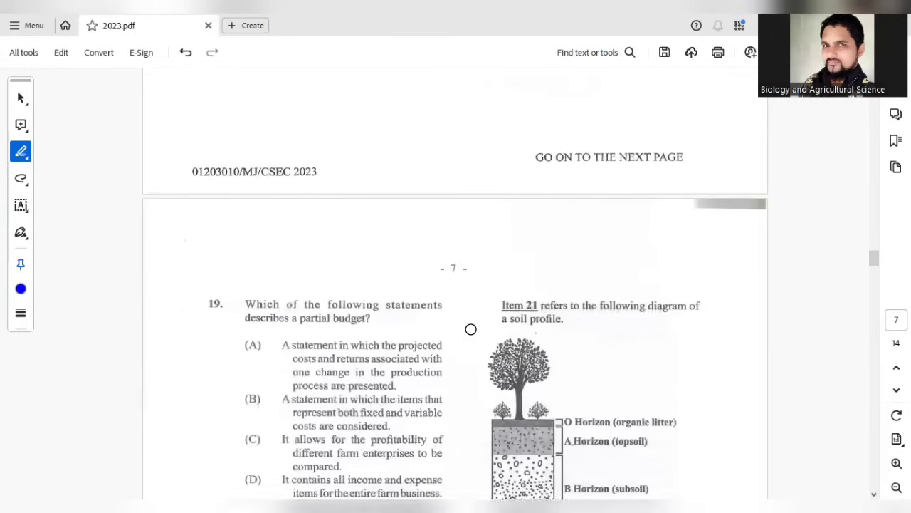
{"action": "scroll", "scroll_direction": "down", "scroll_amount": 3}
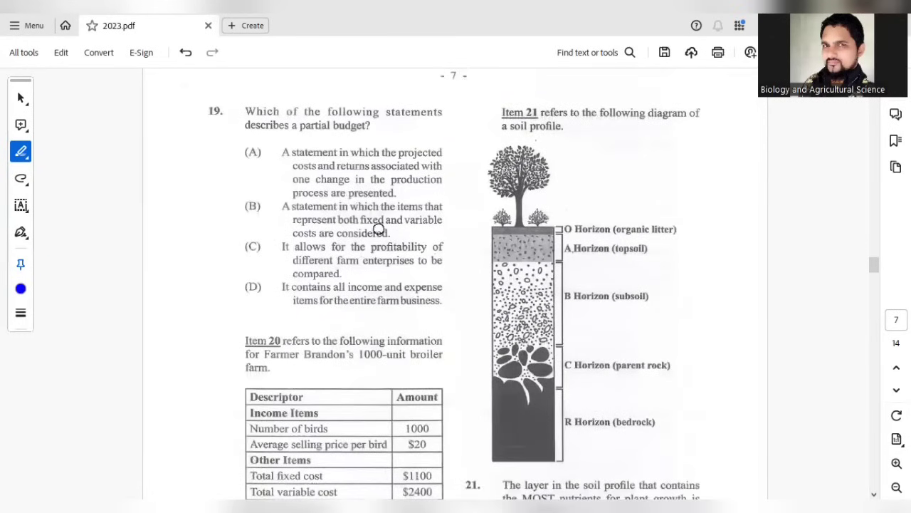
{"action": "mouse_move", "coordinate": [371, 215]}
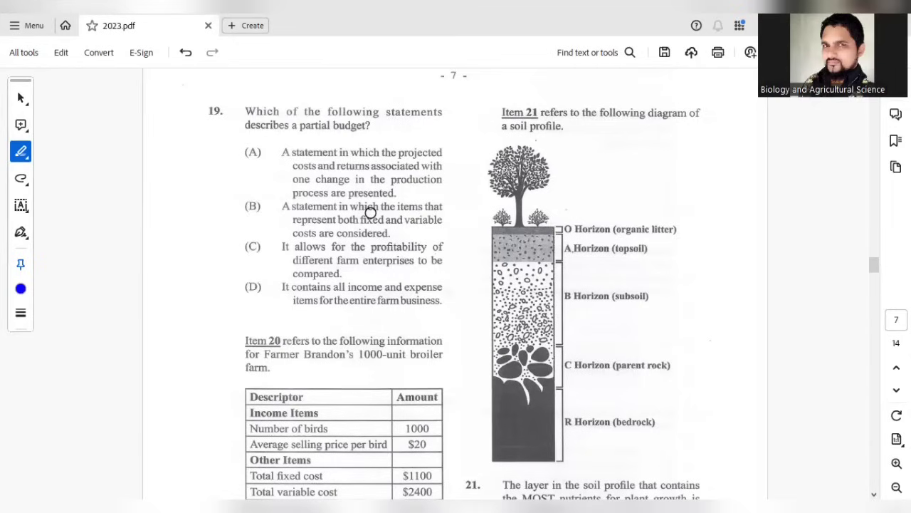
{"action": "mouse_move", "coordinate": [309, 164]}
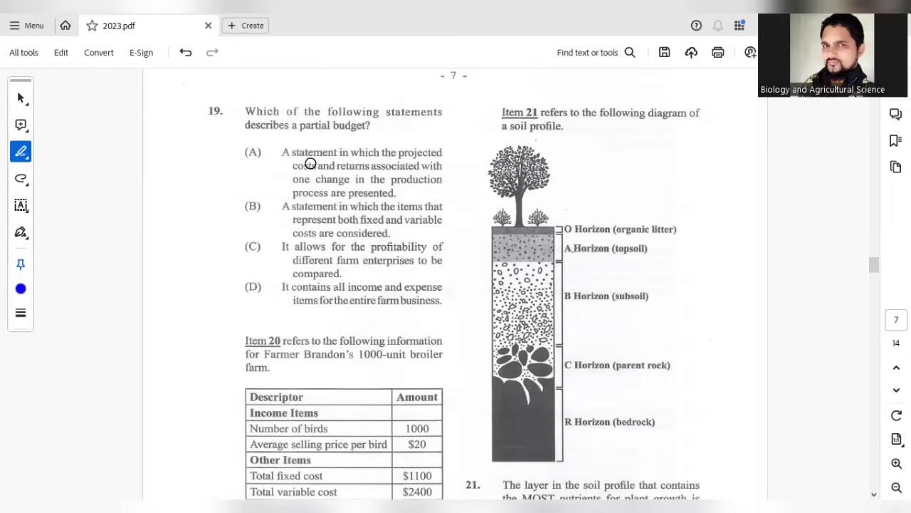
{"action": "mouse_move", "coordinate": [345, 186]}
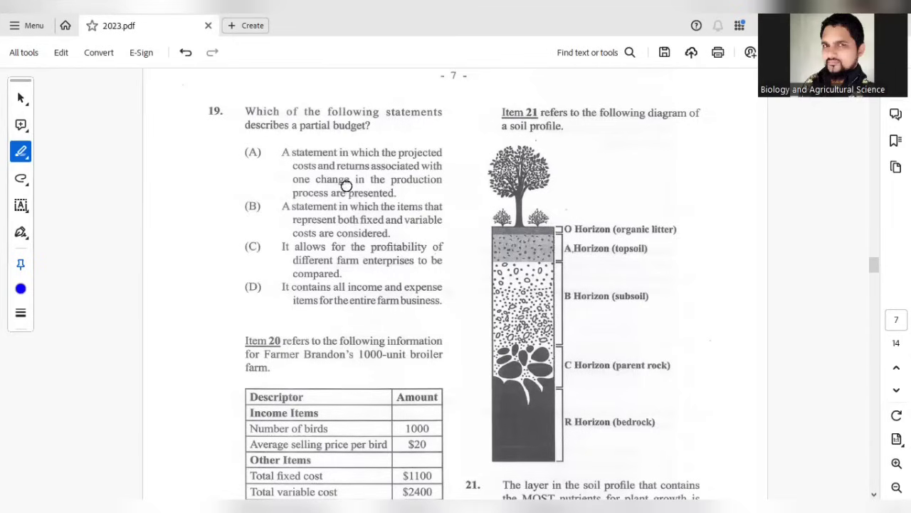
{"action": "mouse_move", "coordinate": [392, 193]}
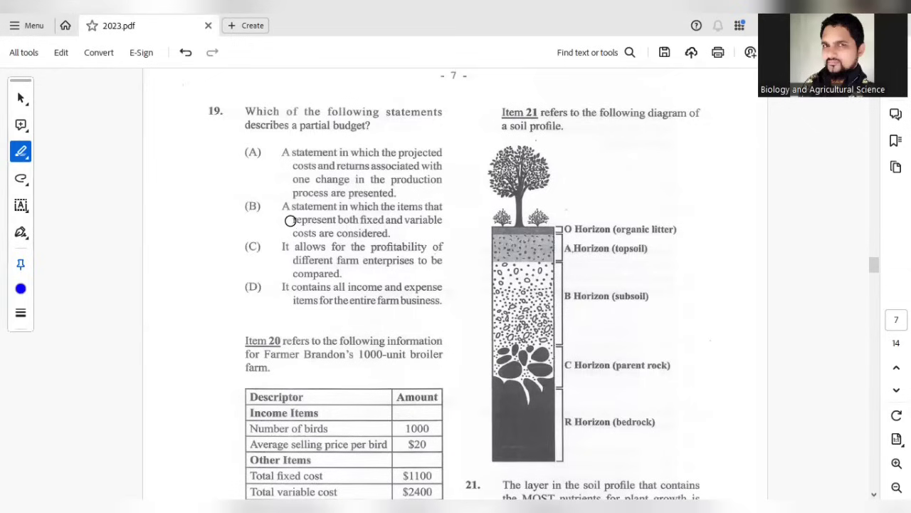
{"action": "mouse_move", "coordinate": [336, 248]}
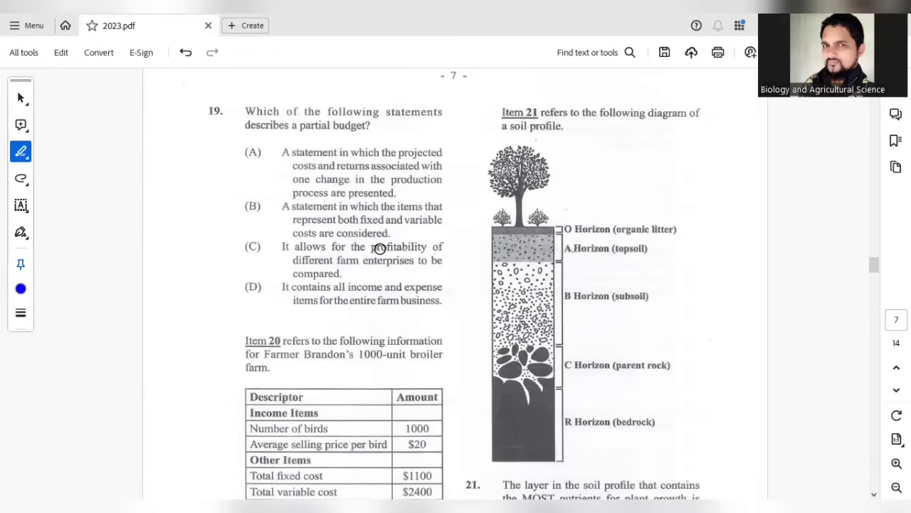
{"action": "mouse_move", "coordinate": [315, 263]}
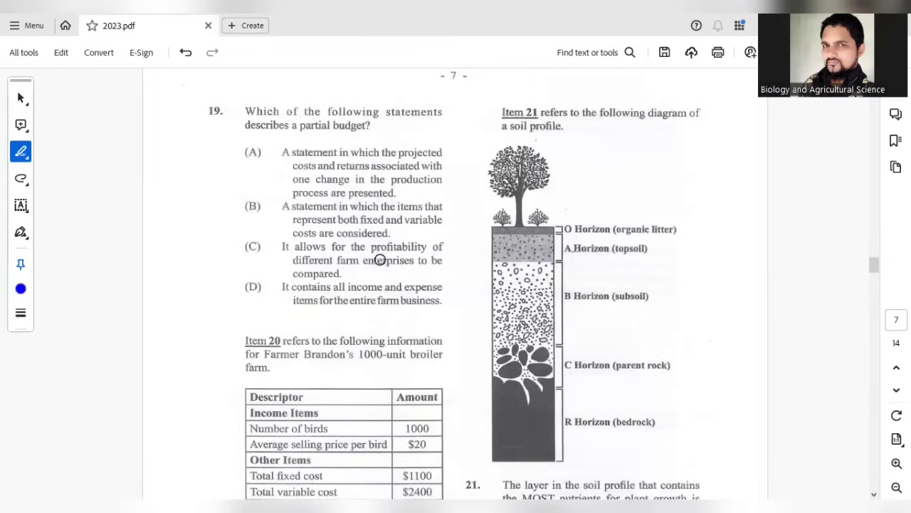
{"action": "mouse_move", "coordinate": [386, 276]}
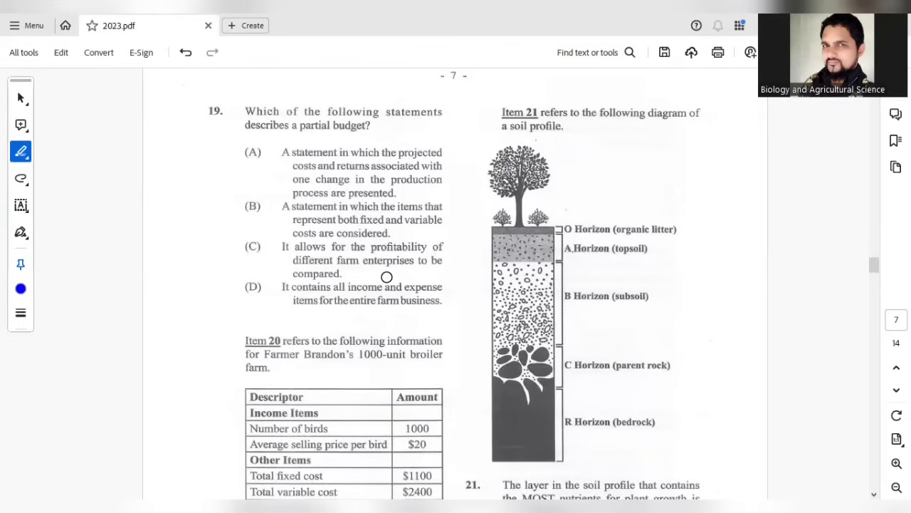
{"action": "mouse_move", "coordinate": [342, 299]}
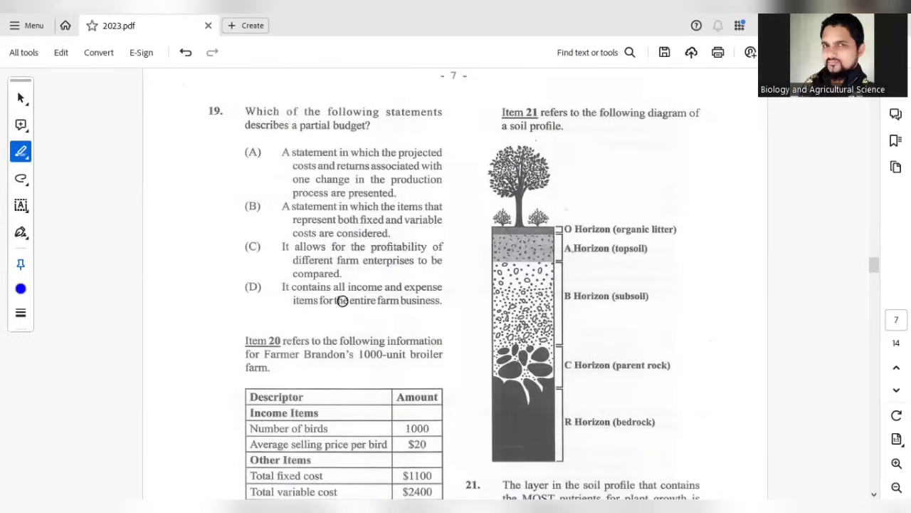
{"action": "mouse_move", "coordinate": [328, 284]}
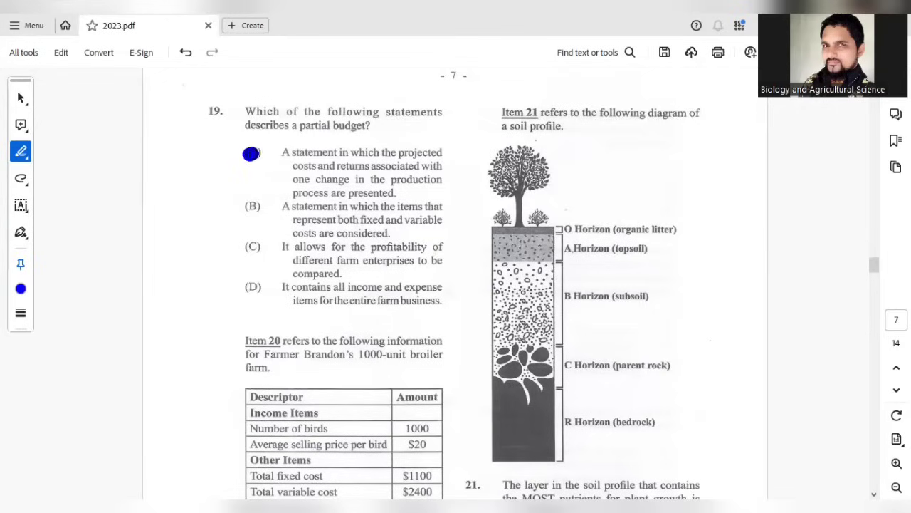
Step: Dot the bird count and the $20 average selling price in the Item 20 table
{"action": "scroll", "scroll_direction": "down", "scroll_amount": 3}
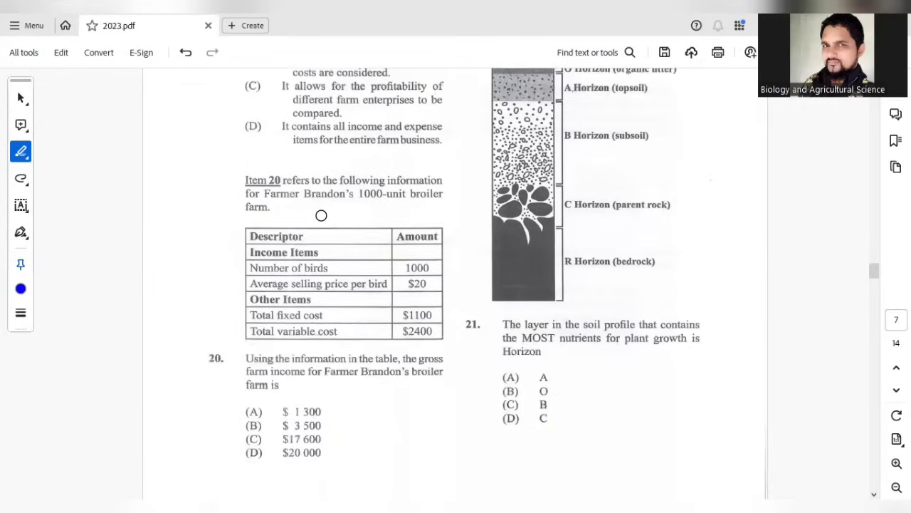
{"action": "scroll", "scroll_direction": "down", "scroll_amount": 3}
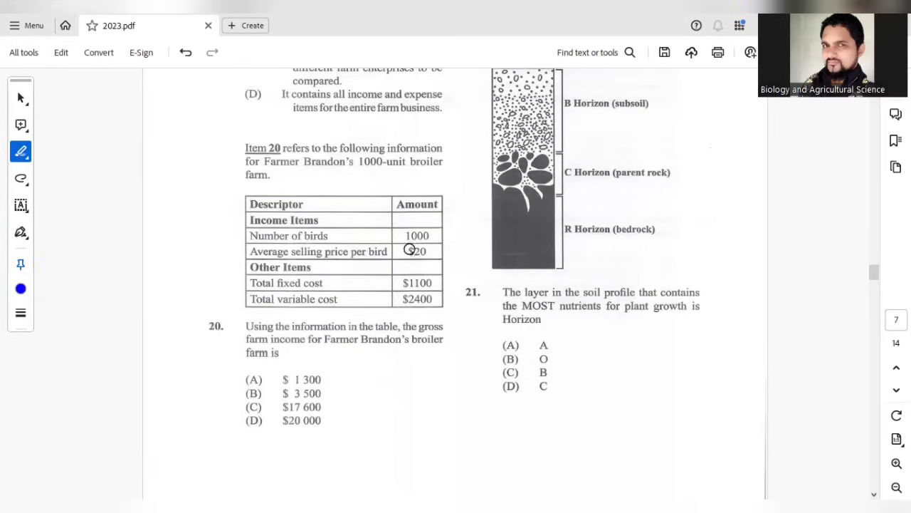
{"action": "mouse_move", "coordinate": [424, 254]}
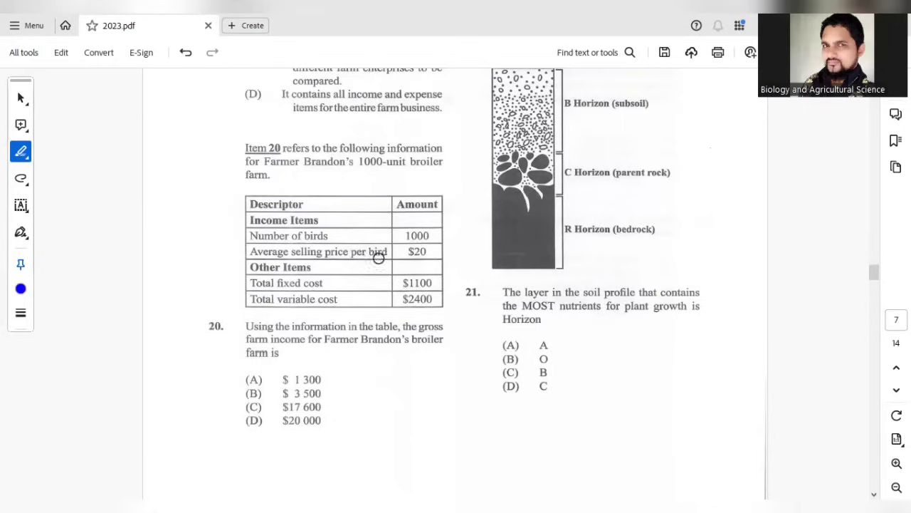
{"action": "mouse_move", "coordinate": [317, 293]}
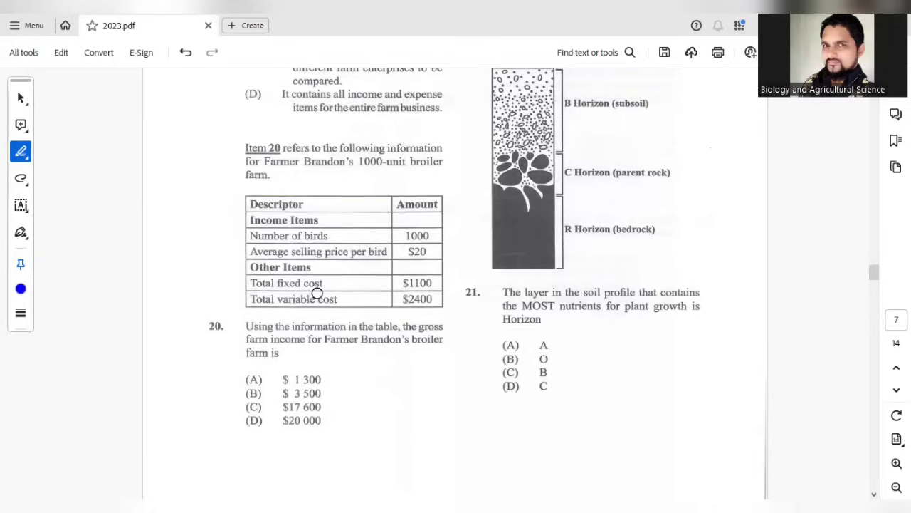
{"action": "mouse_move", "coordinate": [327, 347]}
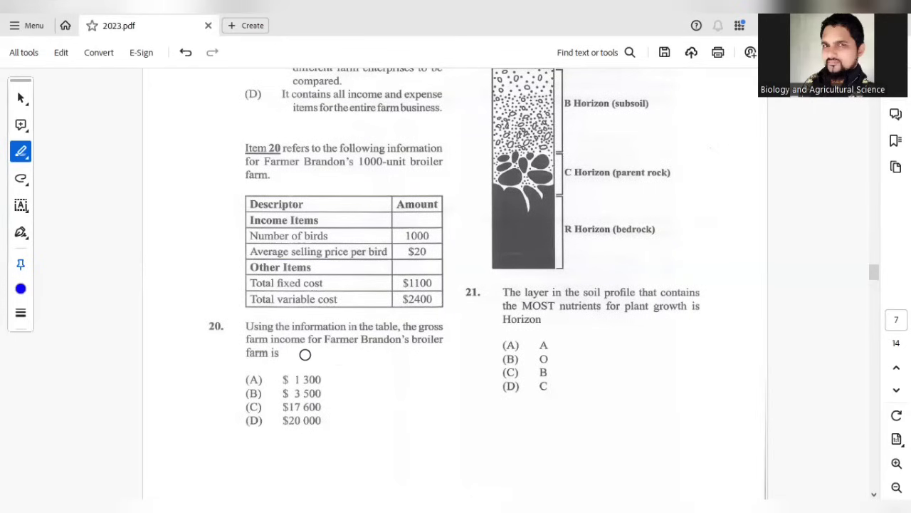
{"action": "mouse_move", "coordinate": [310, 354]}
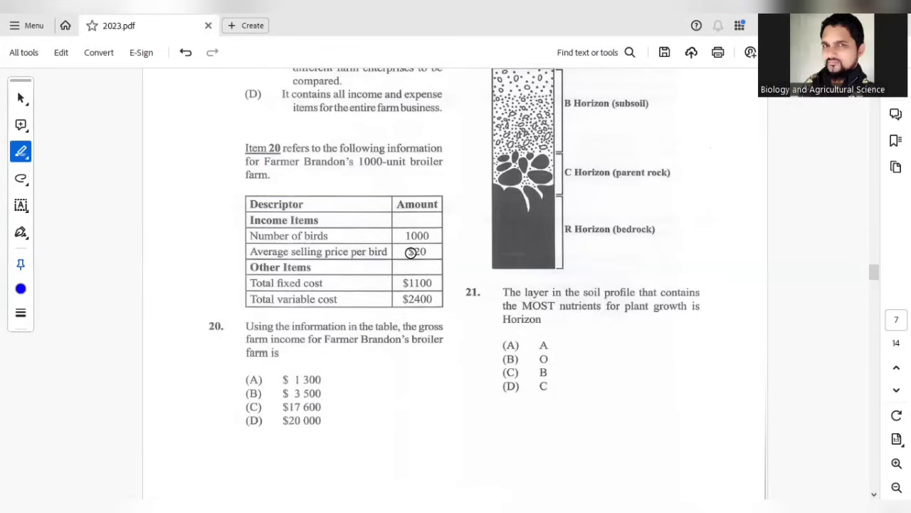
{"action": "left_click", "coordinate": [412, 250]}
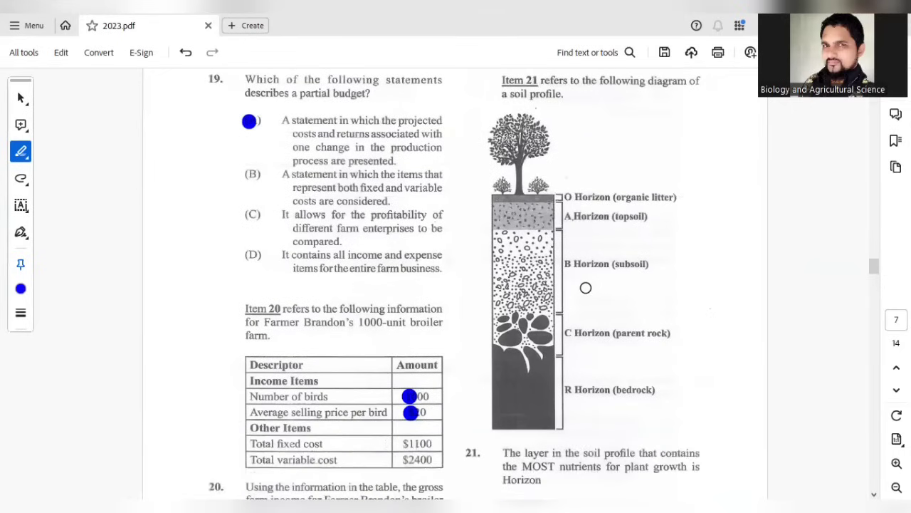
Step: Mark option B, the O Horizon, as the answer to question 21
{"action": "scroll", "scroll_direction": "down", "scroll_amount": 3}
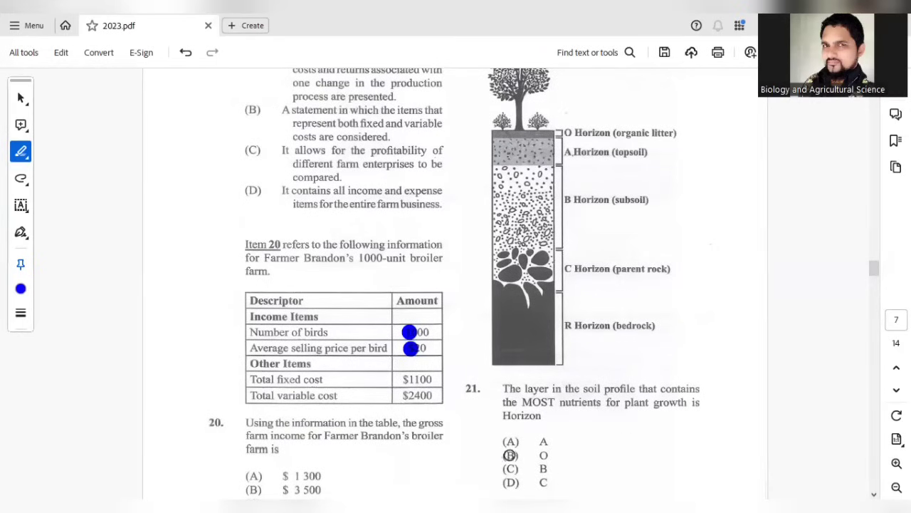
{"action": "left_click", "coordinate": [512, 454]}
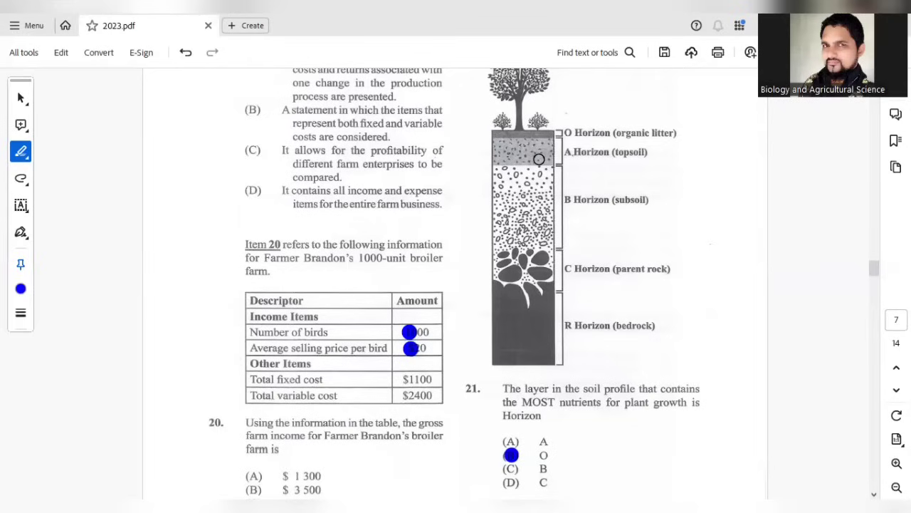
{"action": "mouse_move", "coordinate": [535, 154]}
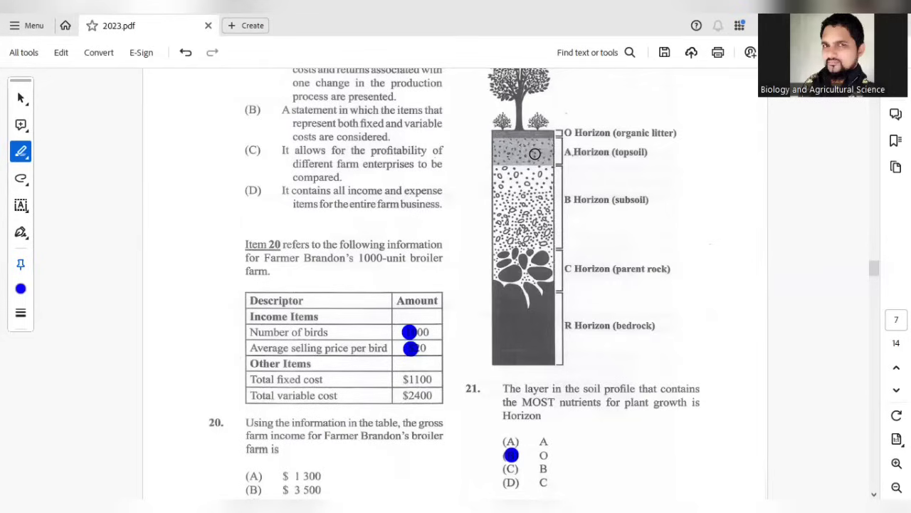
{"action": "mouse_move", "coordinate": [520, 179]}
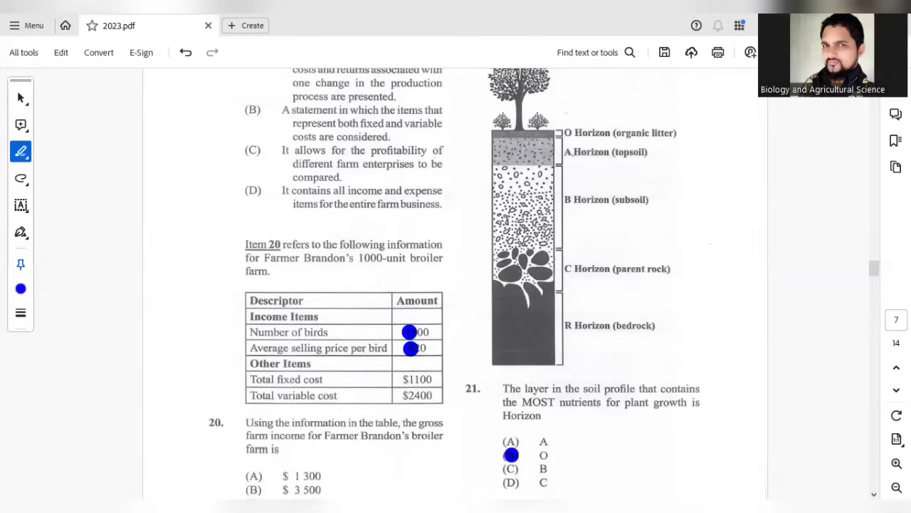
Step: Mark 1:2, option A, as the answer to question 22
{"action": "scroll", "scroll_direction": "down", "scroll_amount": 3}
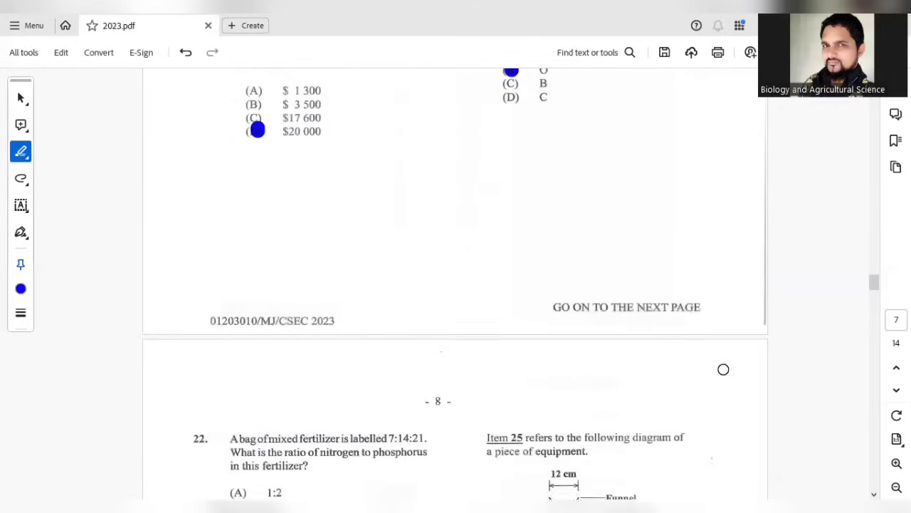
{"action": "scroll", "scroll_direction": "down", "scroll_amount": 3}
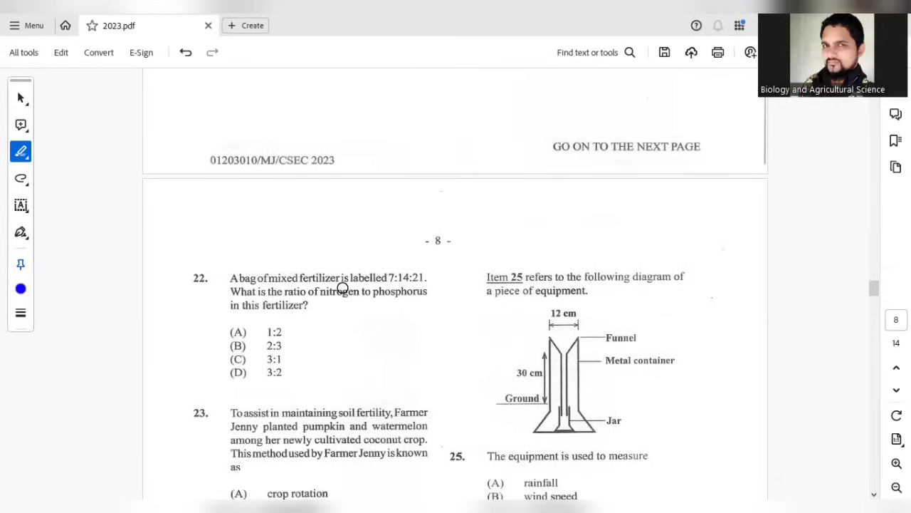
{"action": "mouse_move", "coordinate": [299, 306]}
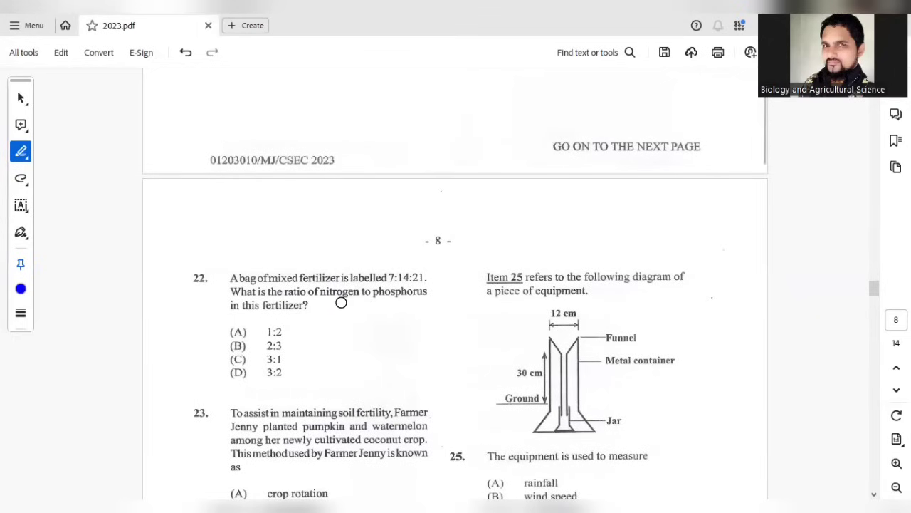
{"action": "mouse_move", "coordinate": [362, 274]}
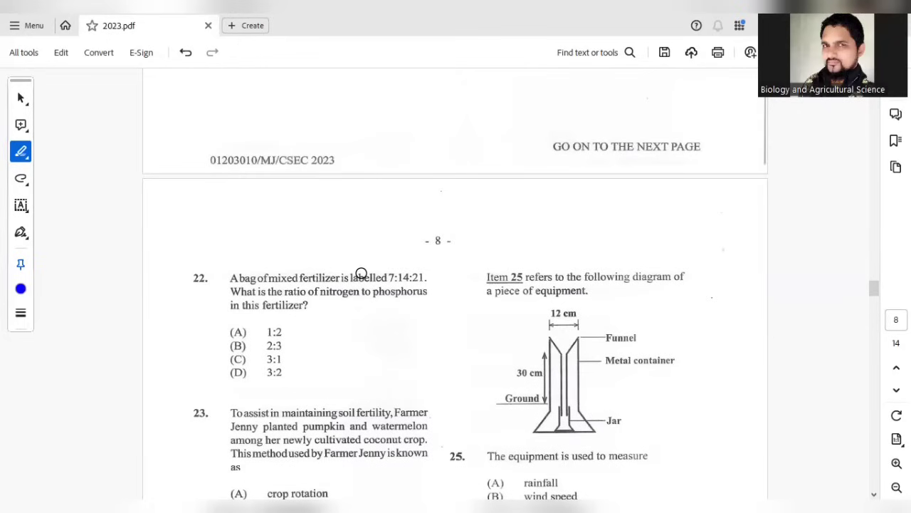
{"action": "mouse_move", "coordinate": [390, 284]}
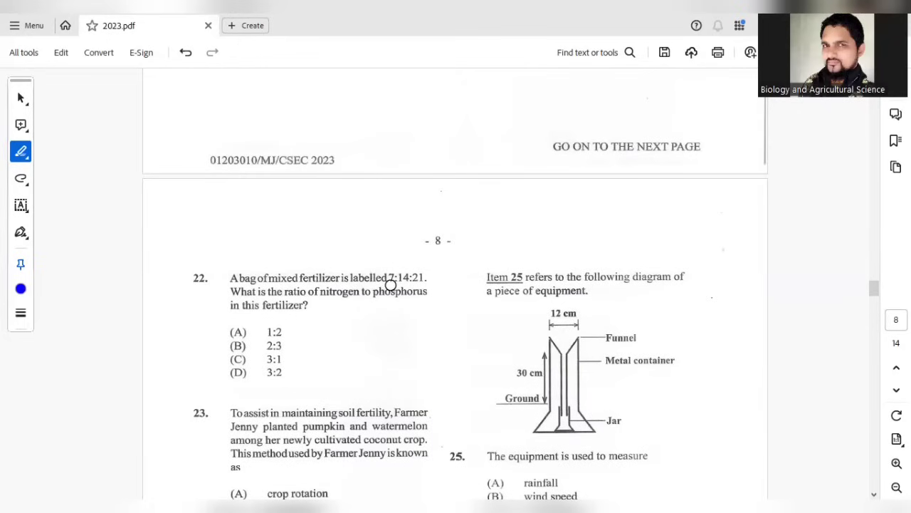
{"action": "mouse_move", "coordinate": [404, 277]}
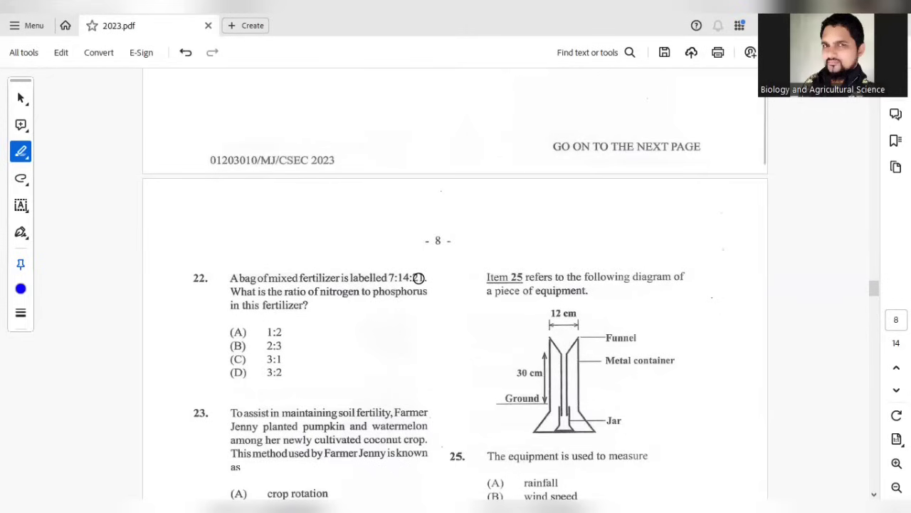
{"action": "left_click", "coordinate": [239, 333]}
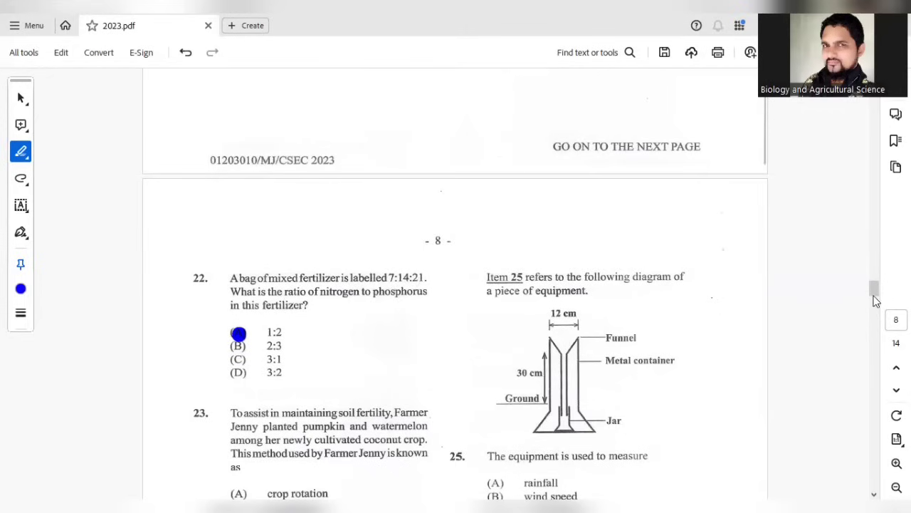
{"action": "scroll", "scroll_direction": "down", "scroll_amount": 3}
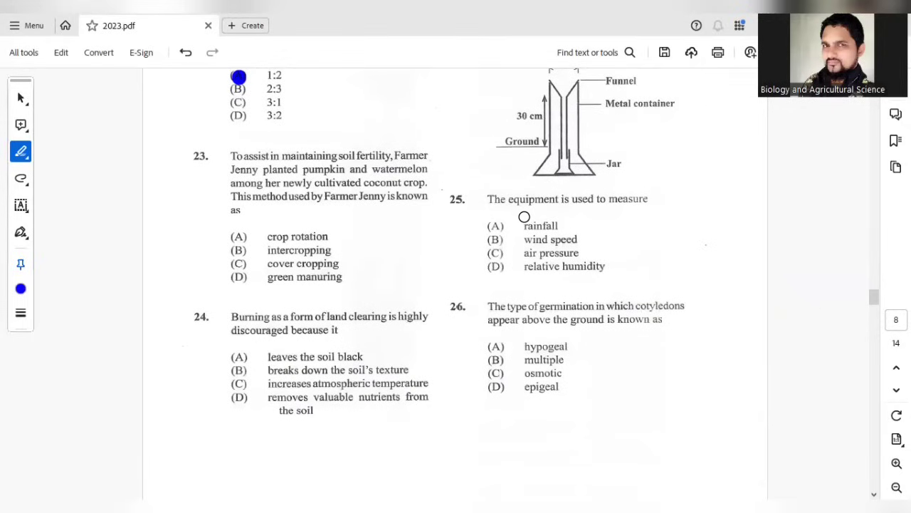
{"action": "mouse_move", "coordinate": [327, 159]}
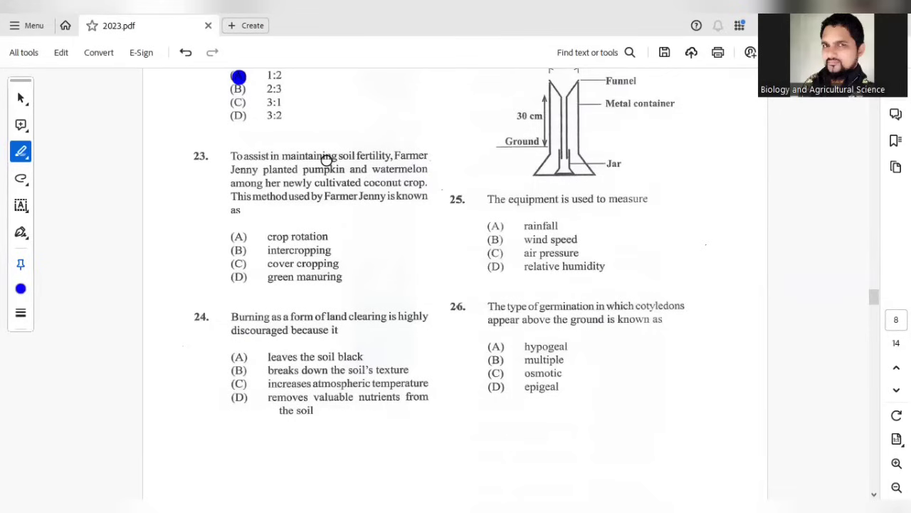
{"action": "mouse_move", "coordinate": [356, 195]}
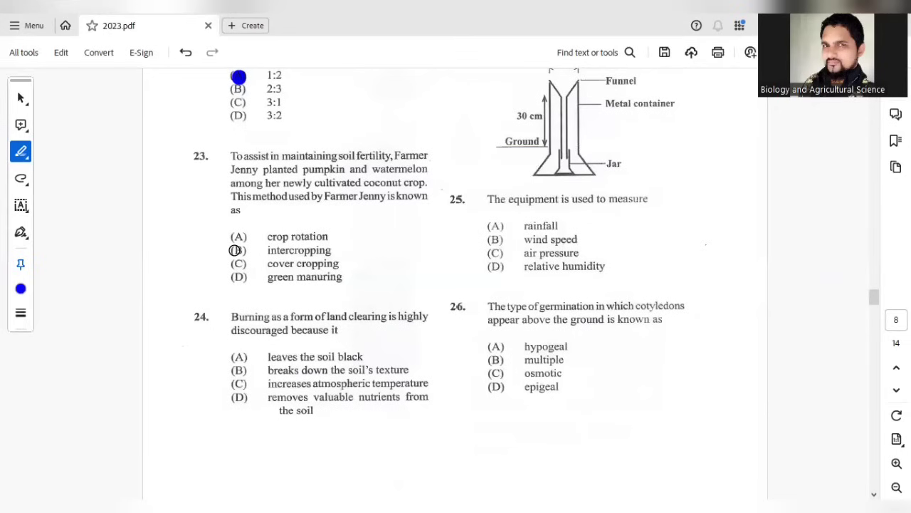
Step: Mark intercropping for question 23, option D for 24 and rainfall for 25
{"action": "left_click", "coordinate": [238, 250]}
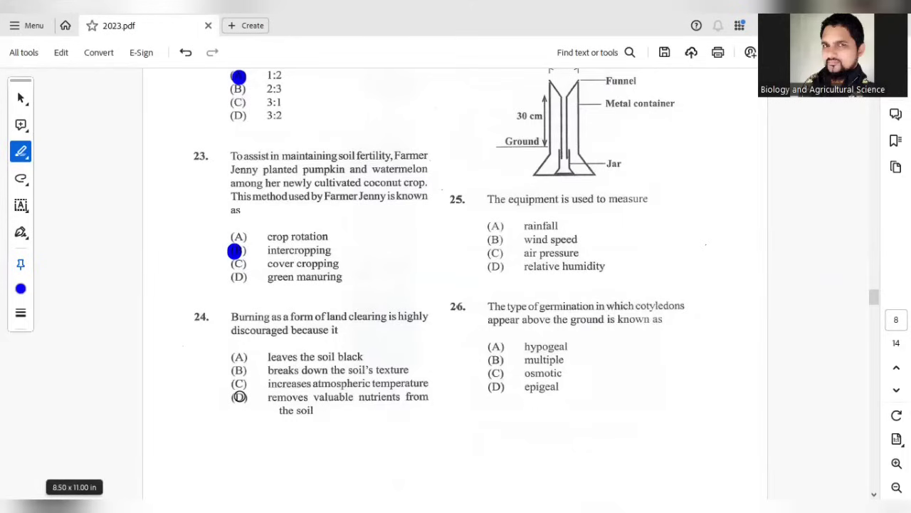
{"action": "left_click", "coordinate": [239, 396]}
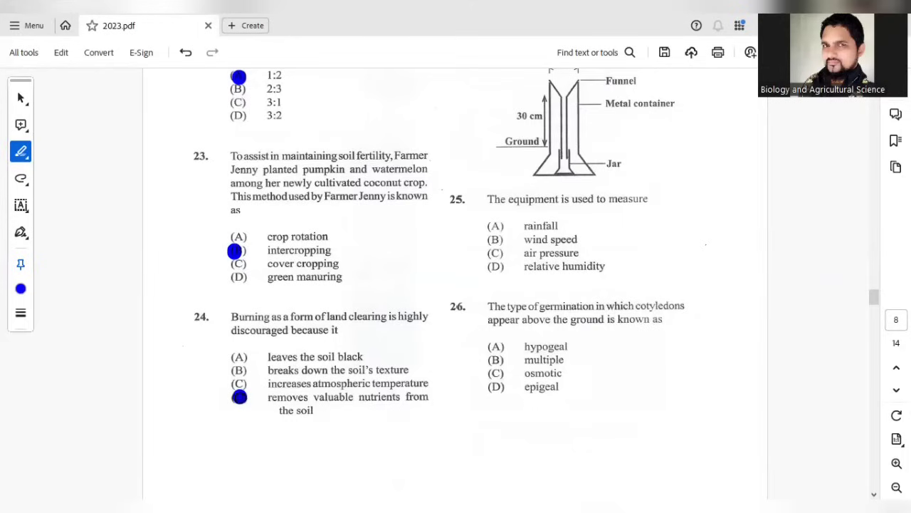
{"action": "mouse_move", "coordinate": [875, 302]}
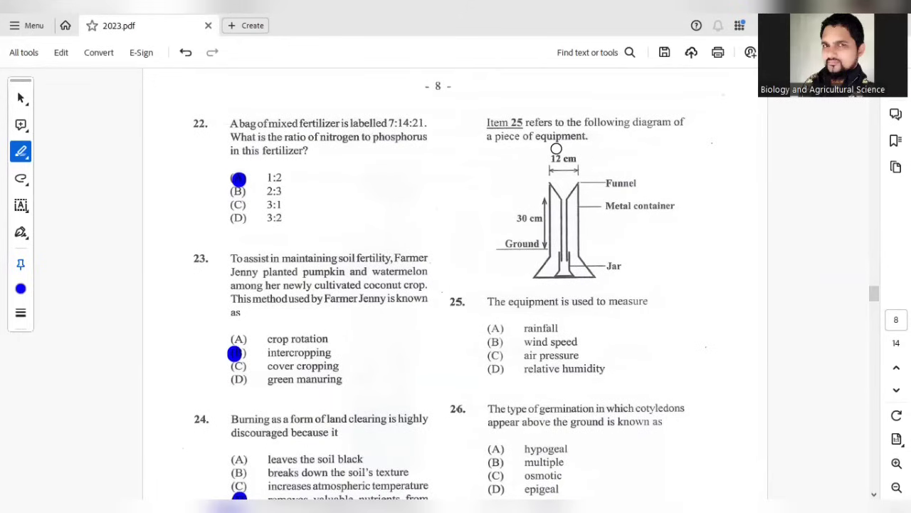
{"action": "mouse_move", "coordinate": [601, 316]}
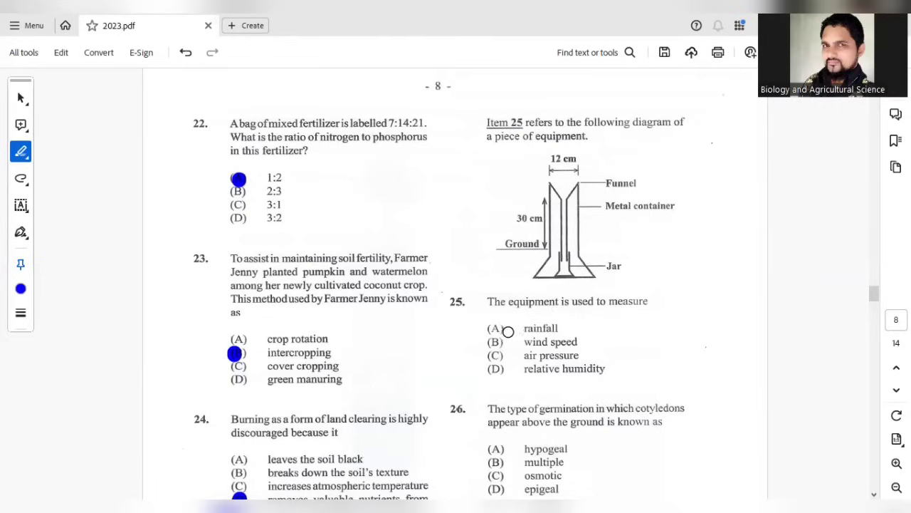
{"action": "left_click", "coordinate": [499, 327]}
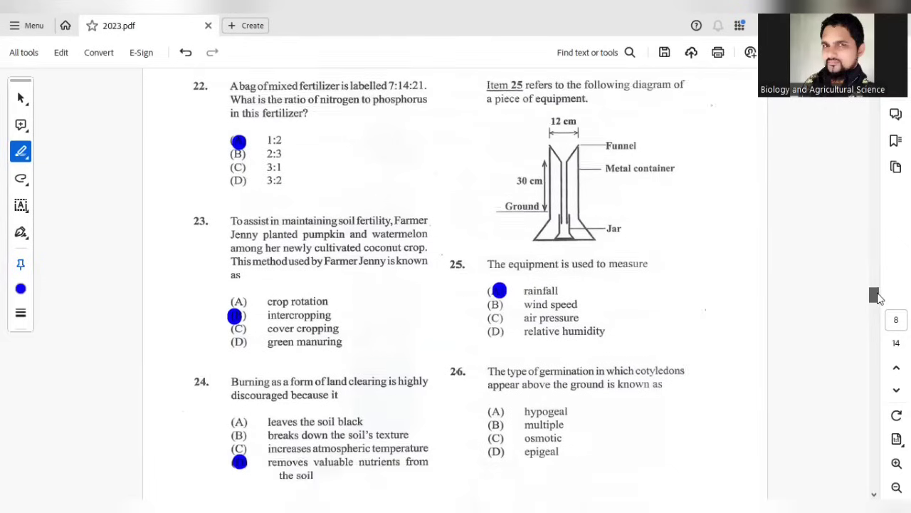
Step: Mark epigeal, option D, as the answer to question 26
{"action": "scroll", "scroll_direction": "down", "scroll_amount": 3}
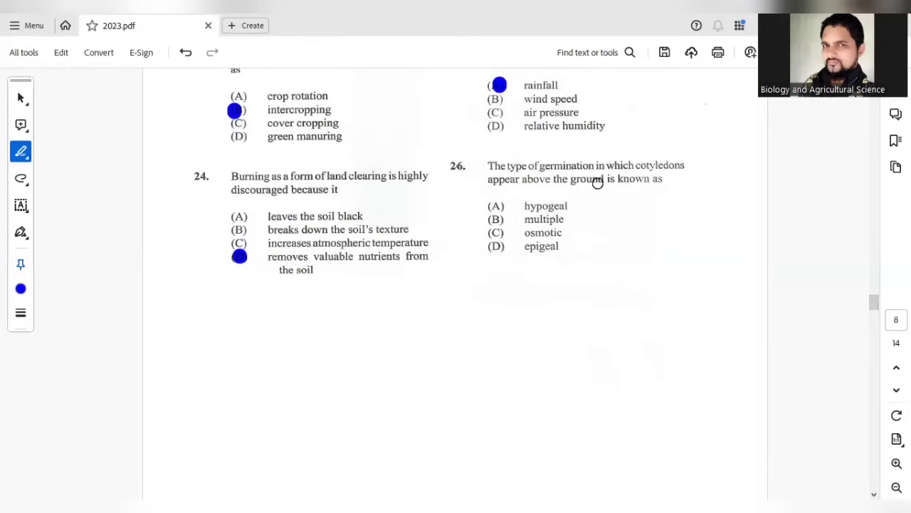
{"action": "mouse_move", "coordinate": [520, 222]}
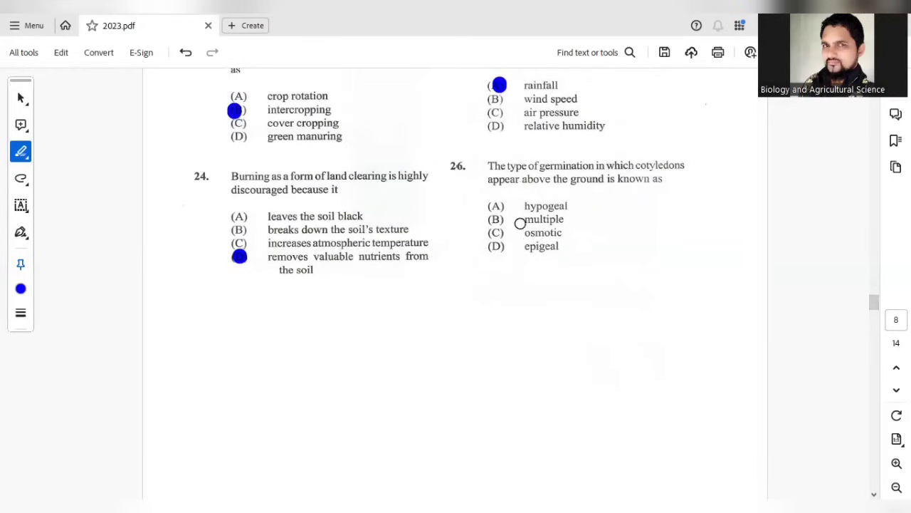
{"action": "left_click", "coordinate": [496, 248]}
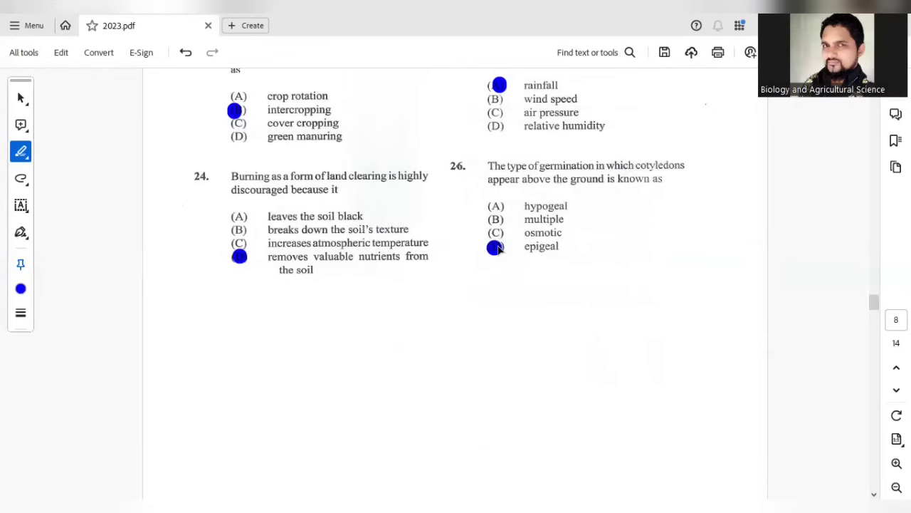
Step: Mark oxygen, option A, as the gas produced at Q for question 27
{"action": "scroll", "scroll_direction": "down", "scroll_amount": 3}
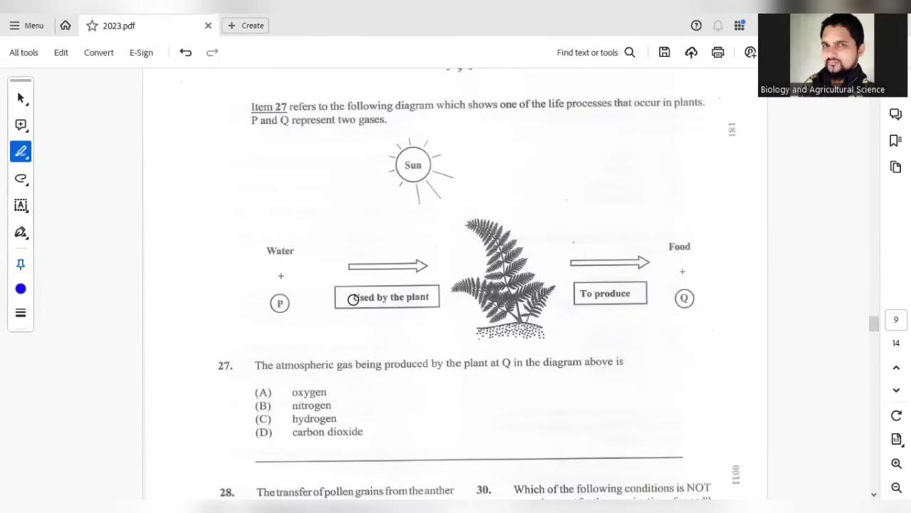
{"action": "mouse_move", "coordinate": [464, 305]}
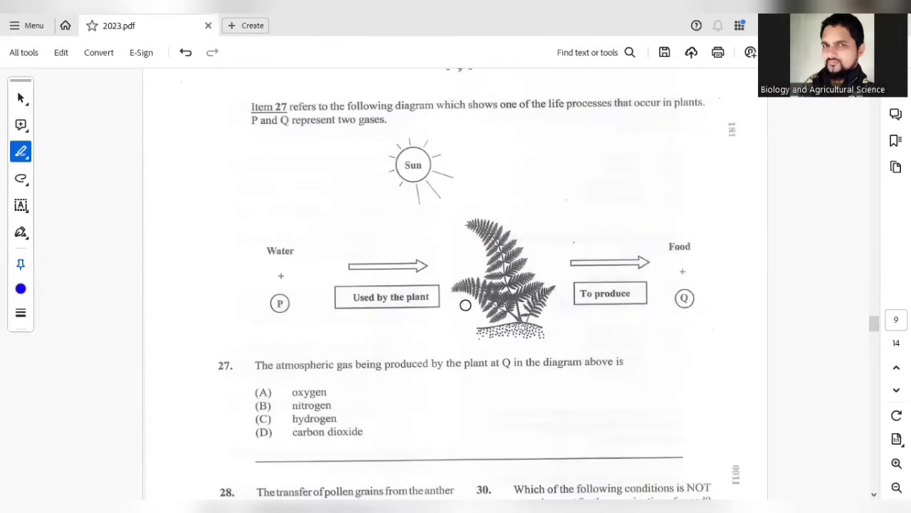
{"action": "mouse_move", "coordinate": [655, 311]}
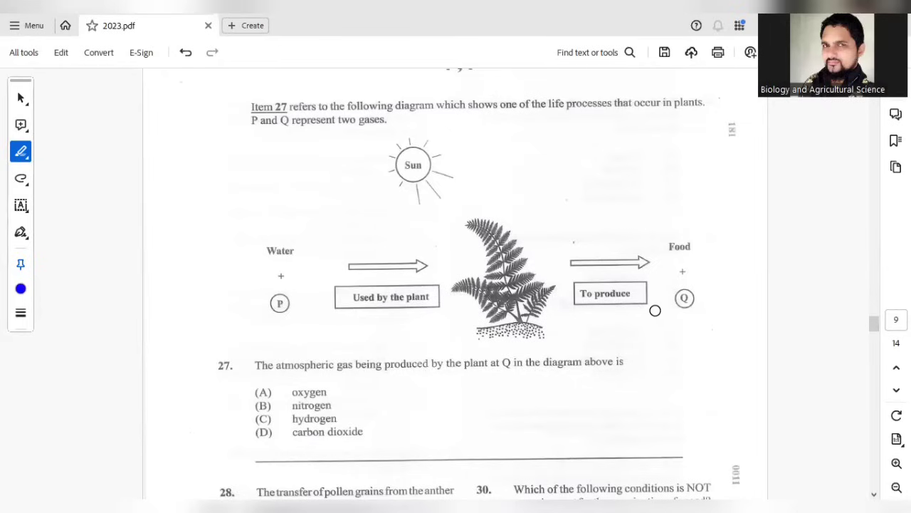
{"action": "mouse_move", "coordinate": [382, 241]}
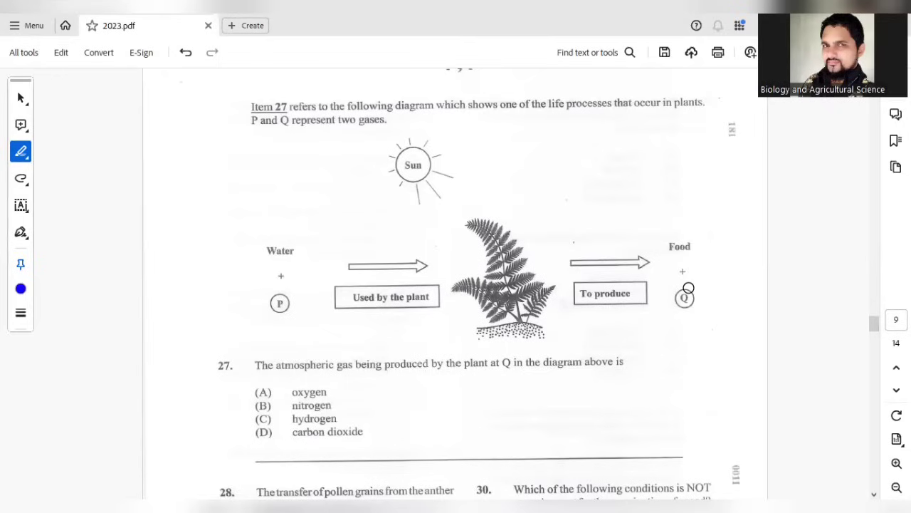
{"action": "mouse_move", "coordinate": [584, 373]}
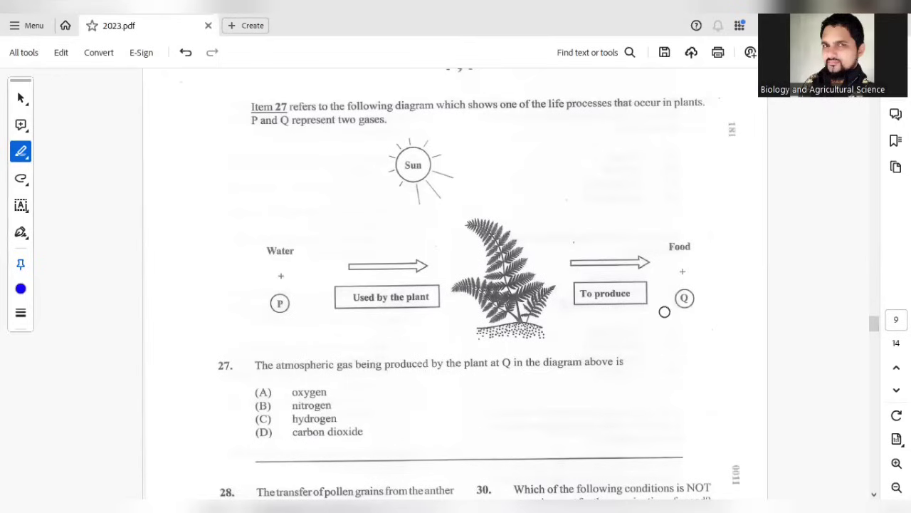
{"action": "left_click", "coordinate": [264, 393]}
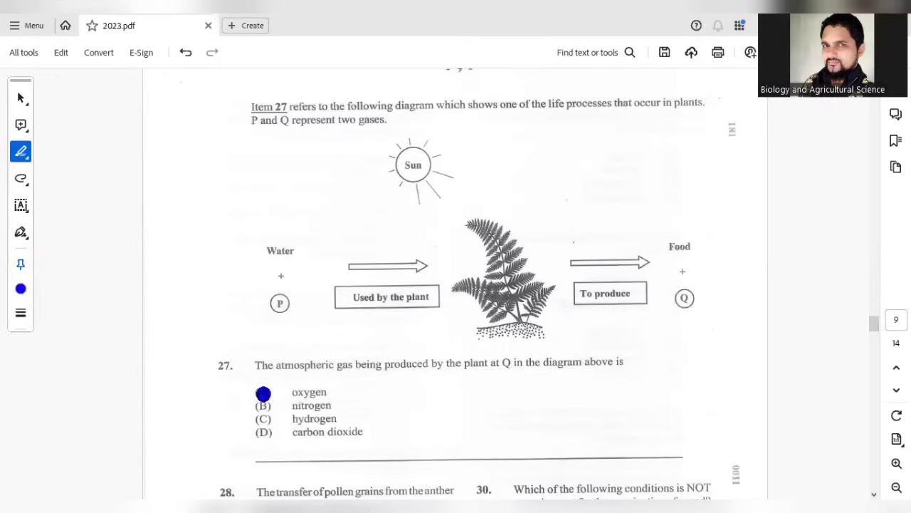
{"action": "scroll", "scroll_direction": "down", "scroll_amount": 3}
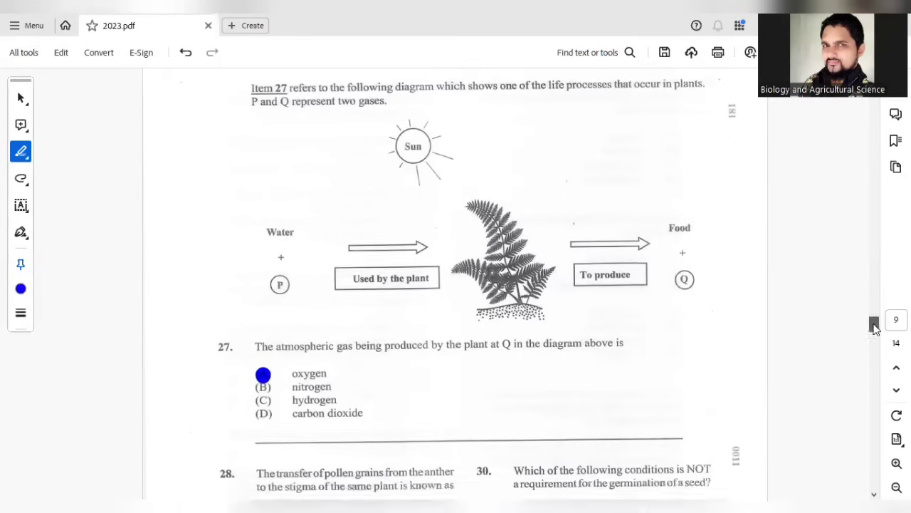
Step: Mark self-pollination for question 28 and transpiration for question 29
{"action": "scroll", "scroll_direction": "down", "scroll_amount": 3}
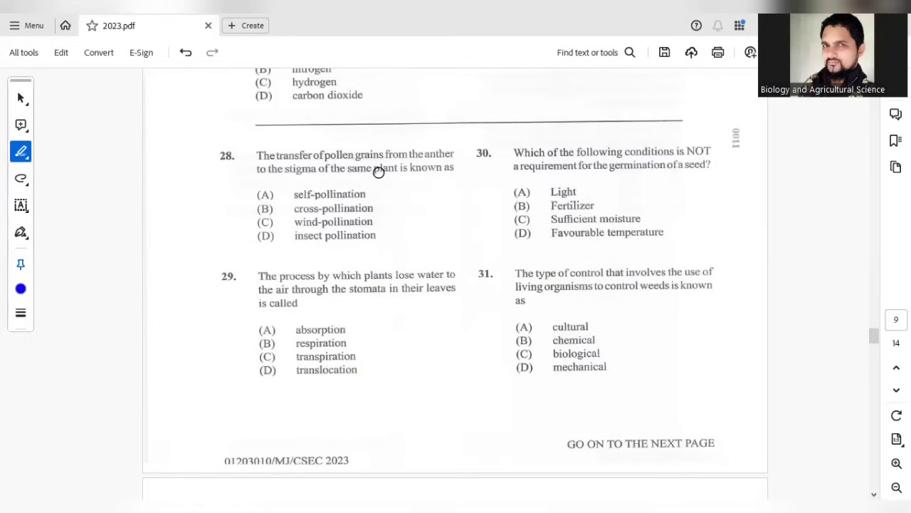
{"action": "left_click", "coordinate": [262, 195]}
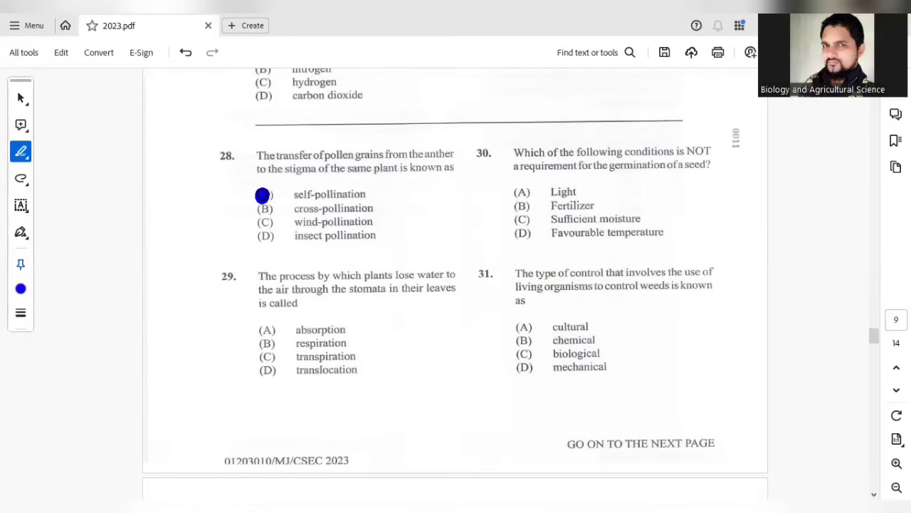
{"action": "mouse_move", "coordinate": [287, 299]}
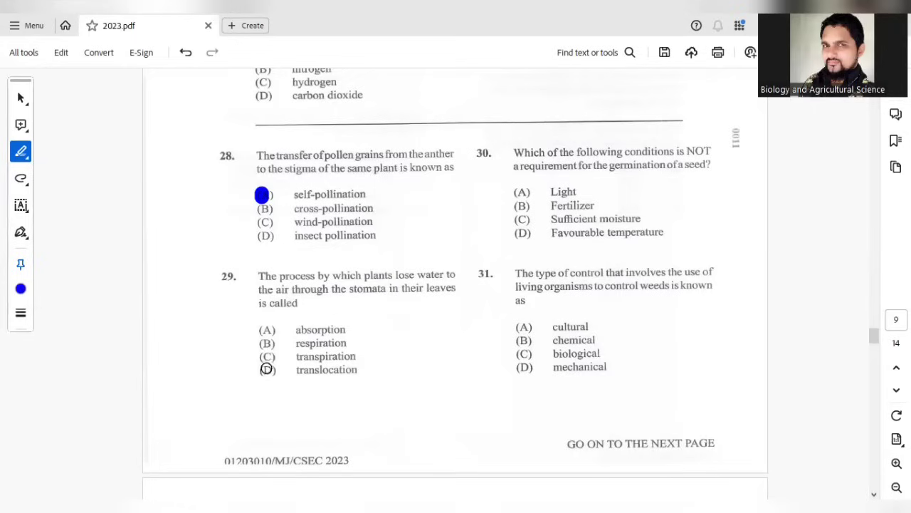
{"action": "left_click", "coordinate": [265, 359]}
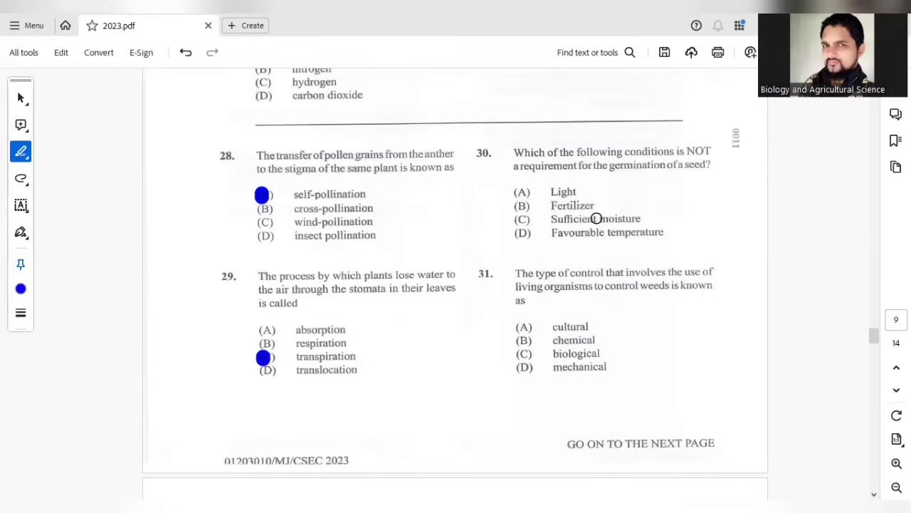
{"action": "mouse_move", "coordinate": [592, 235]}
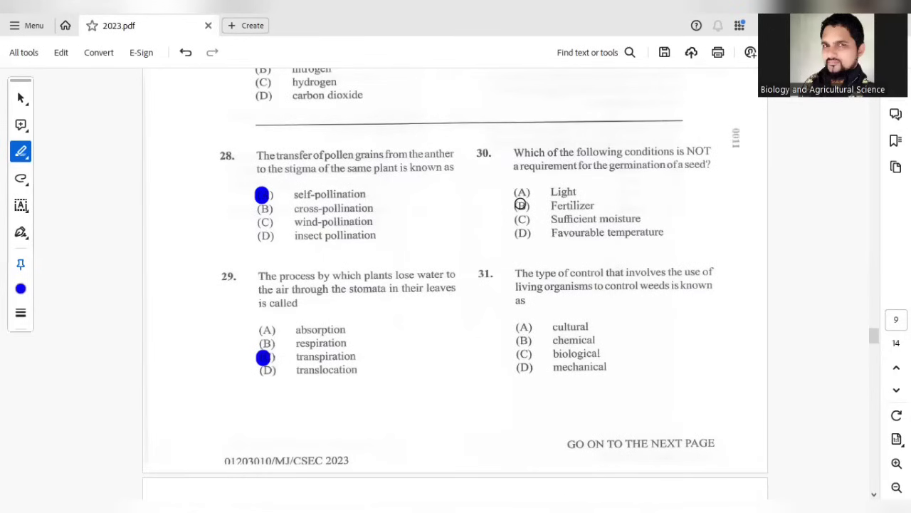
Step: Mark fertilizer for question 30 and biological for question 31
{"action": "left_click", "coordinate": [521, 205]}
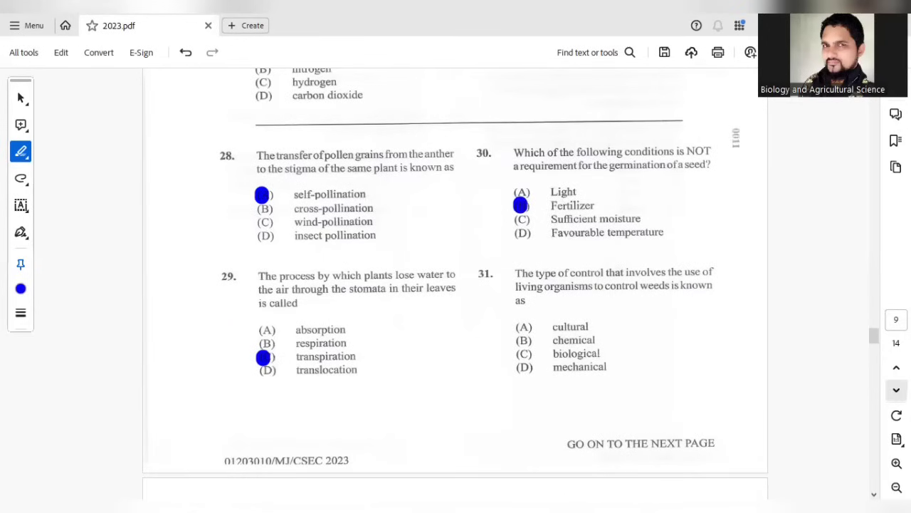
{"action": "scroll", "scroll_direction": "down", "scroll_amount": 3}
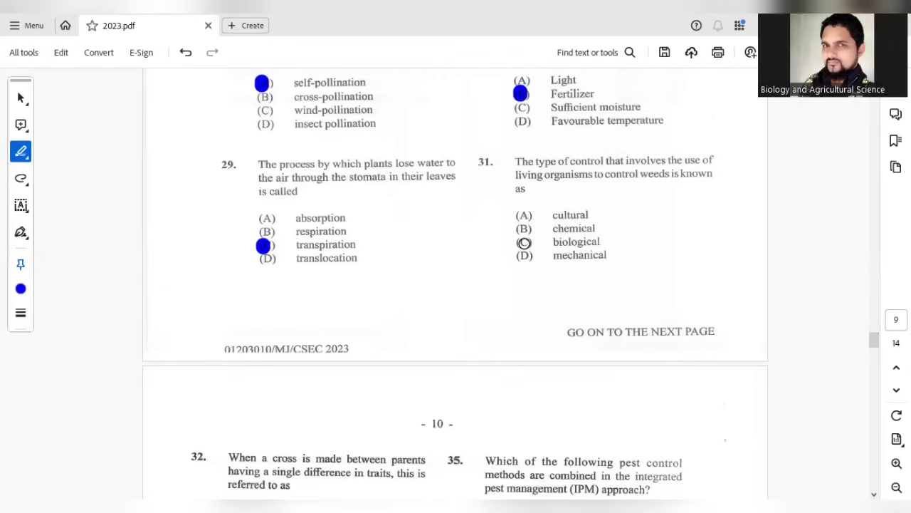
{"action": "left_click", "coordinate": [523, 242]}
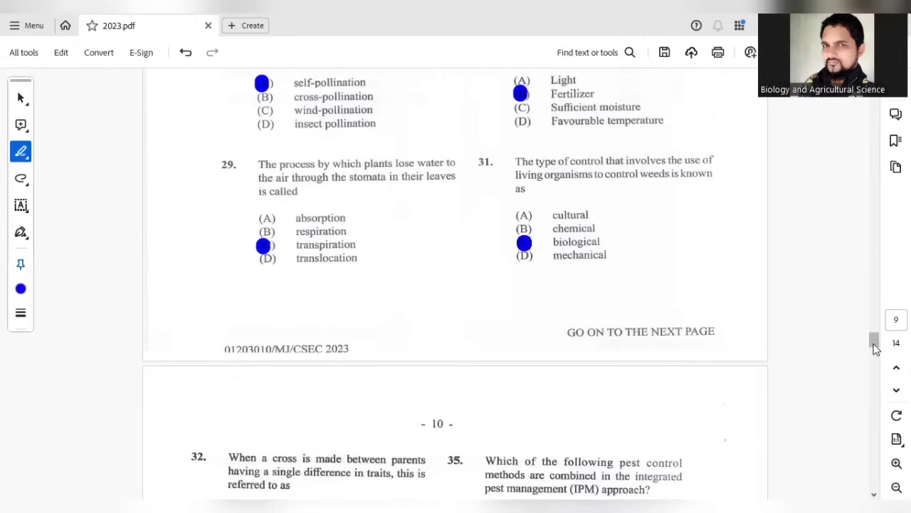
Step: Mark monohybrid, option C, for question 32 and I, II and III for question 33
{"action": "scroll", "scroll_direction": "down", "scroll_amount": 3}
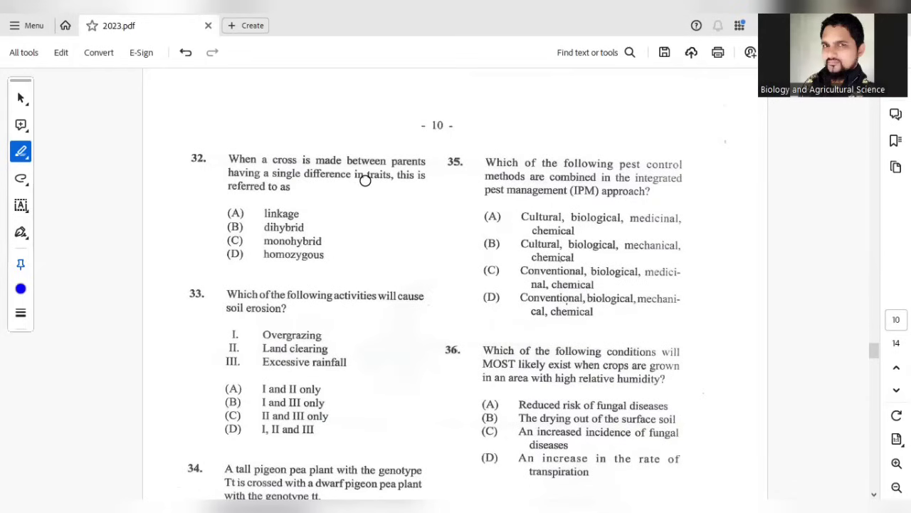
{"action": "mouse_move", "coordinate": [368, 182]}
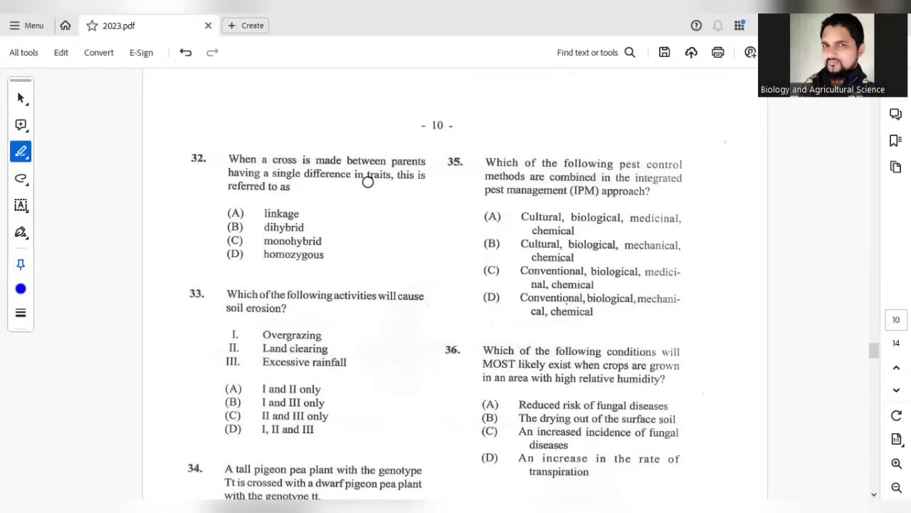
{"action": "mouse_move", "coordinate": [242, 237]}
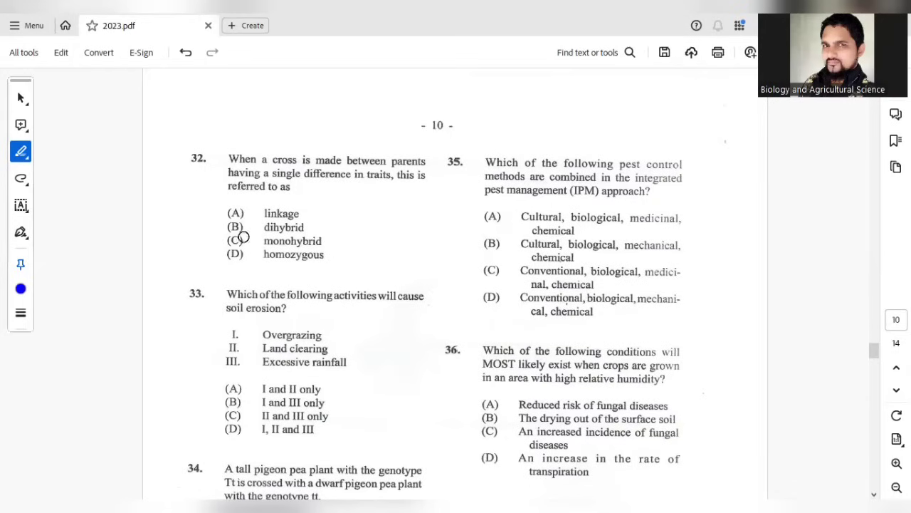
{"action": "left_click", "coordinate": [235, 240]}
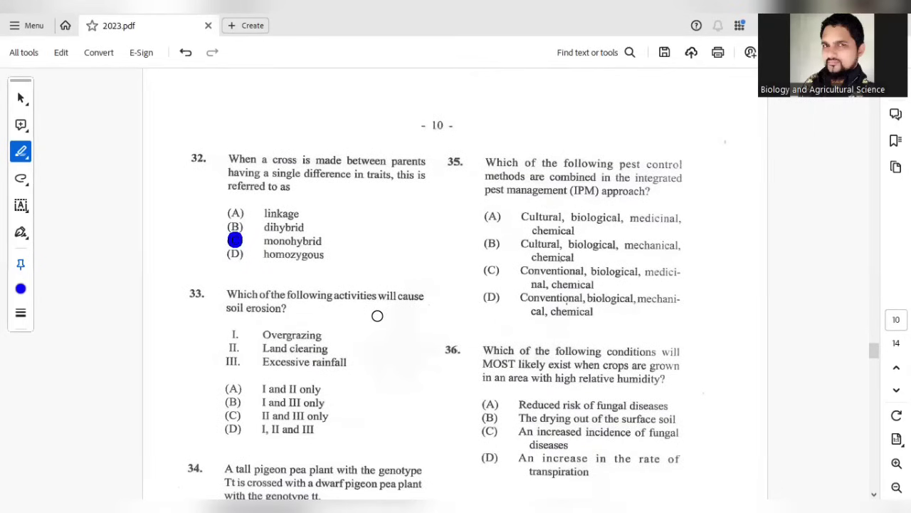
{"action": "mouse_move", "coordinate": [270, 350]}
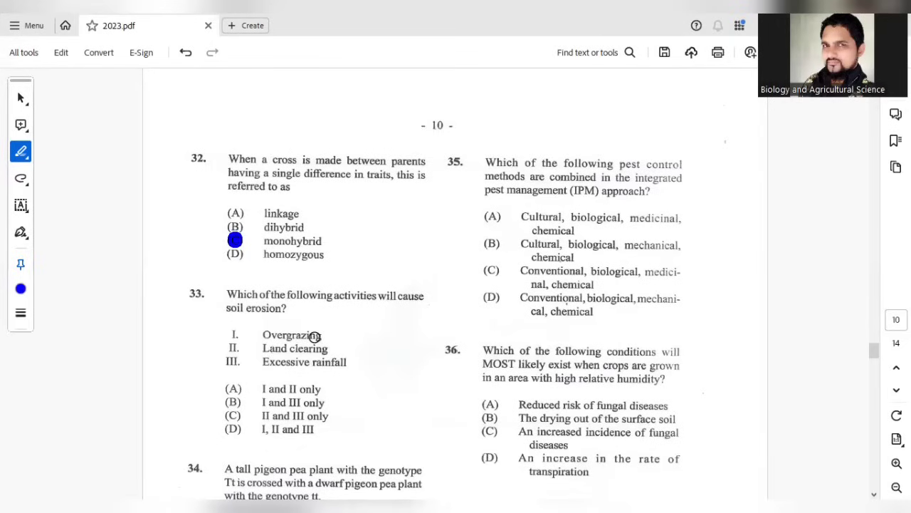
{"action": "mouse_move", "coordinate": [319, 349]}
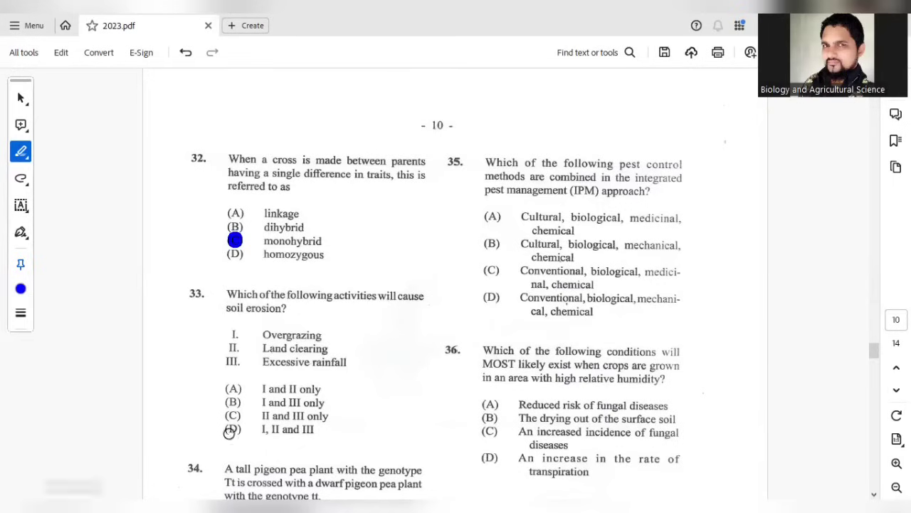
{"action": "left_click", "coordinate": [231, 430]}
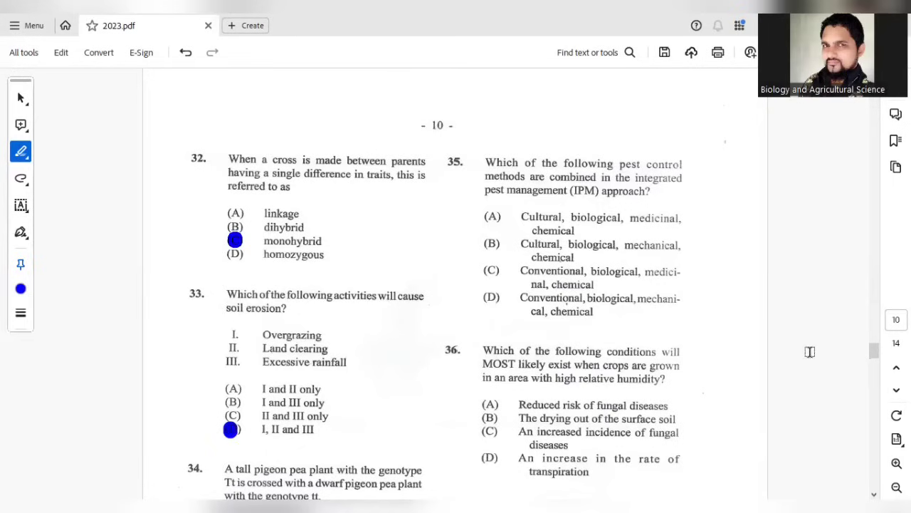
Step: Mark 50% for question 34 and option B for question 35
{"action": "scroll", "scroll_direction": "down", "scroll_amount": 3}
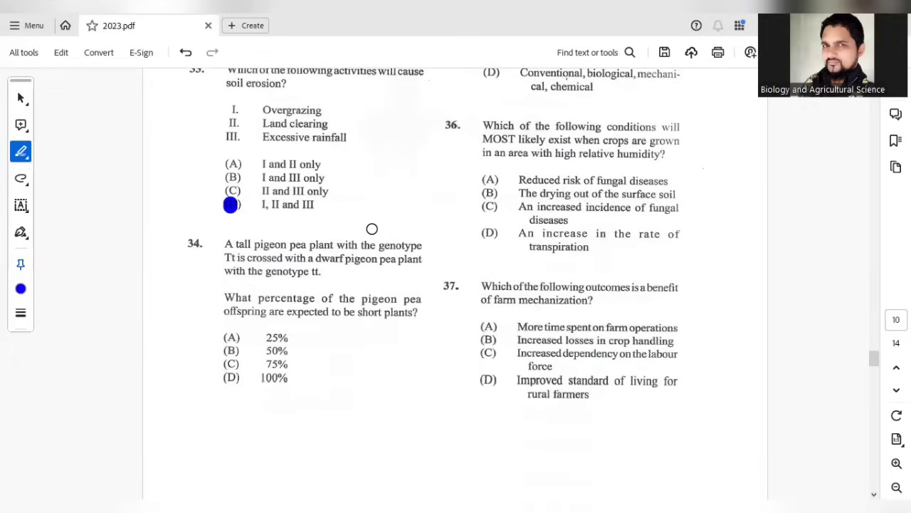
{"action": "mouse_move", "coordinate": [250, 262]}
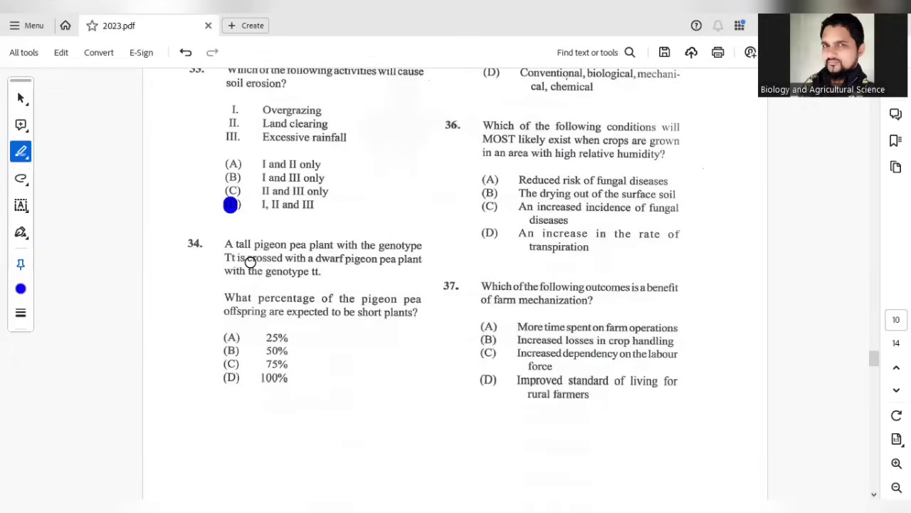
{"action": "mouse_move", "coordinate": [284, 259]}
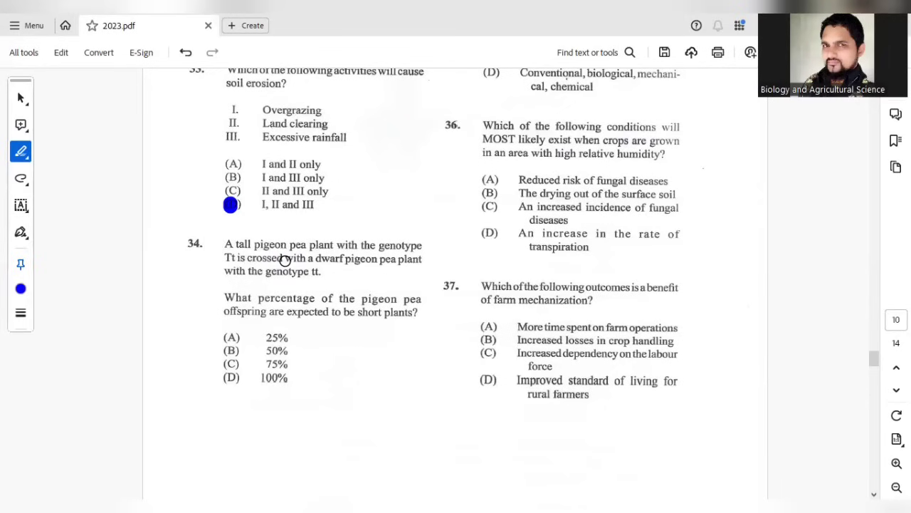
{"action": "mouse_move", "coordinate": [410, 274]}
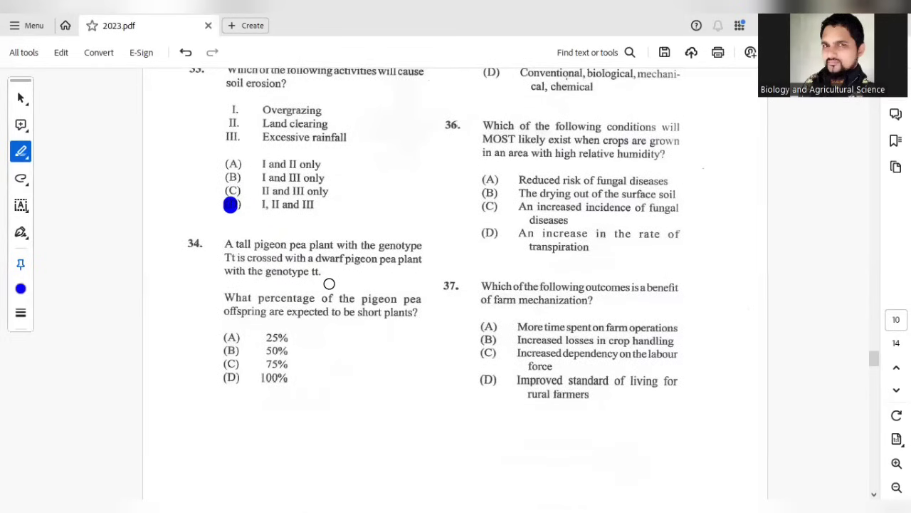
{"action": "mouse_move", "coordinate": [373, 313]}
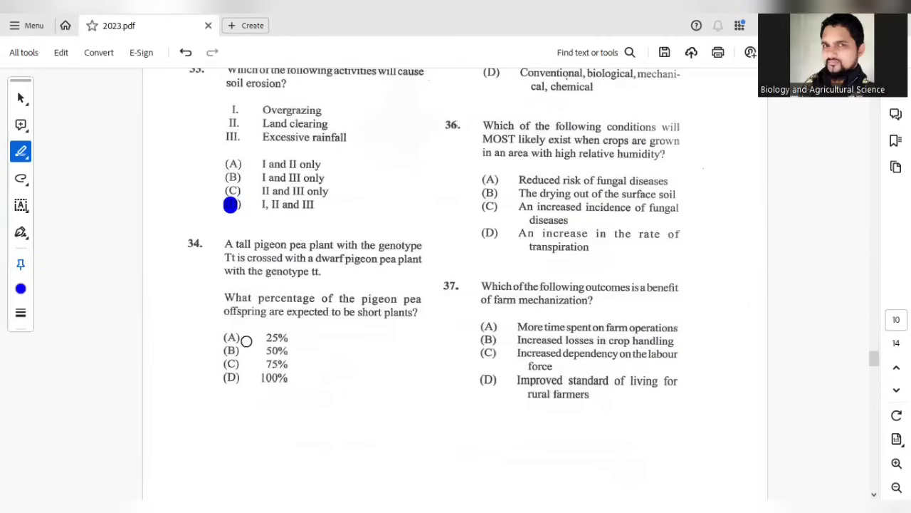
{"action": "left_click", "coordinate": [230, 350]}
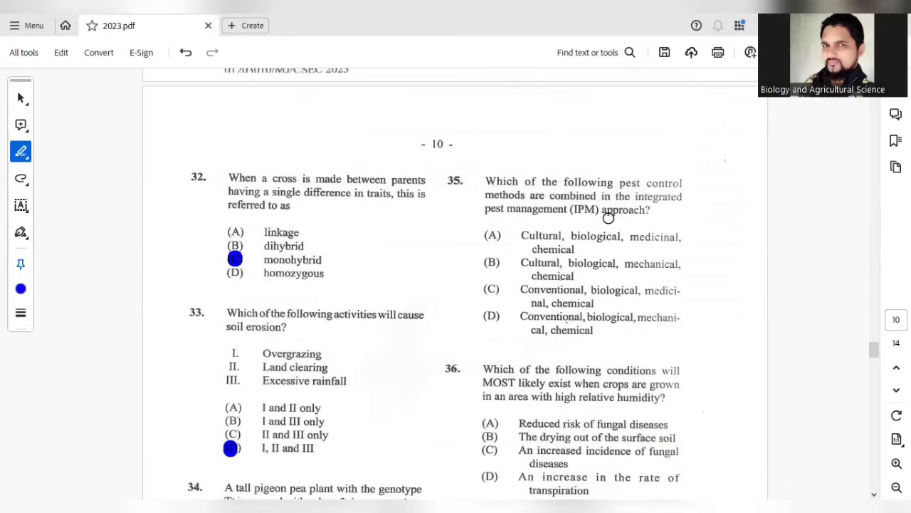
{"action": "mouse_move", "coordinate": [624, 245]}
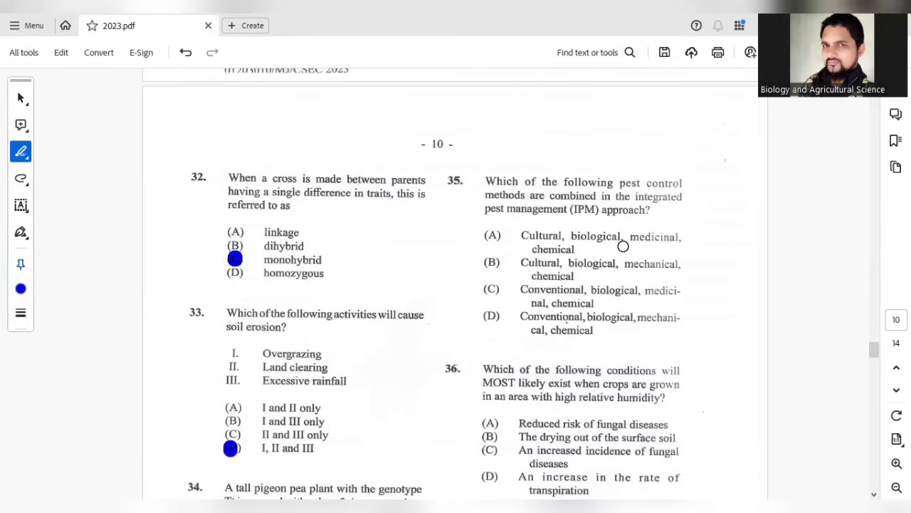
{"action": "mouse_move", "coordinate": [650, 239]}
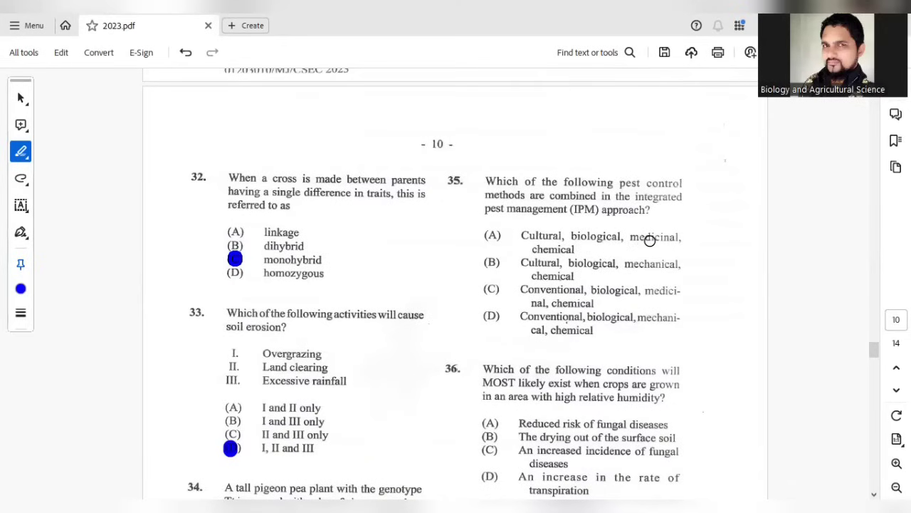
{"action": "mouse_move", "coordinate": [570, 276]}
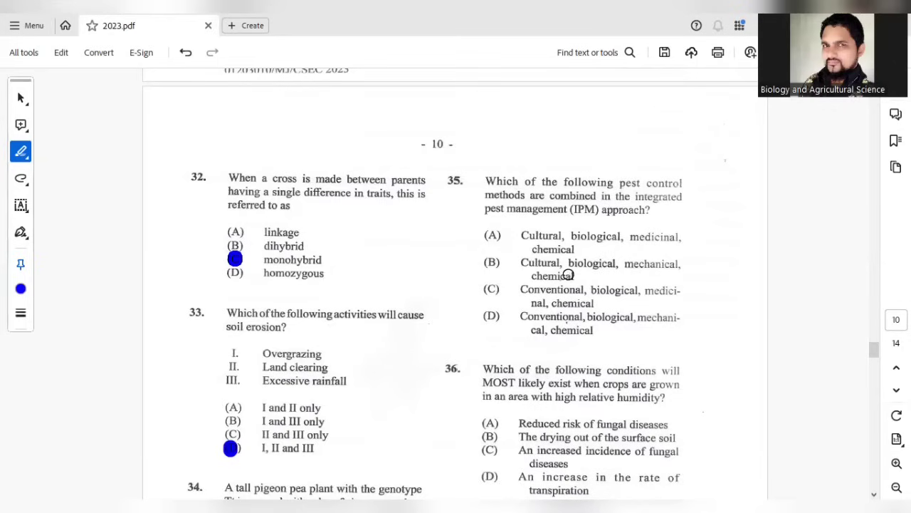
{"action": "mouse_move", "coordinate": [591, 269]}
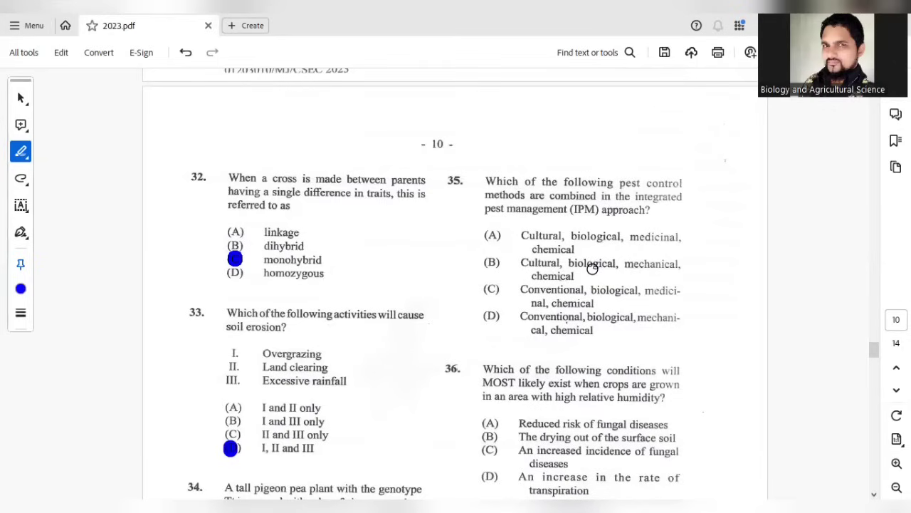
{"action": "mouse_move", "coordinate": [644, 268]}
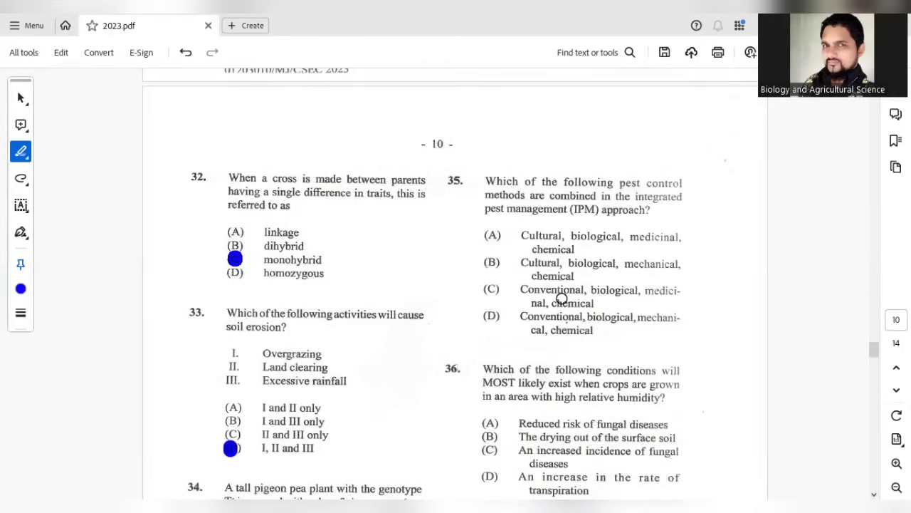
{"action": "mouse_move", "coordinate": [647, 306]}
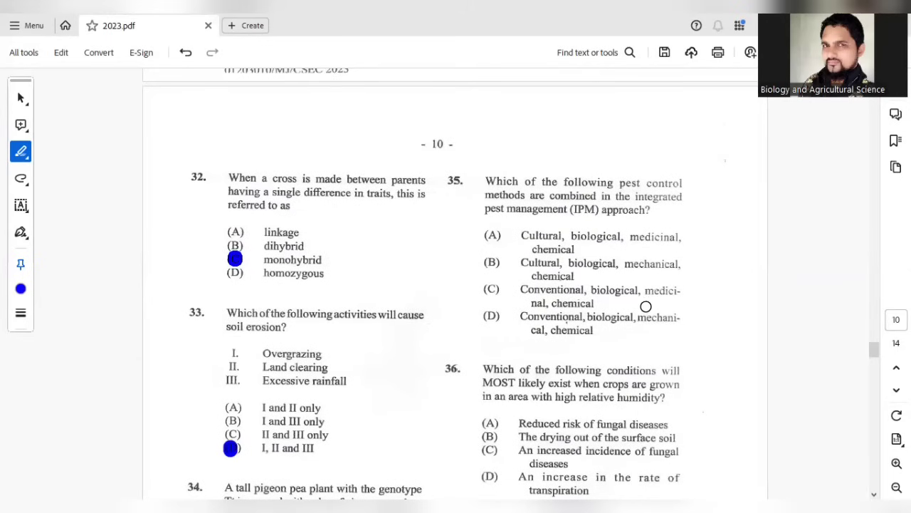
{"action": "mouse_move", "coordinate": [535, 306]}
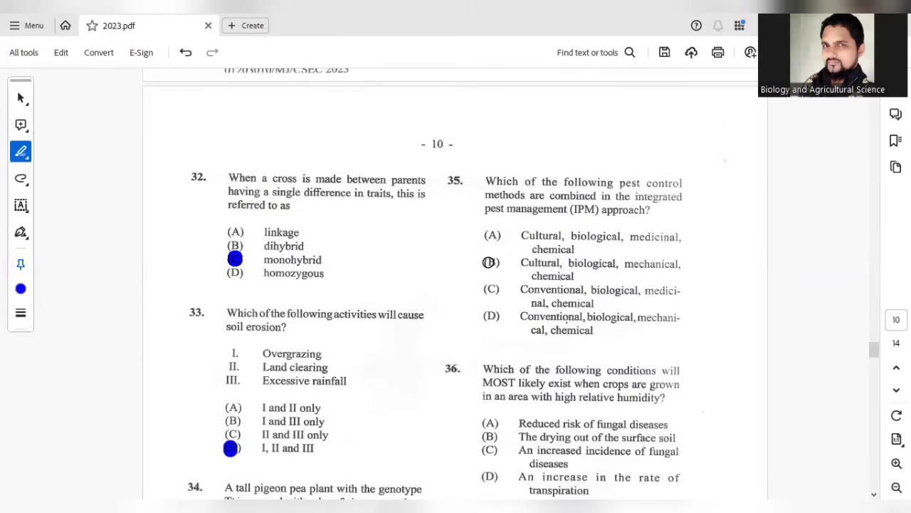
{"action": "left_click", "coordinate": [488, 262]}
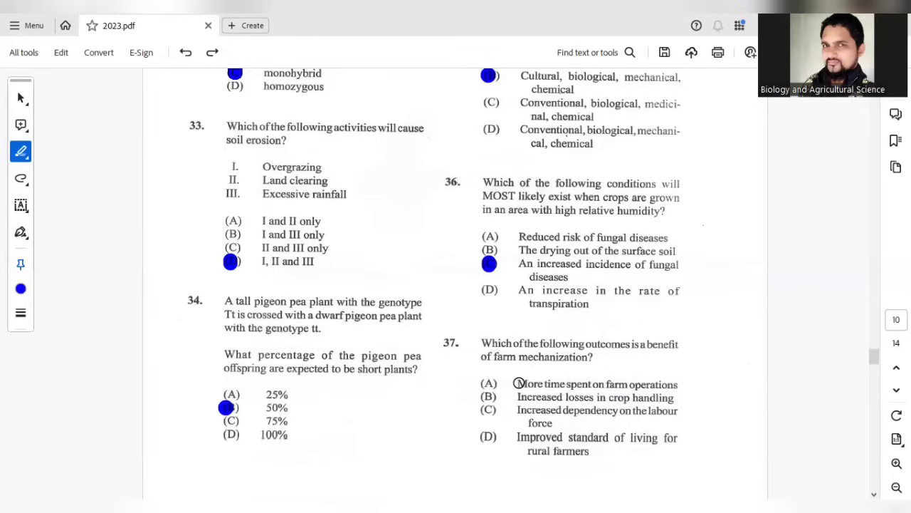
{"action": "mouse_move", "coordinate": [541, 384]}
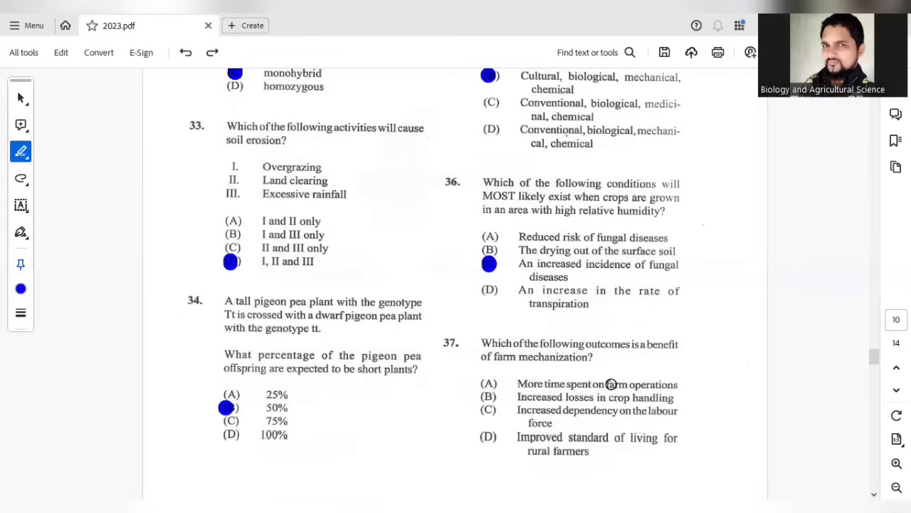
{"action": "mouse_move", "coordinate": [577, 413]}
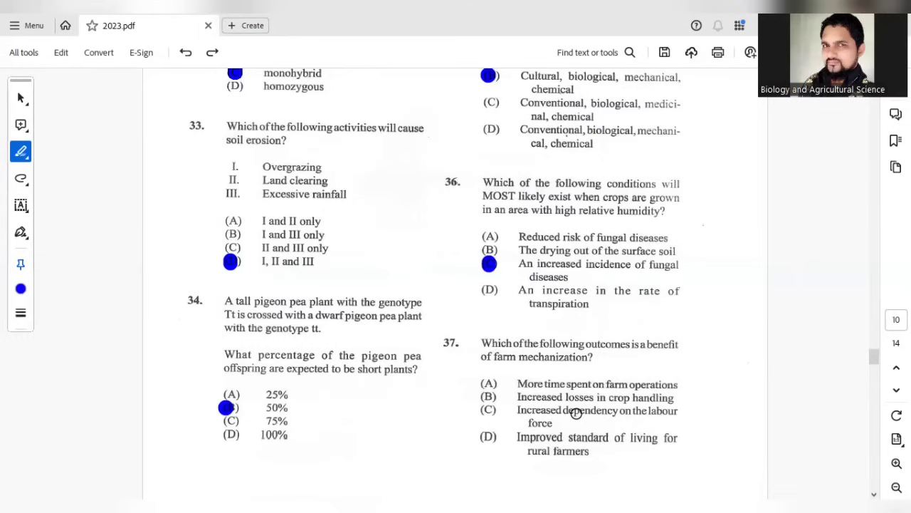
Step: Mark D, improved standard of living, for question 37 on farm mechanization
{"action": "left_click", "coordinate": [487, 437]}
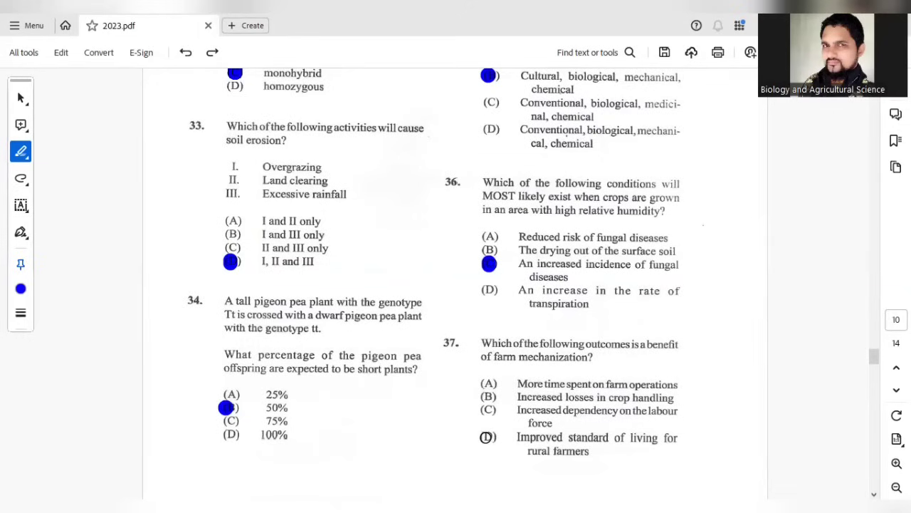
{"action": "left_click", "coordinate": [487, 437]}
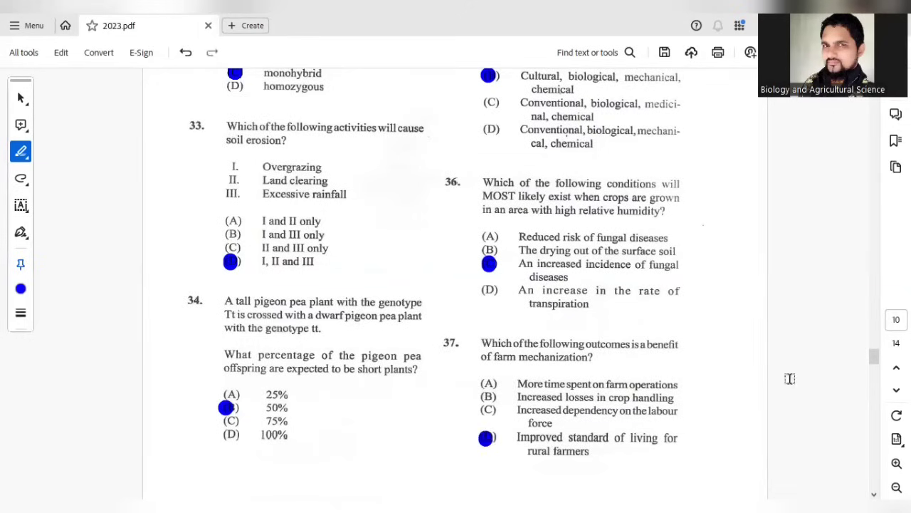
{"action": "scroll", "scroll_direction": "down", "scroll_amount": 3}
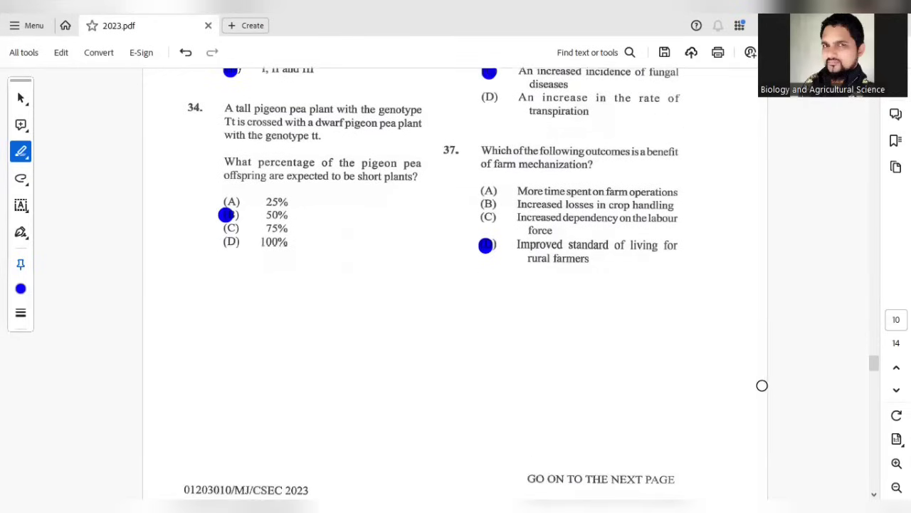
Step: Mark B (fungicide) for question 38 and D (severe leaf and head damage) for question 39
{"action": "scroll", "scroll_direction": "down", "scroll_amount": 3}
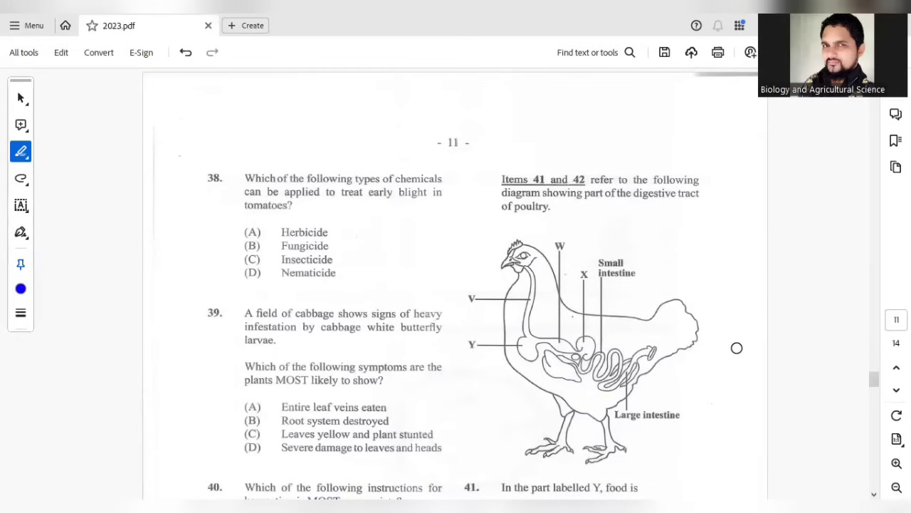
{"action": "mouse_move", "coordinate": [475, 260]}
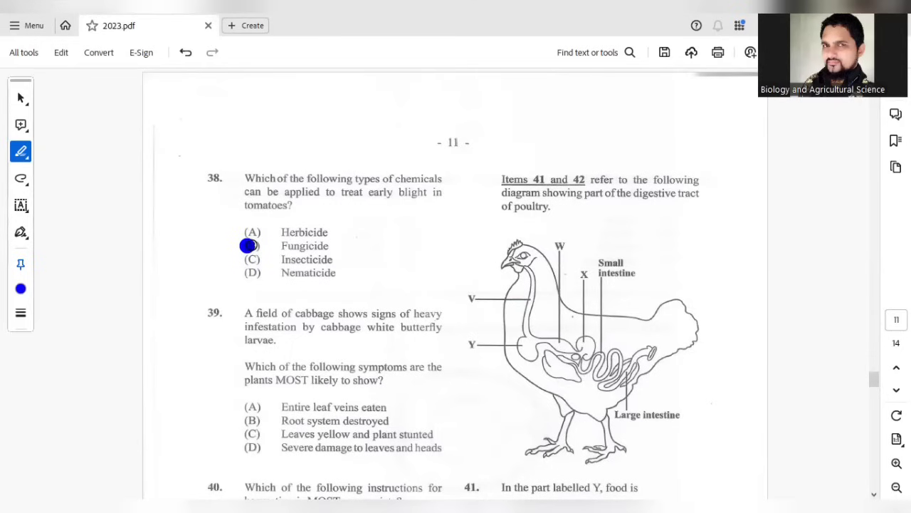
{"action": "scroll", "scroll_direction": "down", "scroll_amount": 3}
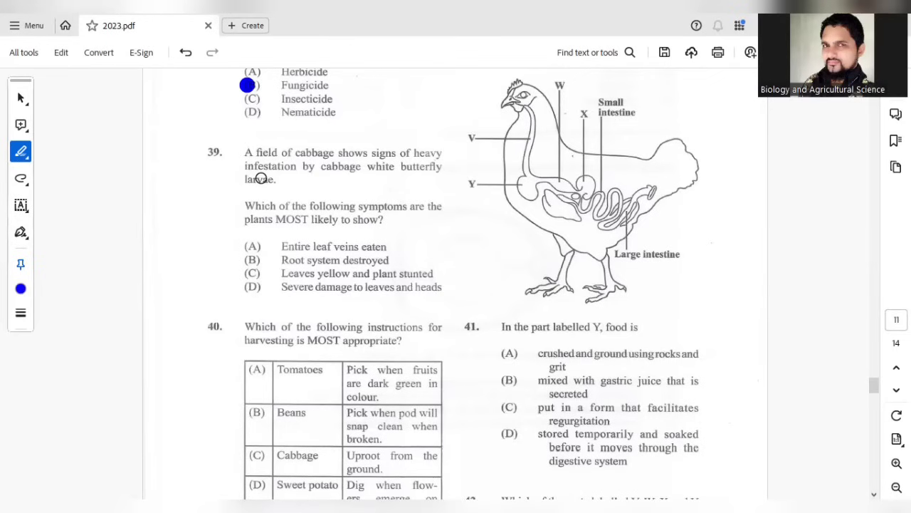
{"action": "mouse_move", "coordinate": [376, 228]}
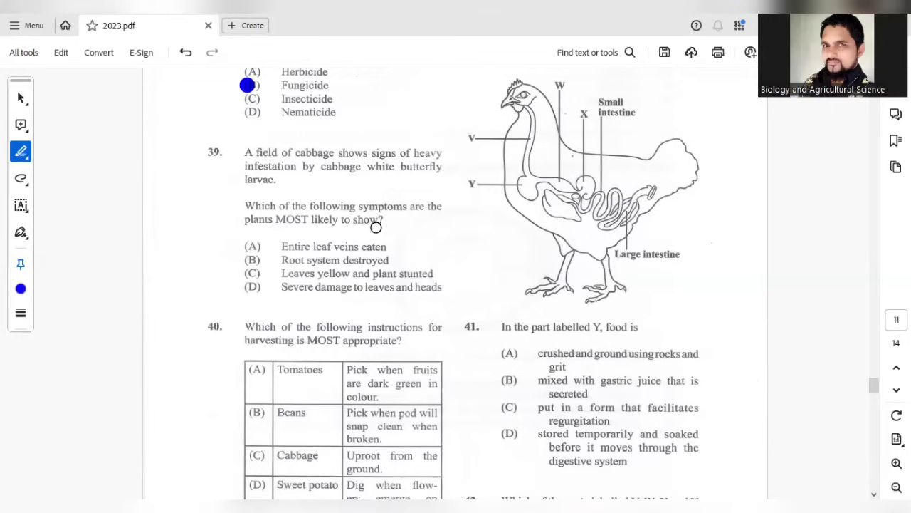
{"action": "mouse_move", "coordinate": [306, 227]}
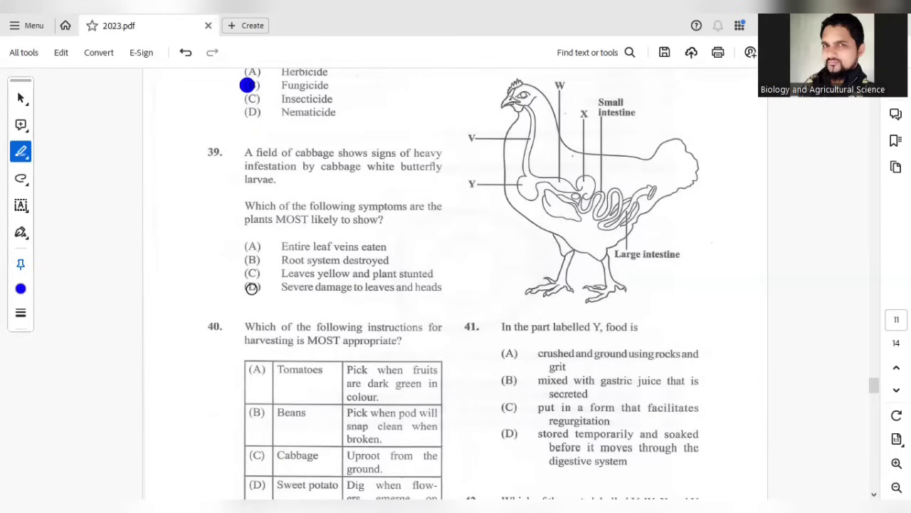
{"action": "left_click", "coordinate": [247, 288]}
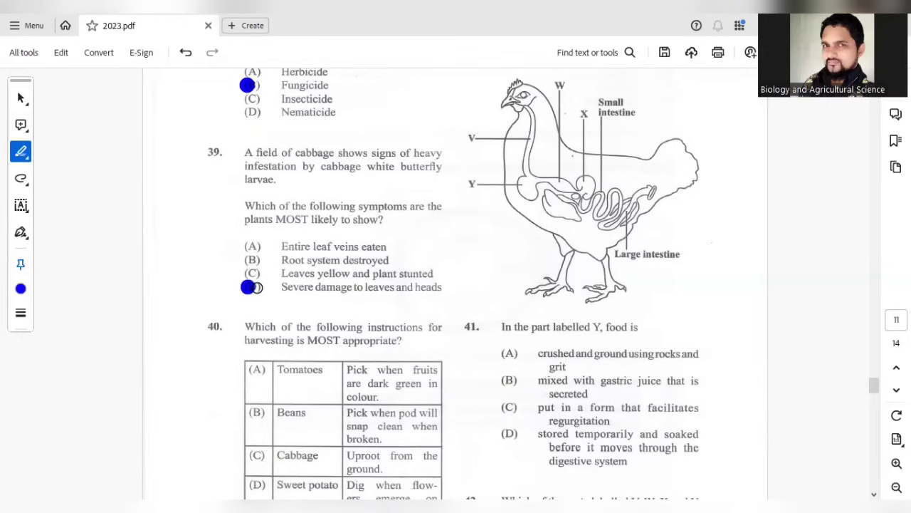
{"action": "scroll", "scroll_direction": "down", "scroll_amount": 3}
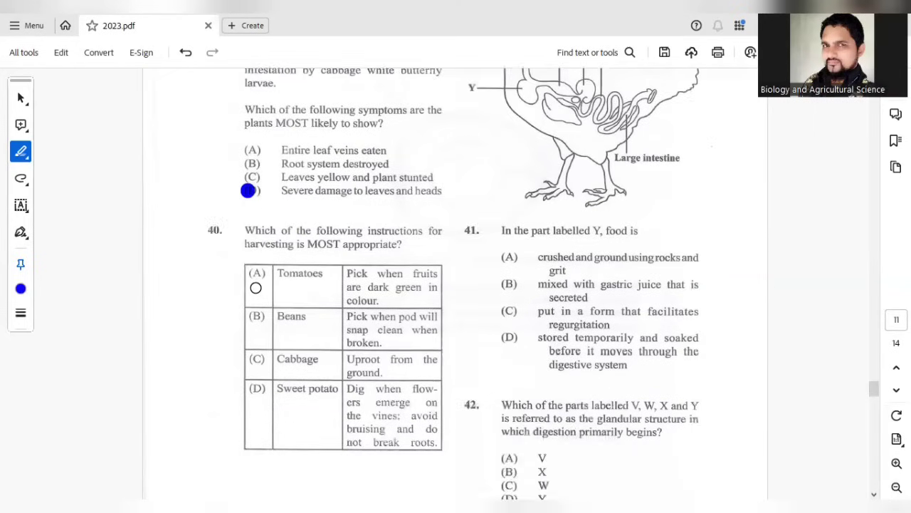
Step: Mark B (beans) for question 40 and D (stored temporarily and soaked) for question 41
{"action": "scroll", "scroll_direction": "down", "scroll_amount": 3}
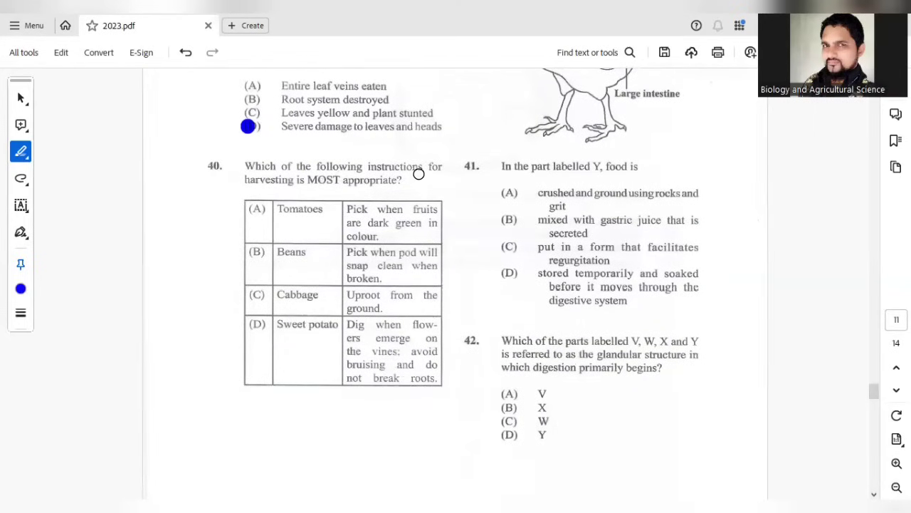
{"action": "mouse_move", "coordinate": [296, 185]}
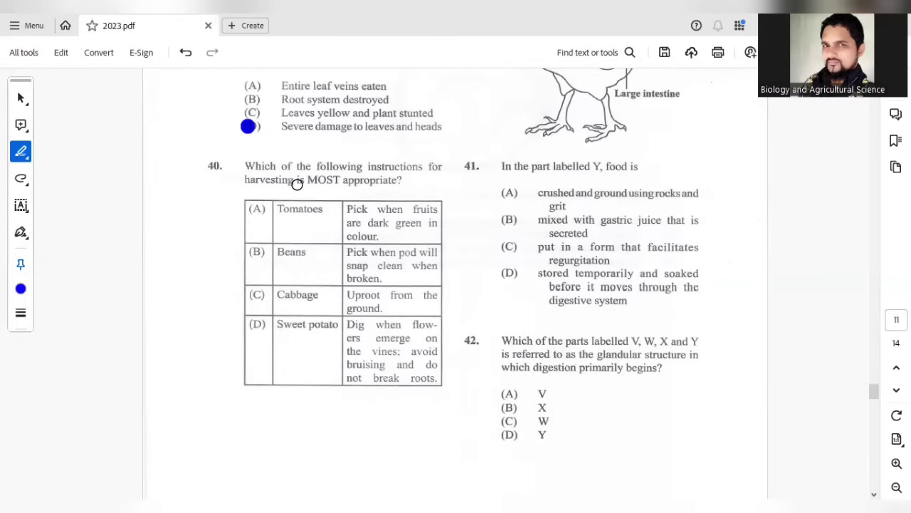
{"action": "mouse_move", "coordinate": [255, 252]}
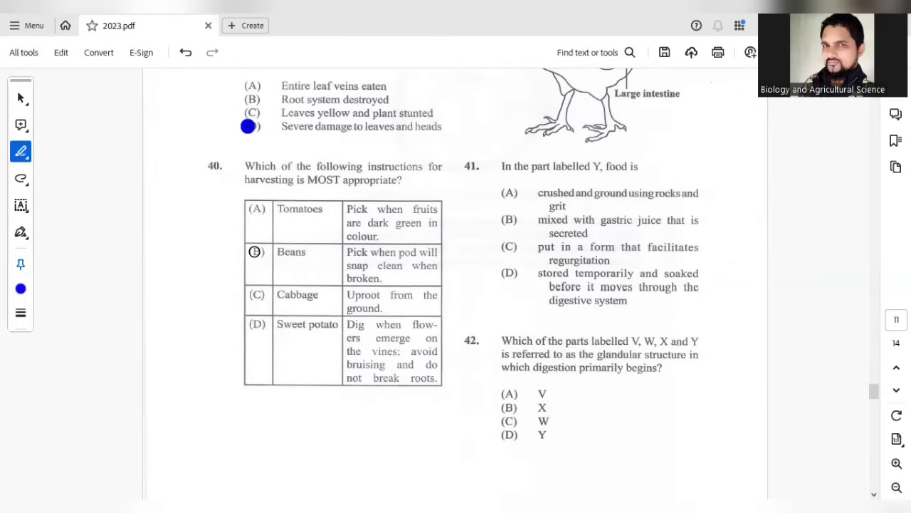
{"action": "left_click", "coordinate": [255, 252]}
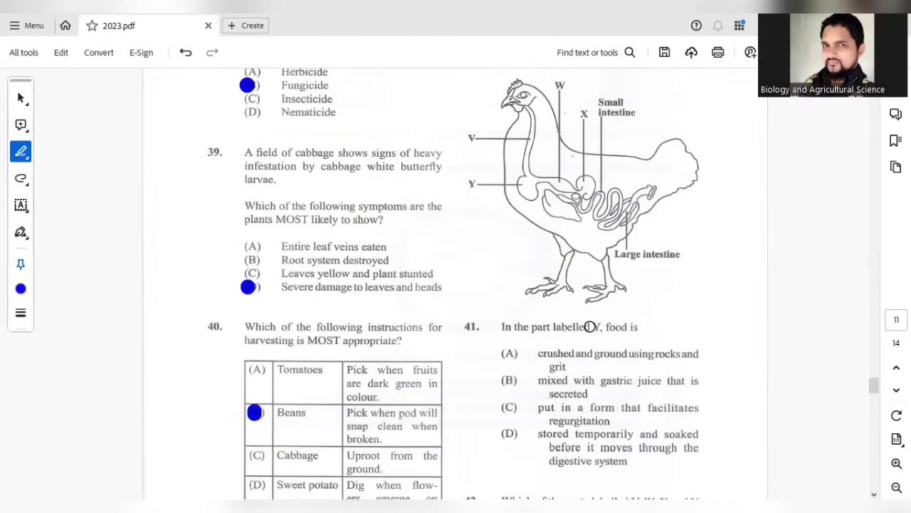
{"action": "mouse_move", "coordinate": [647, 316]}
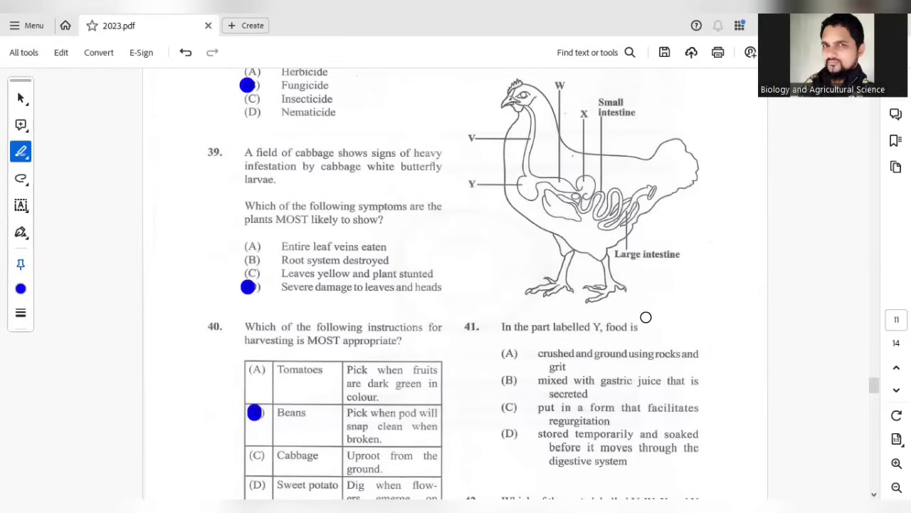
{"action": "mouse_move", "coordinate": [604, 168]}
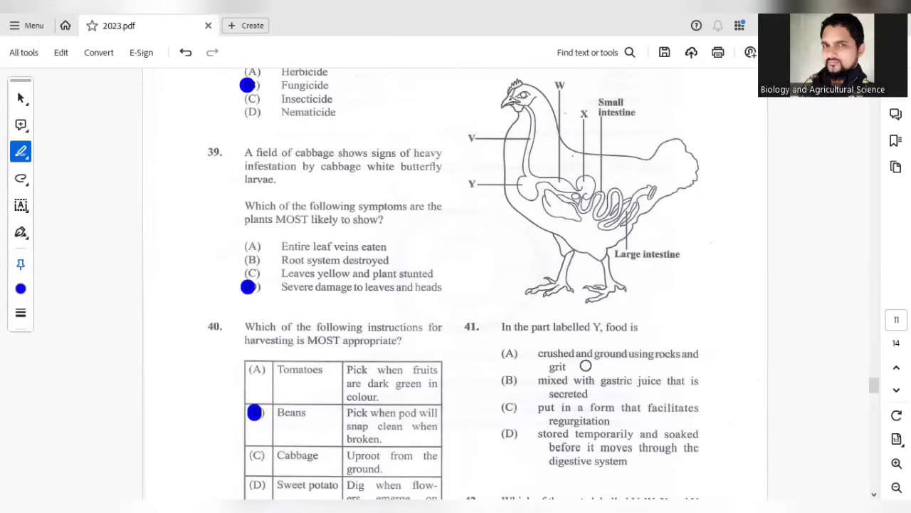
{"action": "mouse_move", "coordinate": [603, 357]}
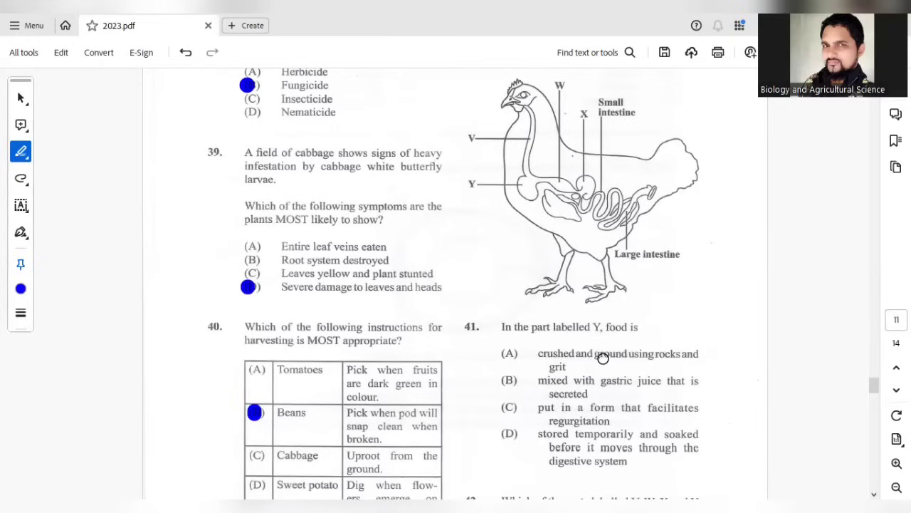
{"action": "mouse_move", "coordinate": [629, 359]}
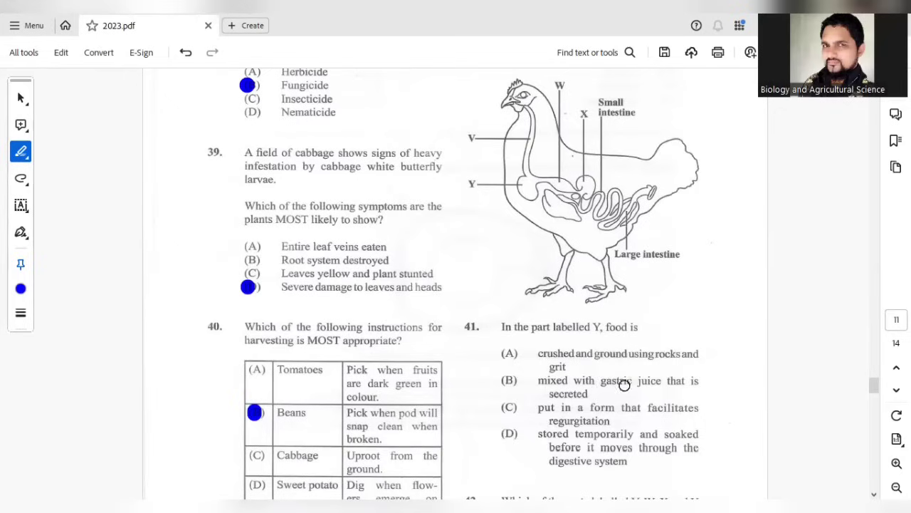
{"action": "mouse_move", "coordinate": [619, 407]}
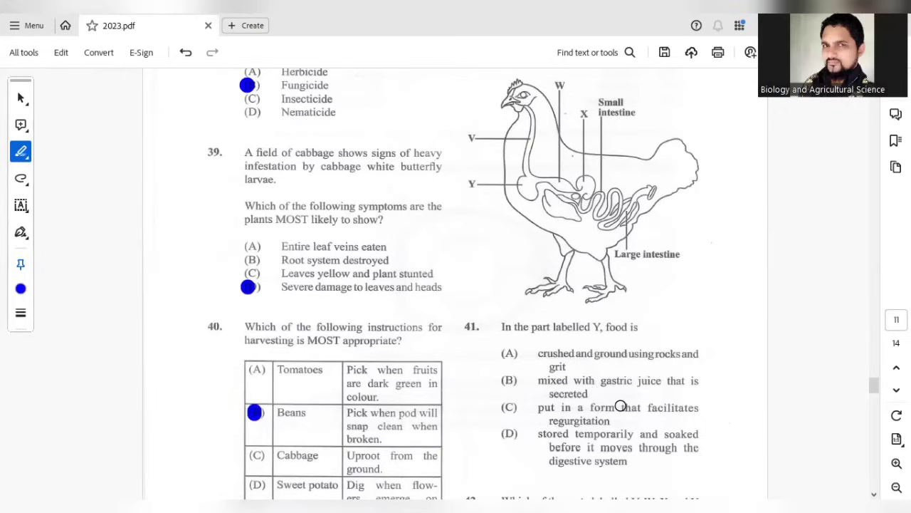
{"action": "mouse_move", "coordinate": [636, 416]}
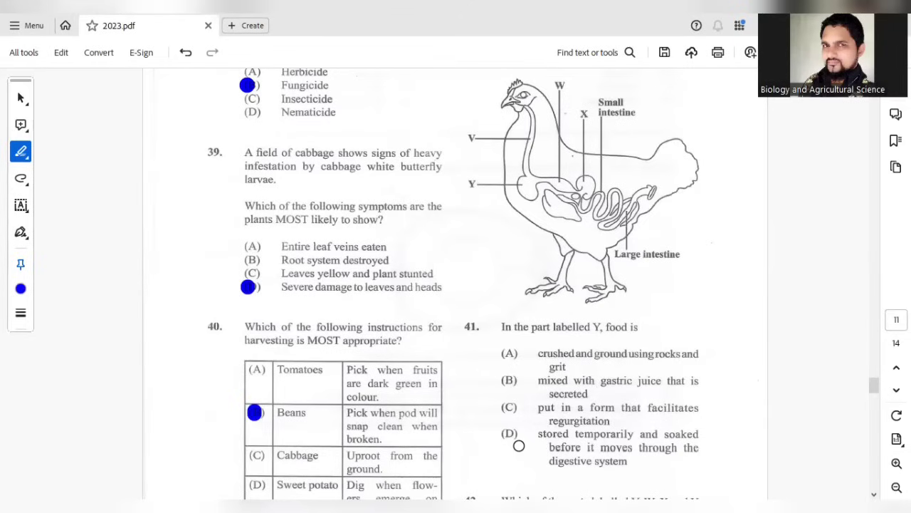
{"action": "left_click", "coordinate": [507, 435]}
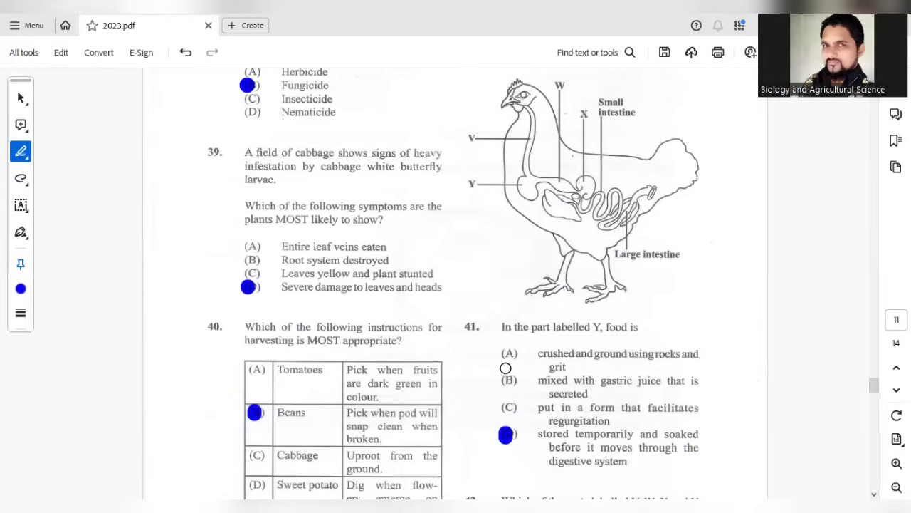
{"action": "scroll", "scroll_direction": "down", "scroll_amount": 3}
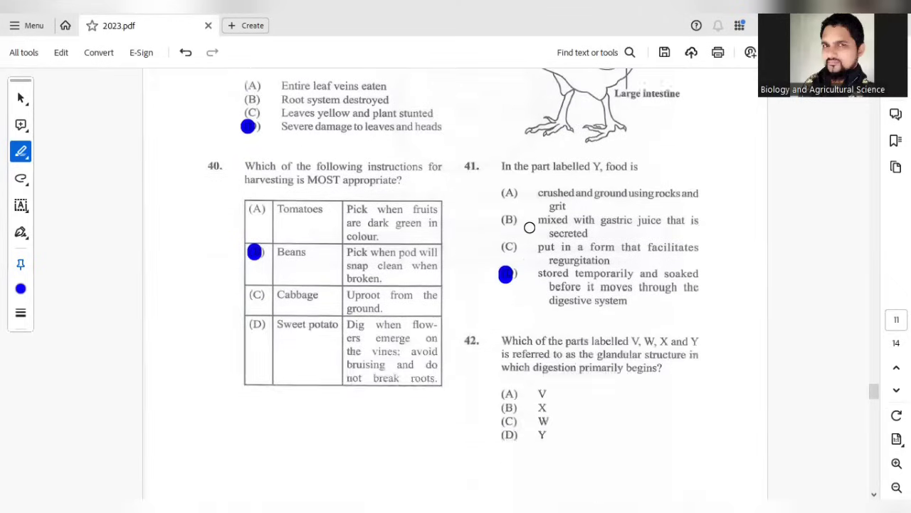
Step: Mark C (W) for question 42 on where digestion begins, then scroll to questions 43–44
{"action": "scroll", "scroll_direction": "down", "scroll_amount": 3}
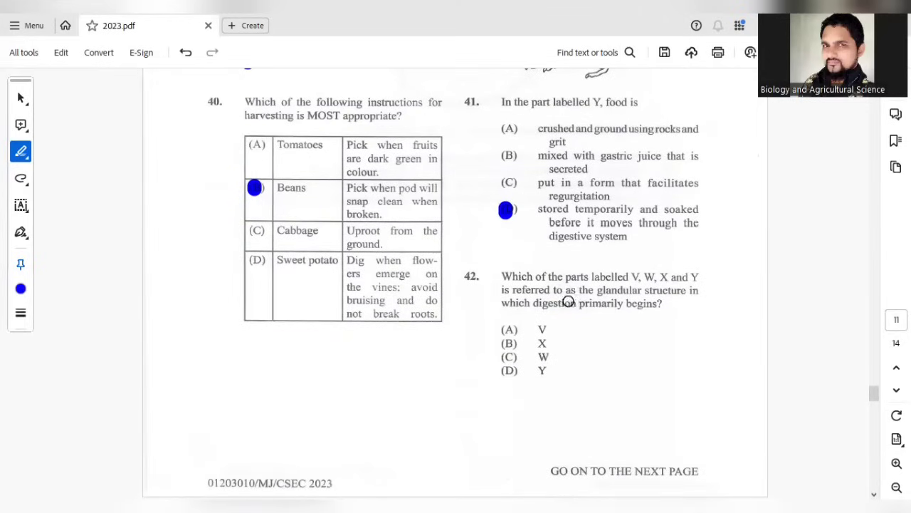
{"action": "mouse_move", "coordinate": [634, 297]}
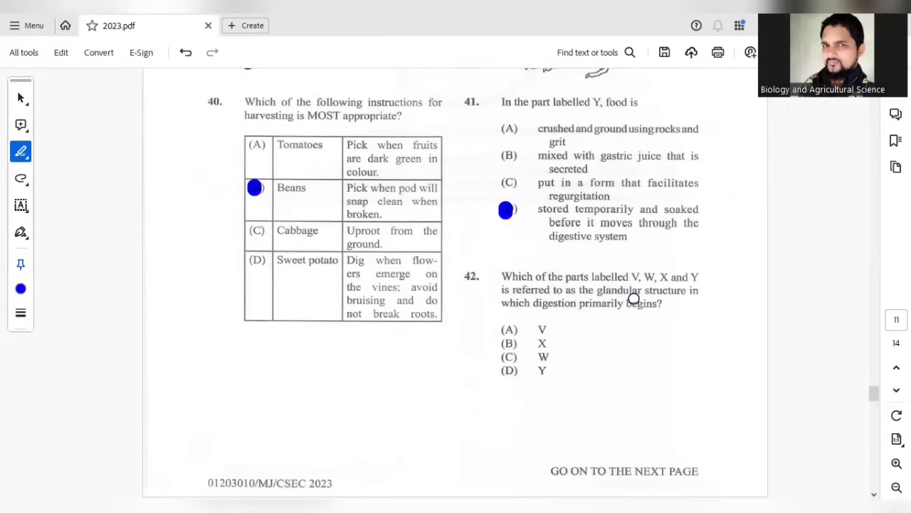
{"action": "mouse_move", "coordinate": [594, 324]}
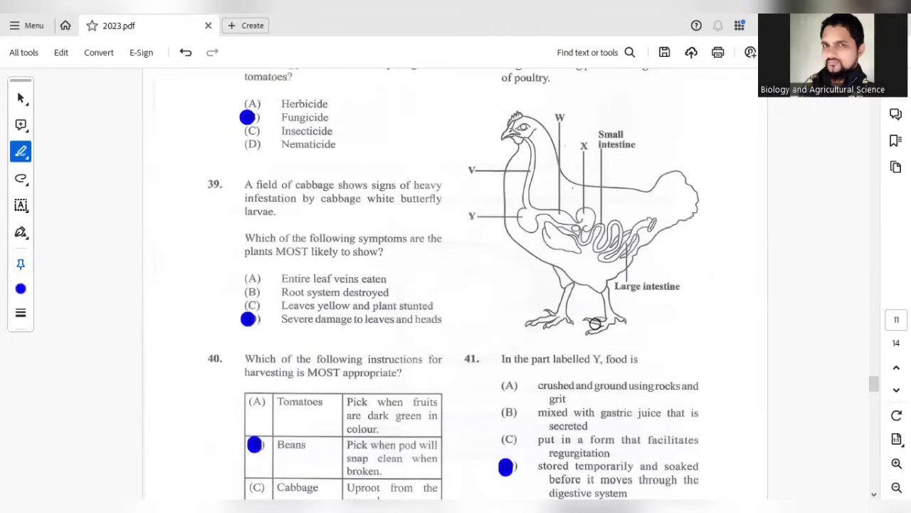
{"action": "scroll", "scroll_direction": "down", "scroll_amount": 3}
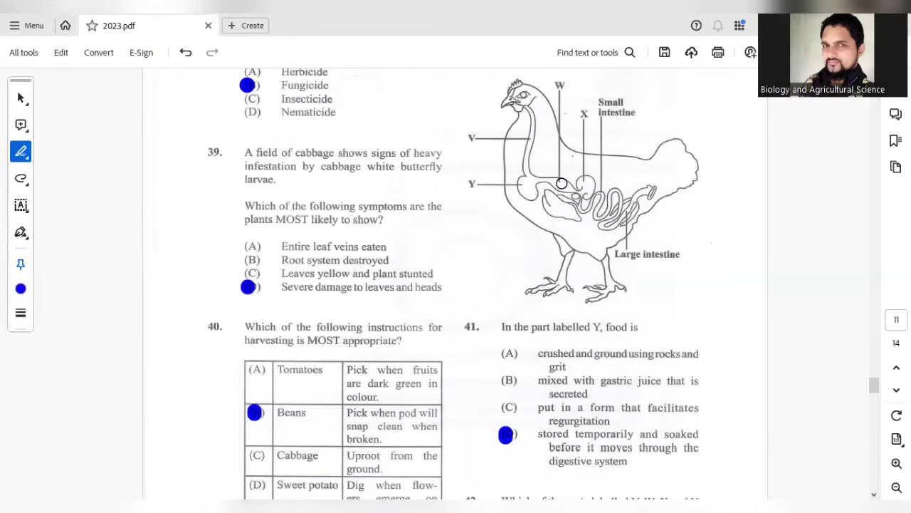
{"action": "scroll", "scroll_direction": "down", "scroll_amount": 3}
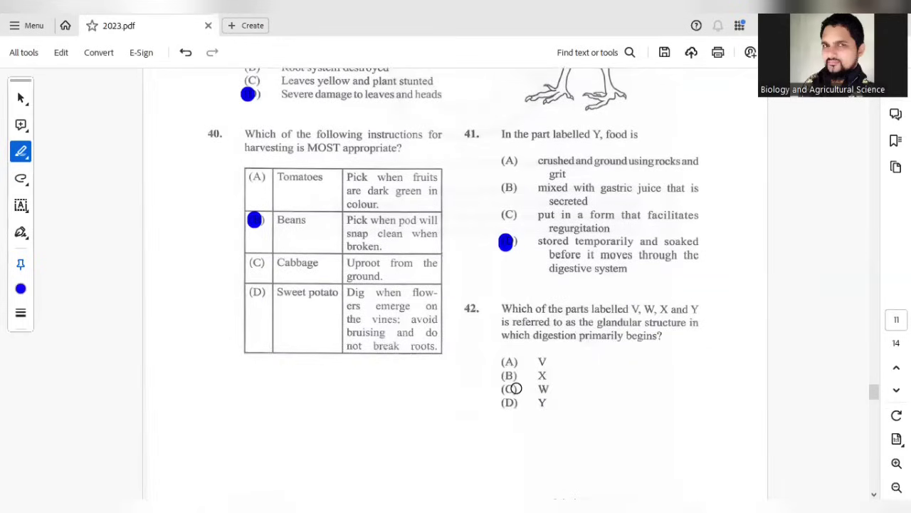
{"action": "scroll", "scroll_direction": "down", "scroll_amount": 3}
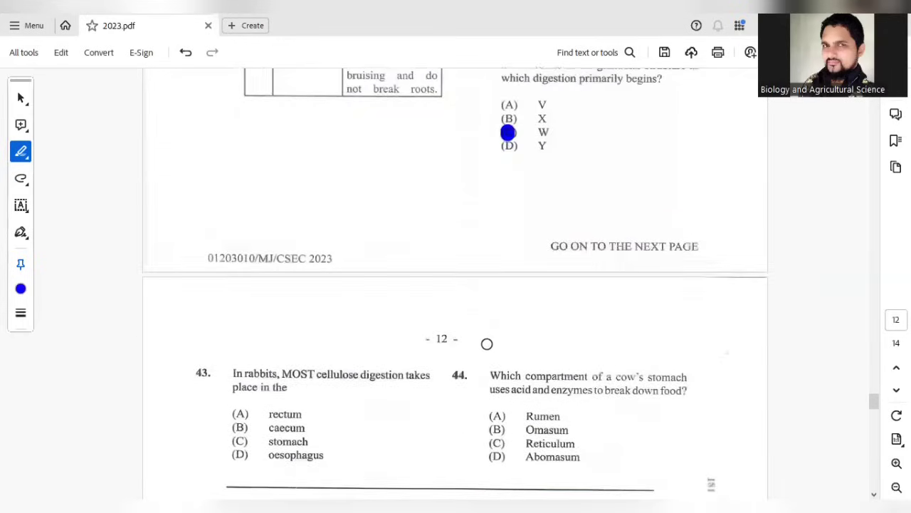
{"action": "scroll", "scroll_direction": "down", "scroll_amount": 3}
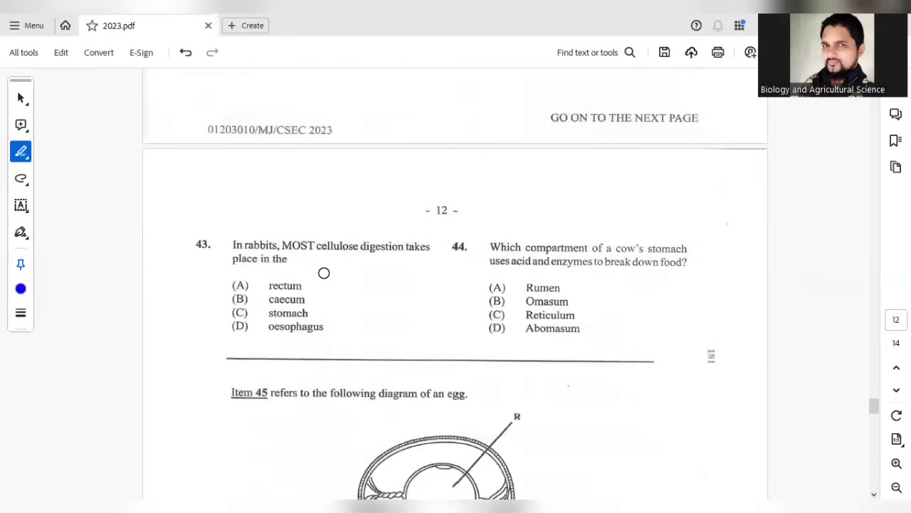
{"action": "mouse_move", "coordinate": [314, 304]}
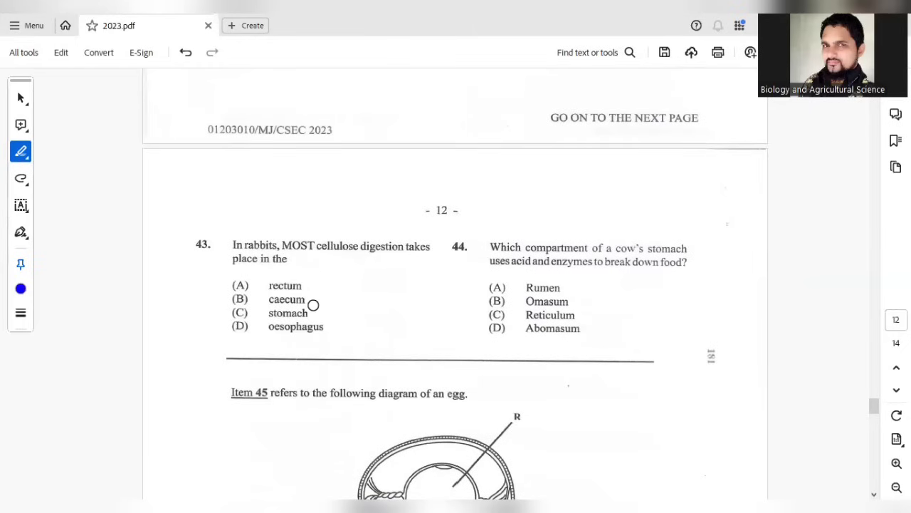
Step: Mark B (caecum) for question 43 and D (abomasum) for question 44
{"action": "left_click_drag", "start_coordinate": [313, 305], "coordinate": [239, 299]}
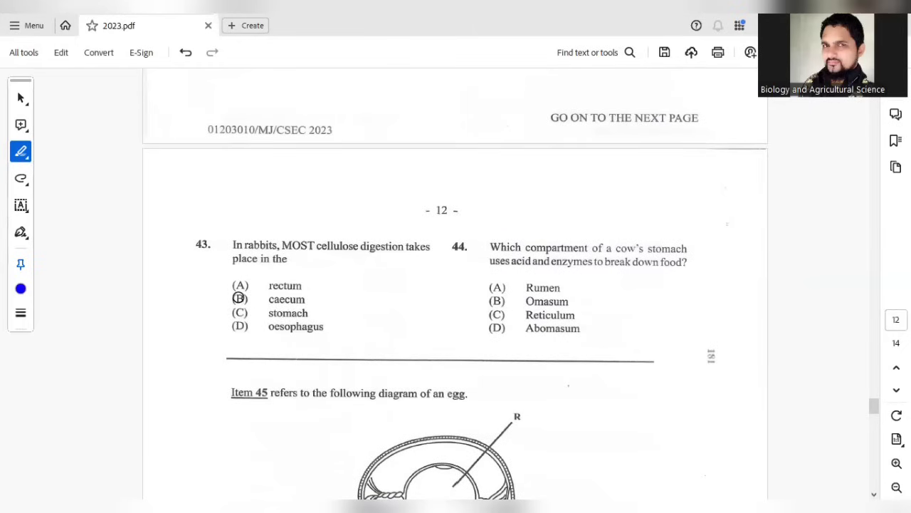
{"action": "left_click", "coordinate": [240, 299]}
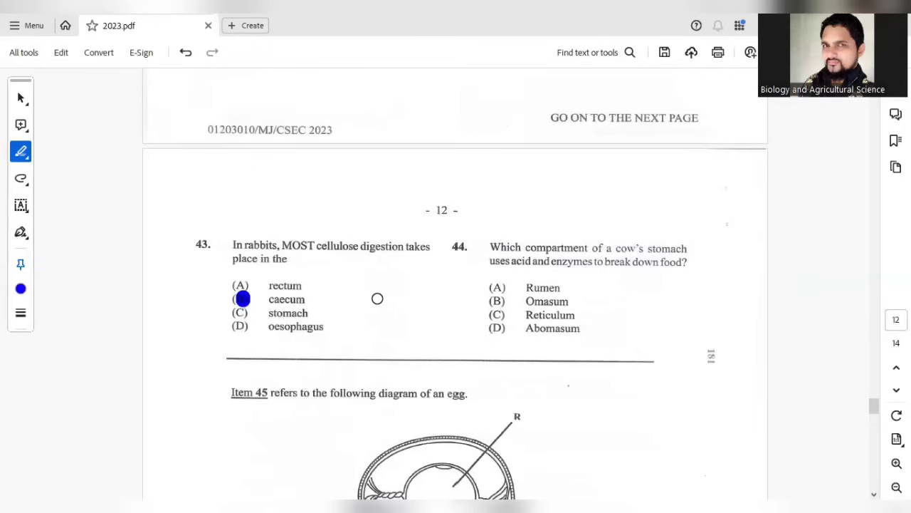
{"action": "mouse_move", "coordinate": [504, 250]}
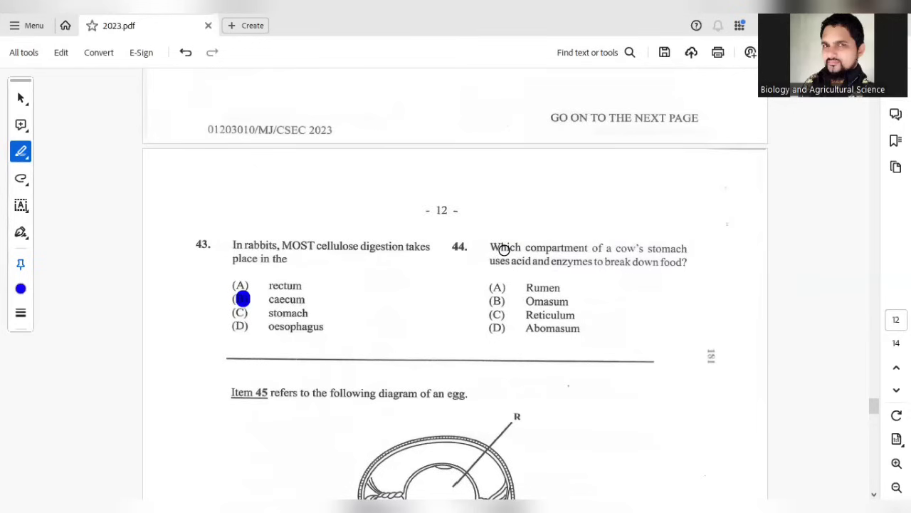
{"action": "mouse_move", "coordinate": [584, 278]}
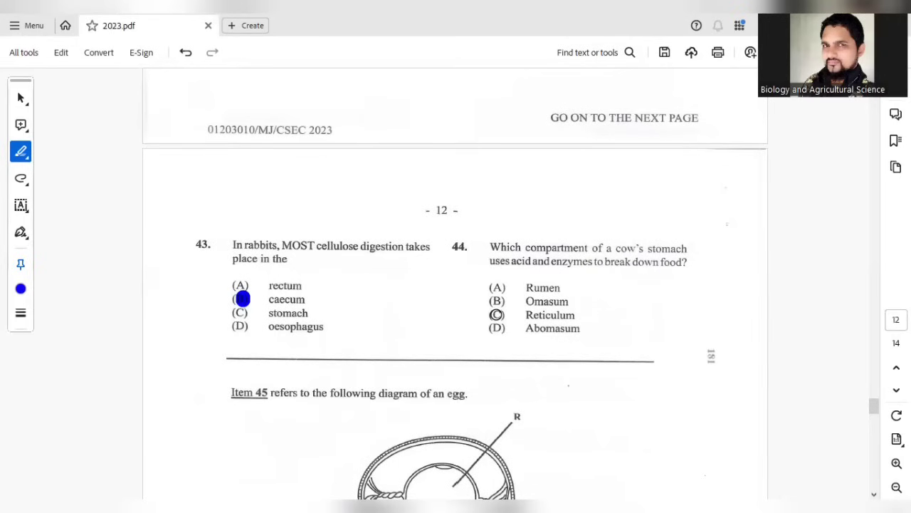
{"action": "left_click", "coordinate": [496, 327]}
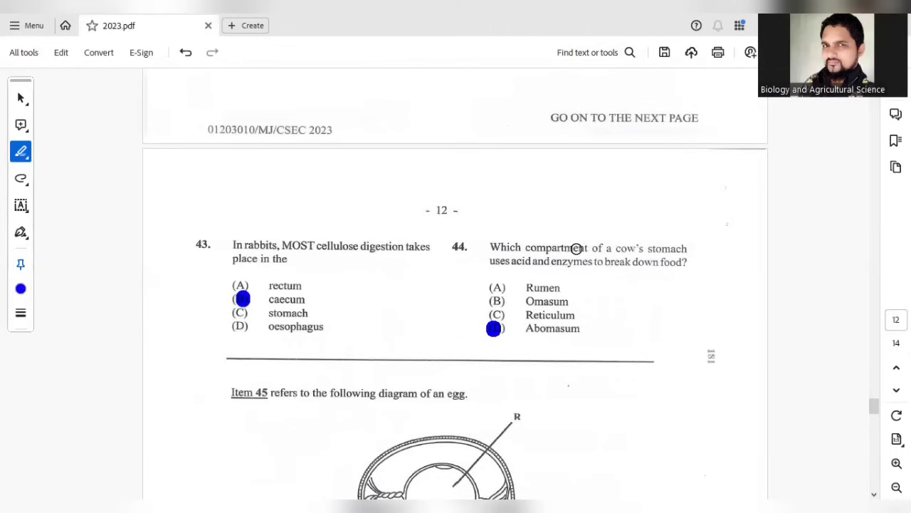
Step: Mark A (provides nutrients) for question 45
{"action": "scroll", "scroll_direction": "down", "scroll_amount": 3}
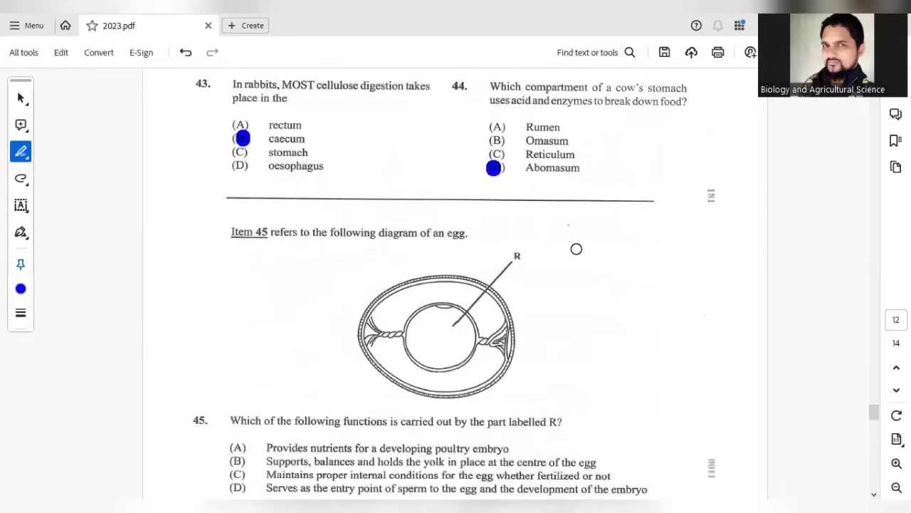
{"action": "scroll", "scroll_direction": "down", "scroll_amount": 3}
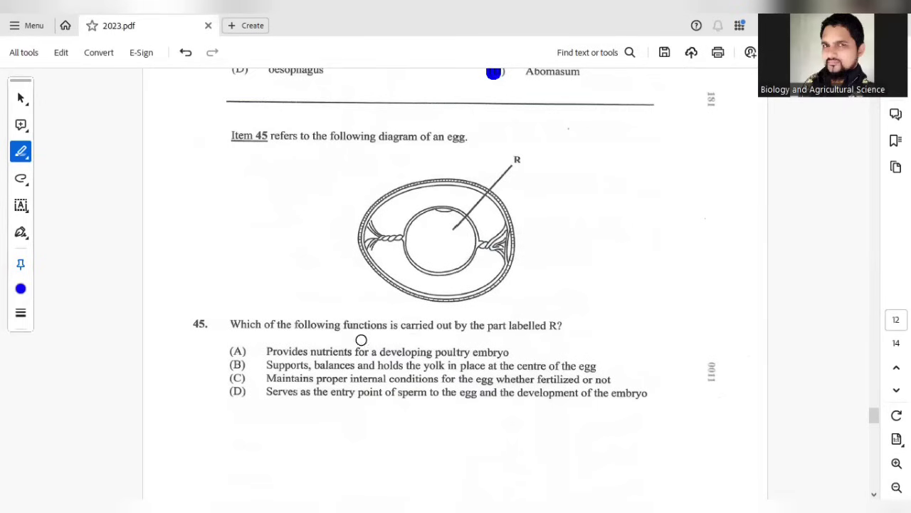
{"action": "mouse_move", "coordinate": [478, 327]}
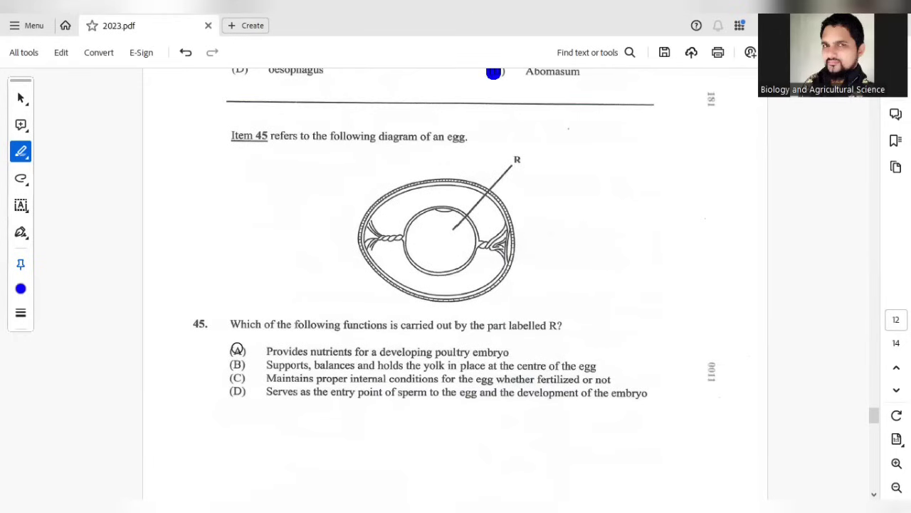
{"action": "left_click", "coordinate": [236, 347]}
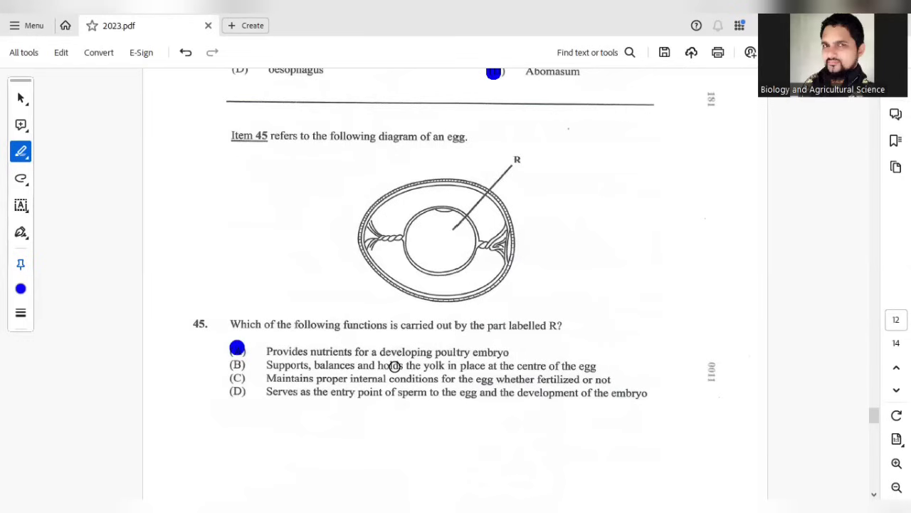
{"action": "scroll", "scroll_direction": "down", "scroll_amount": 3}
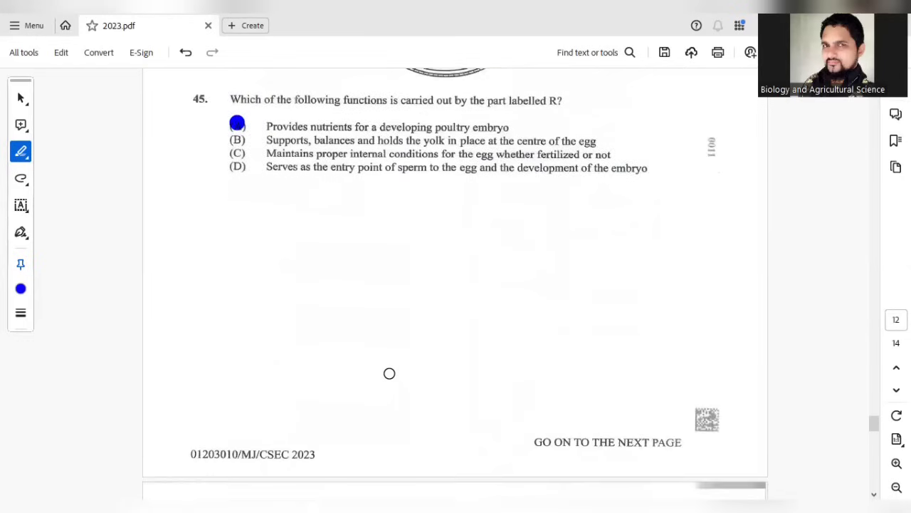
Step: Mark C (CC, Cc, Cc, cc) for question 46 and B (6) for question 47
{"action": "scroll", "scroll_direction": "down", "scroll_amount": 3}
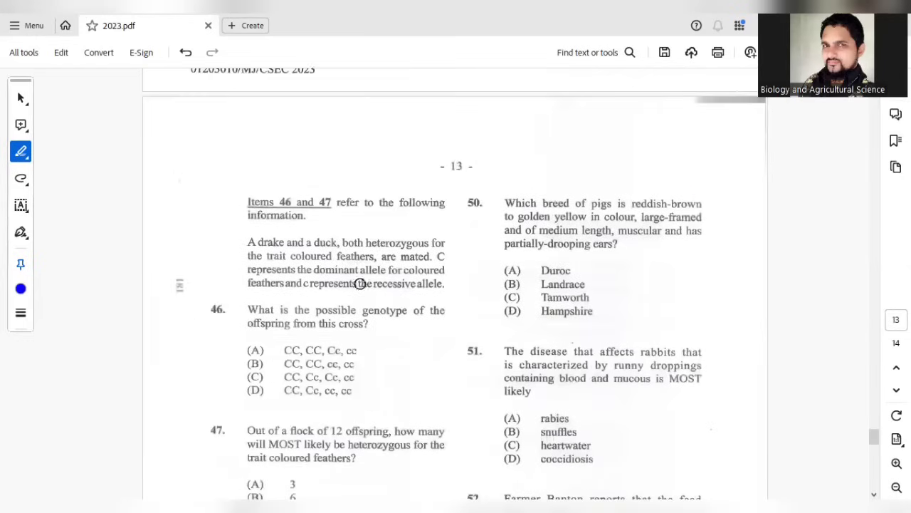
{"action": "mouse_move", "coordinate": [342, 341]}
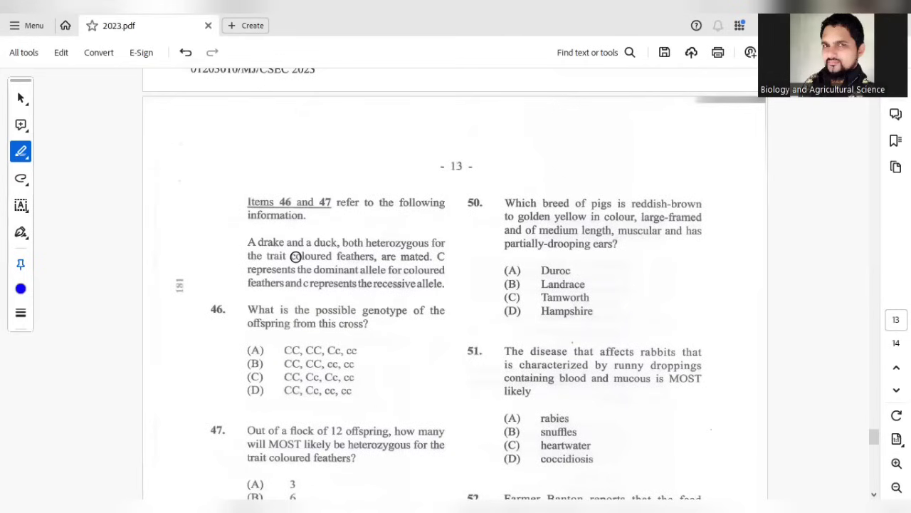
{"action": "mouse_move", "coordinate": [359, 270]}
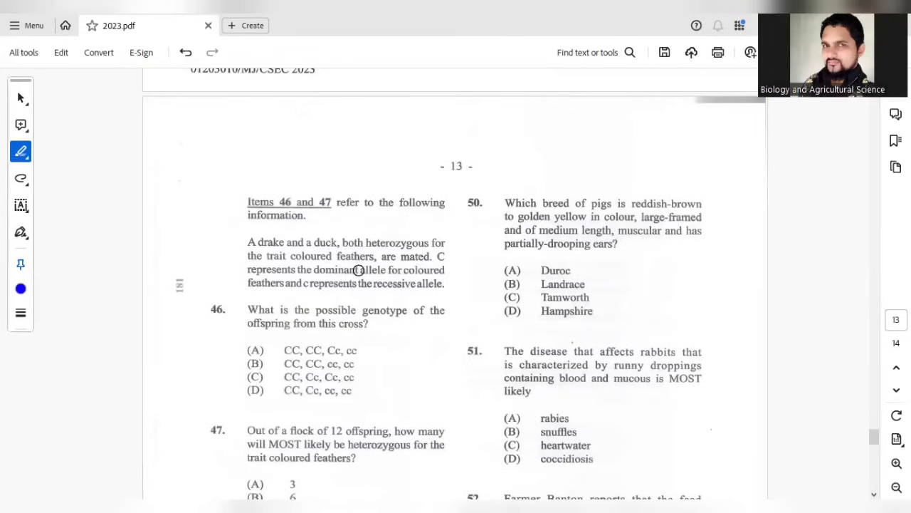
{"action": "mouse_move", "coordinate": [410, 262]}
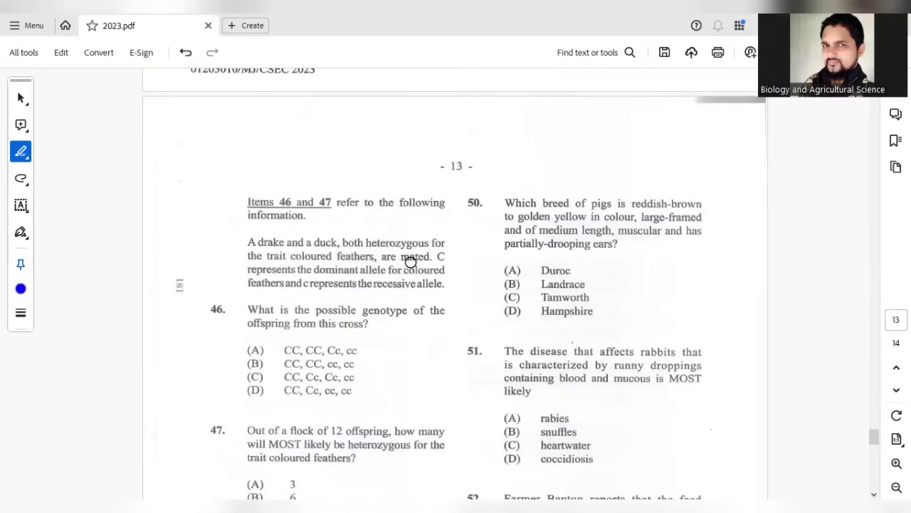
{"action": "mouse_move", "coordinate": [415, 282]}
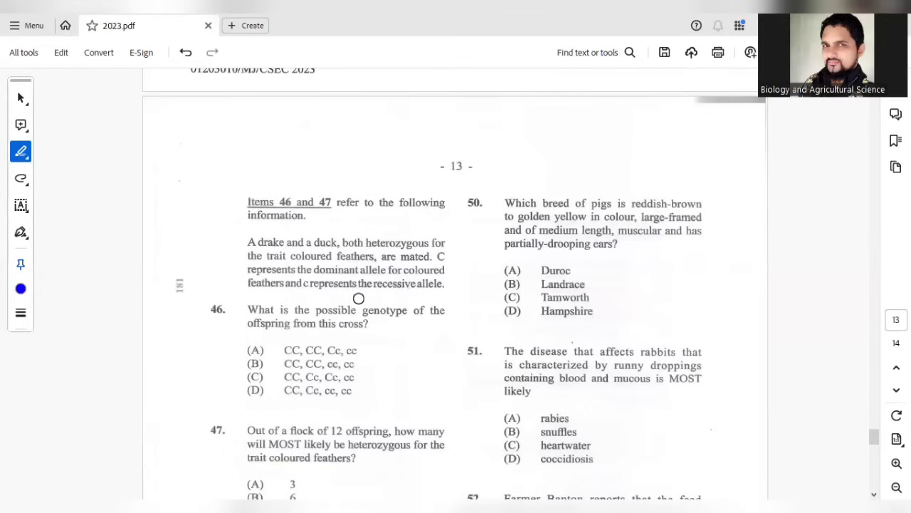
{"action": "mouse_move", "coordinate": [410, 299]}
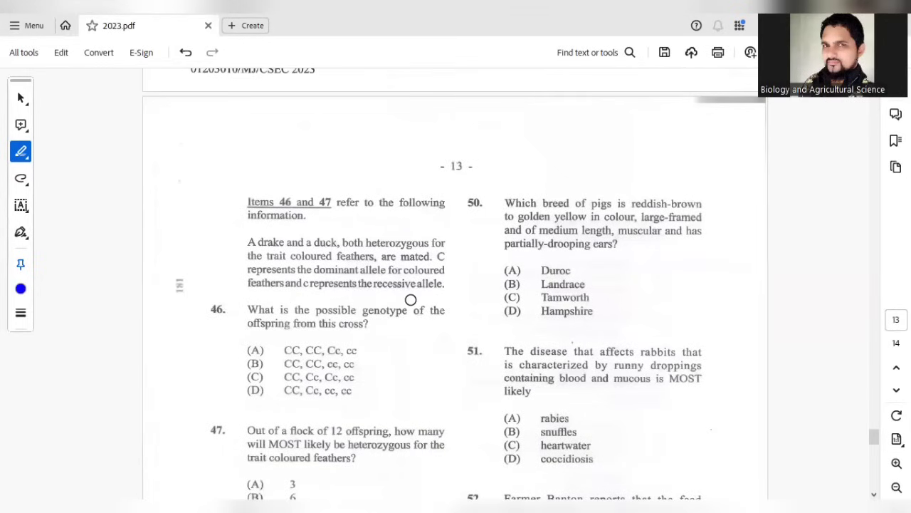
{"action": "scroll", "scroll_direction": "down", "scroll_amount": 3}
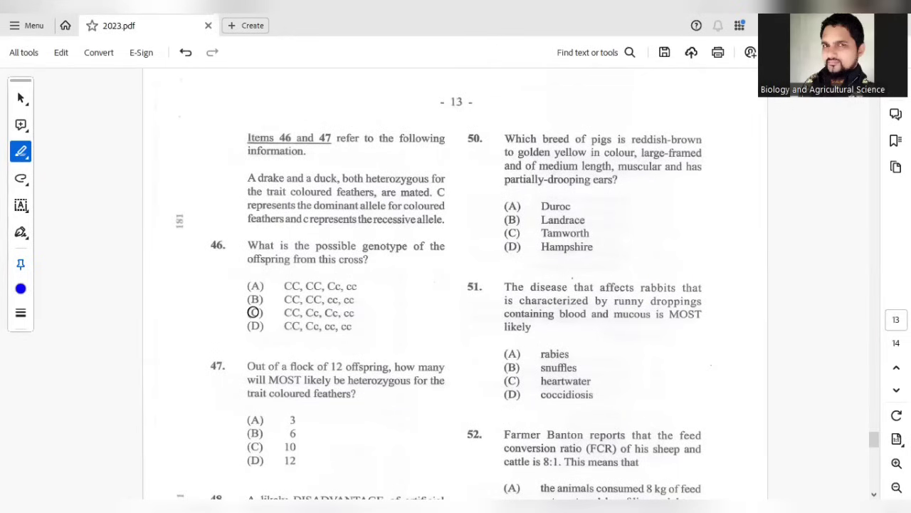
{"action": "left_click", "coordinate": [259, 313]}
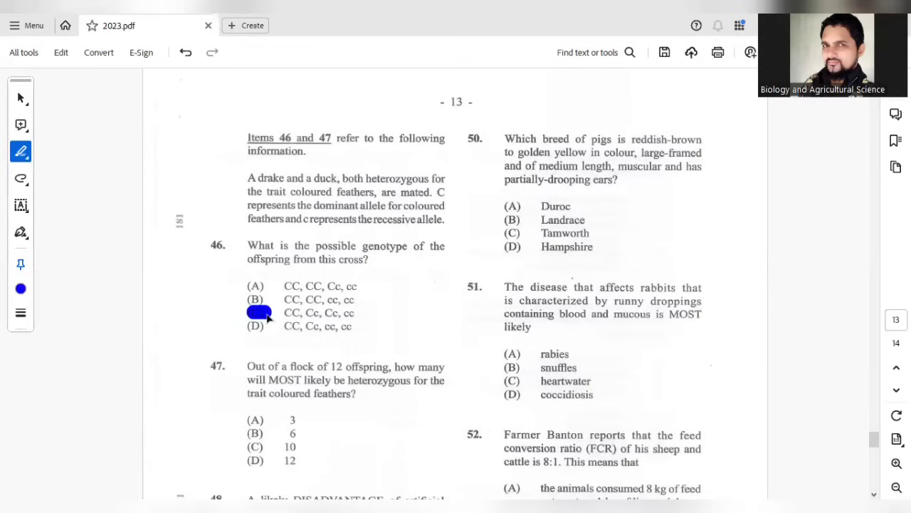
{"action": "mouse_move", "coordinate": [322, 382]}
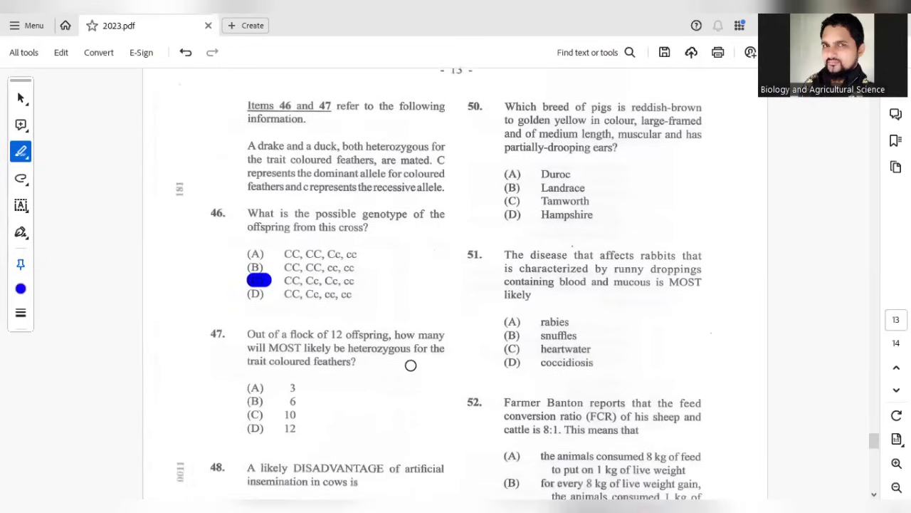
{"action": "mouse_move", "coordinate": [379, 365]}
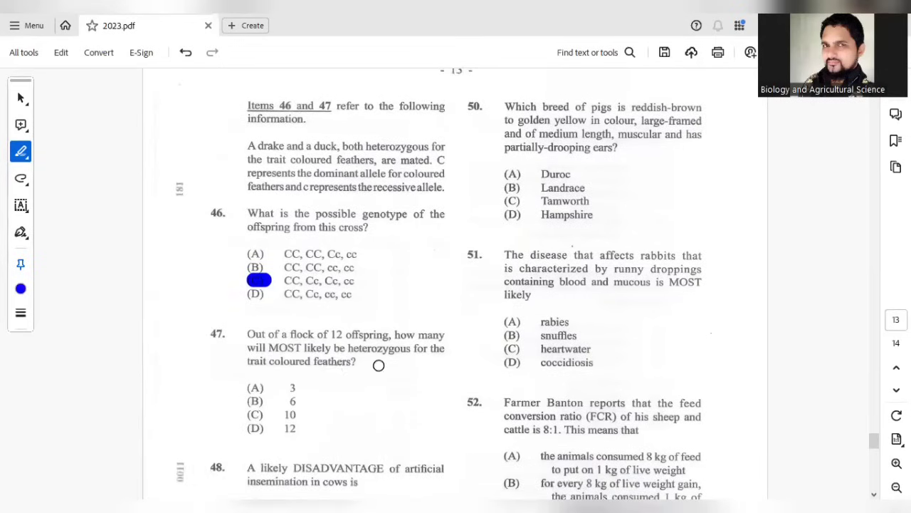
{"action": "mouse_move", "coordinate": [302, 376]}
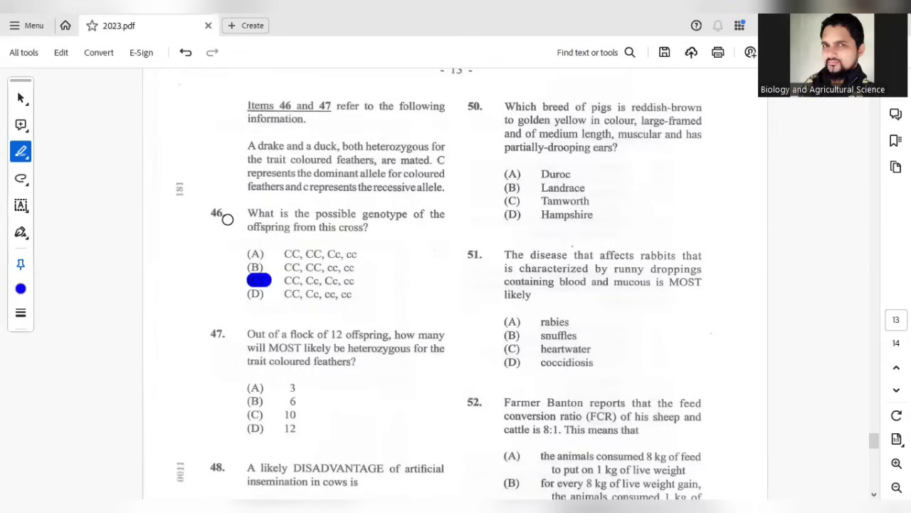
{"action": "mouse_move", "coordinate": [311, 281]}
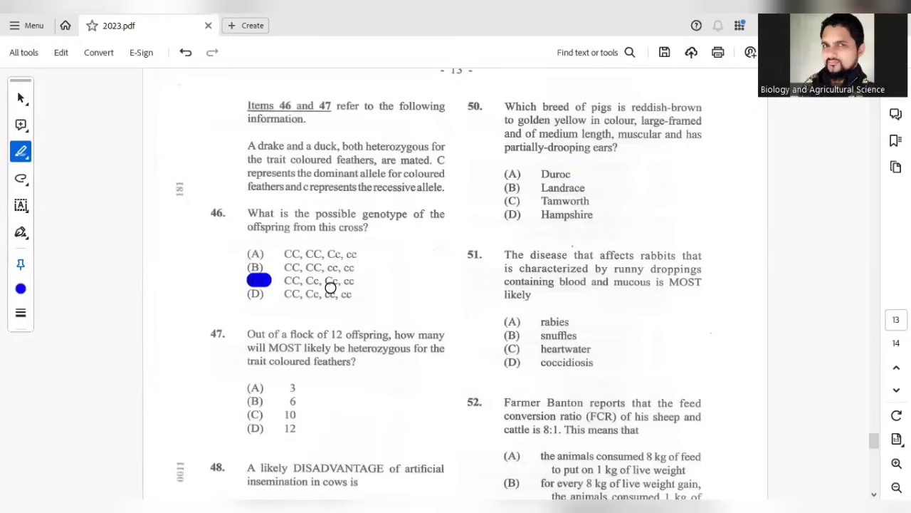
{"action": "mouse_move", "coordinate": [327, 285]}
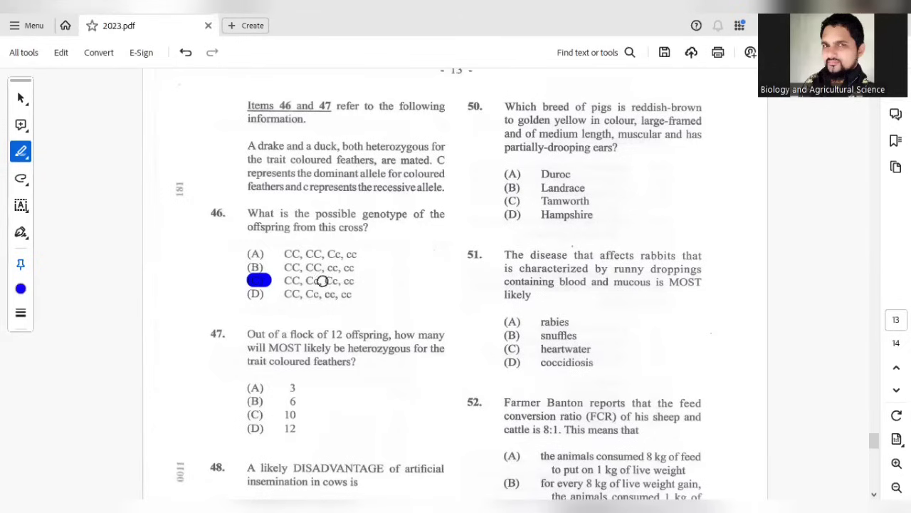
{"action": "left_click", "coordinate": [255, 402]}
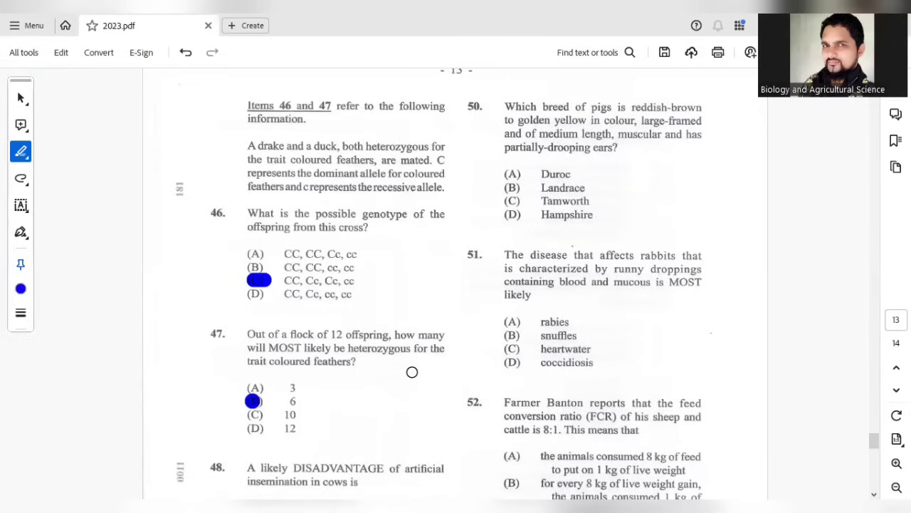
{"action": "scroll", "scroll_direction": "down", "scroll_amount": 3}
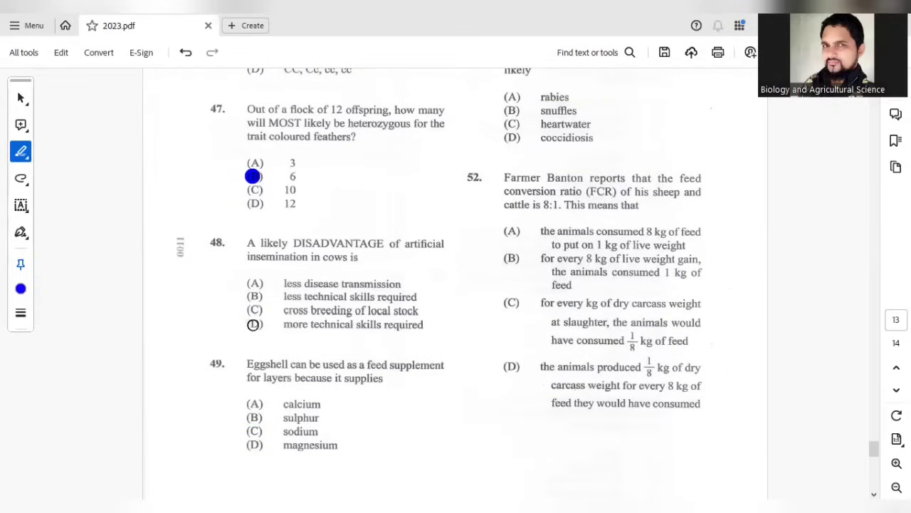
Step: Mark D for question 48 and A (calcium) for question 49
{"action": "left_click", "coordinate": [255, 325]}
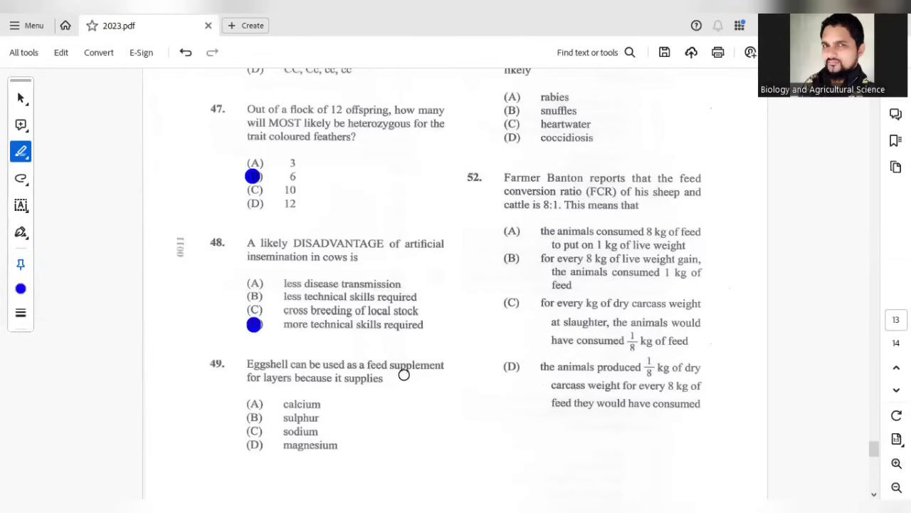
{"action": "scroll", "scroll_direction": "down", "scroll_amount": 3}
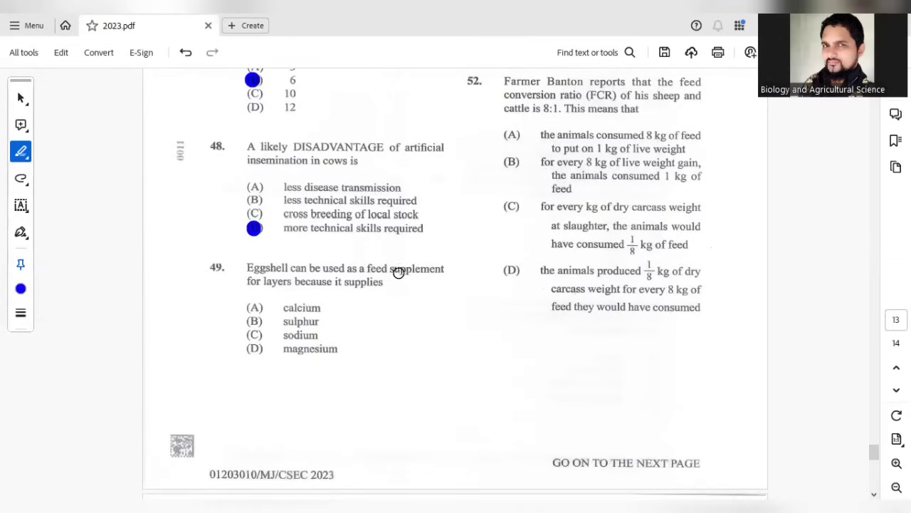
{"action": "mouse_move", "coordinate": [327, 288]}
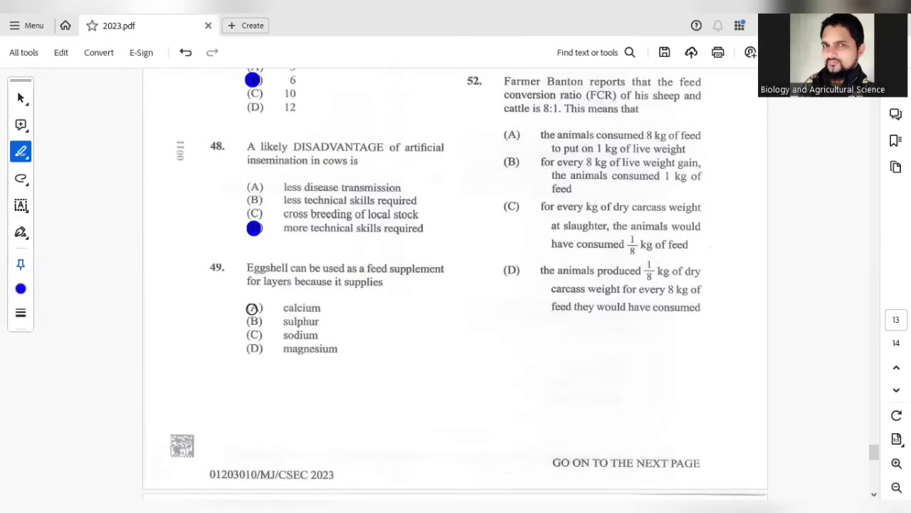
{"action": "left_click", "coordinate": [254, 308]}
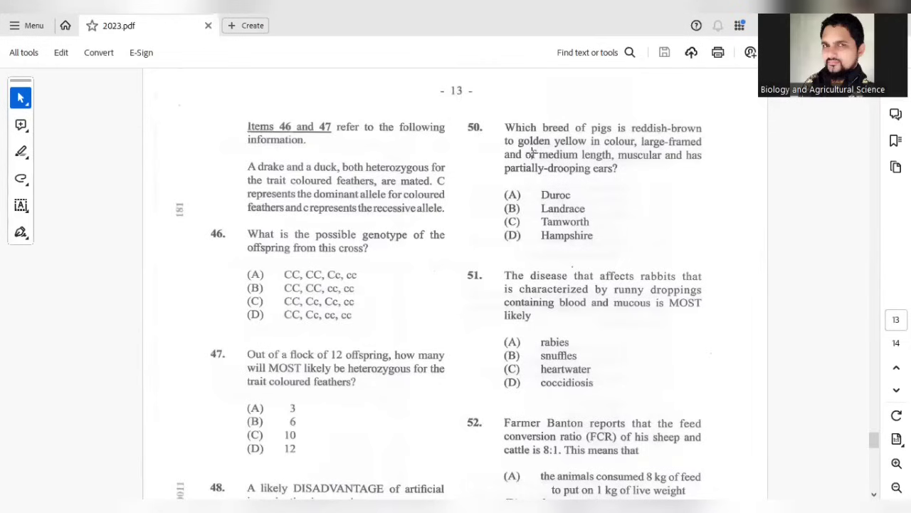
{"action": "mouse_move", "coordinate": [643, 147]}
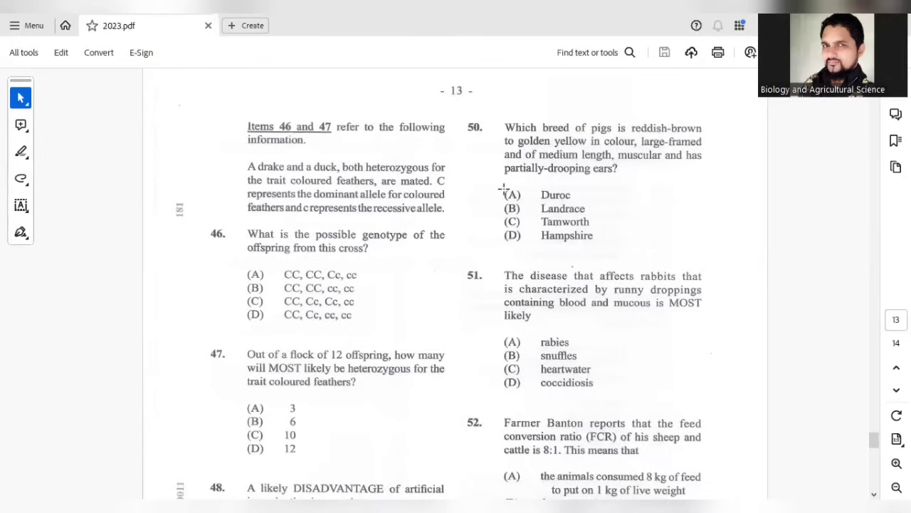
Step: Mark B (Landrace) for question 50
{"action": "left_click", "coordinate": [513, 194]}
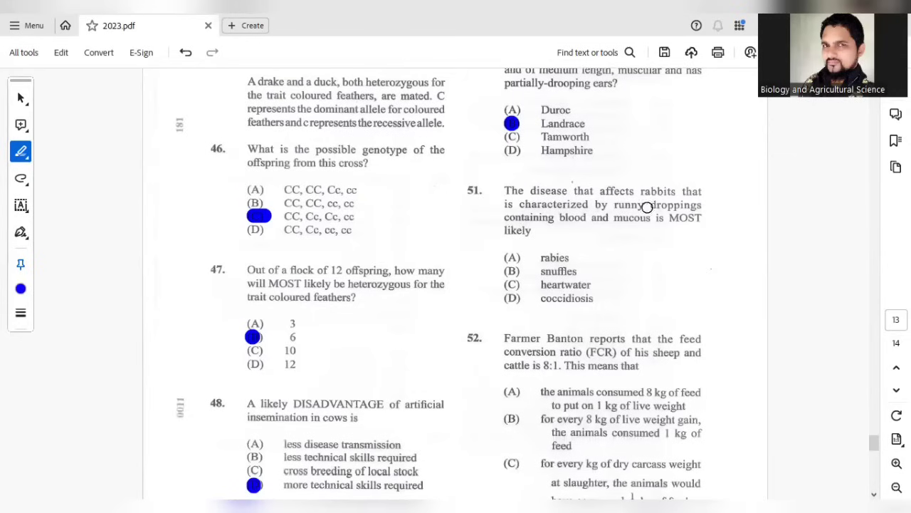
{"action": "mouse_move", "coordinate": [635, 223]}
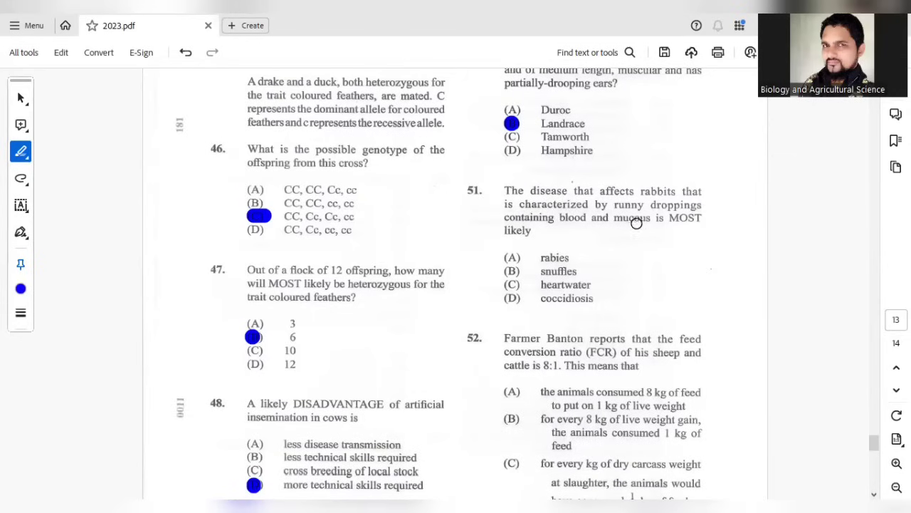
{"action": "mouse_move", "coordinate": [563, 235]}
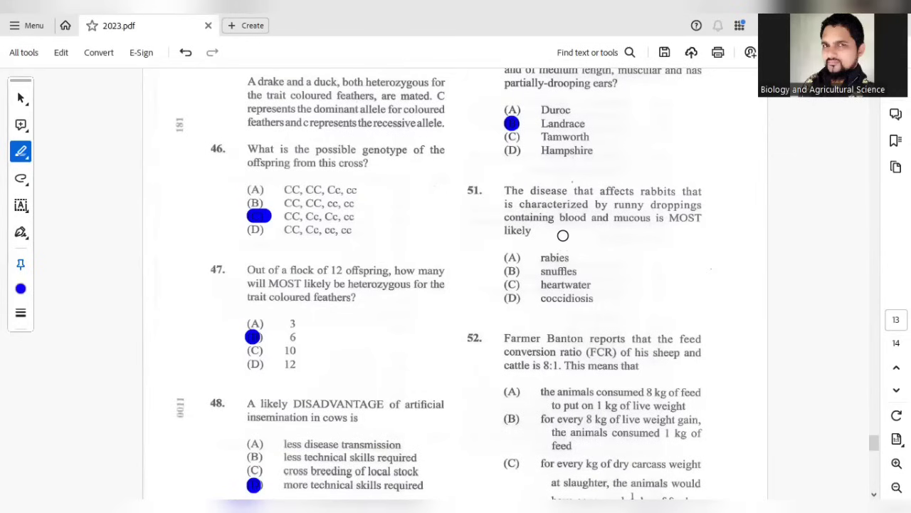
{"action": "mouse_move", "coordinate": [664, 228]}
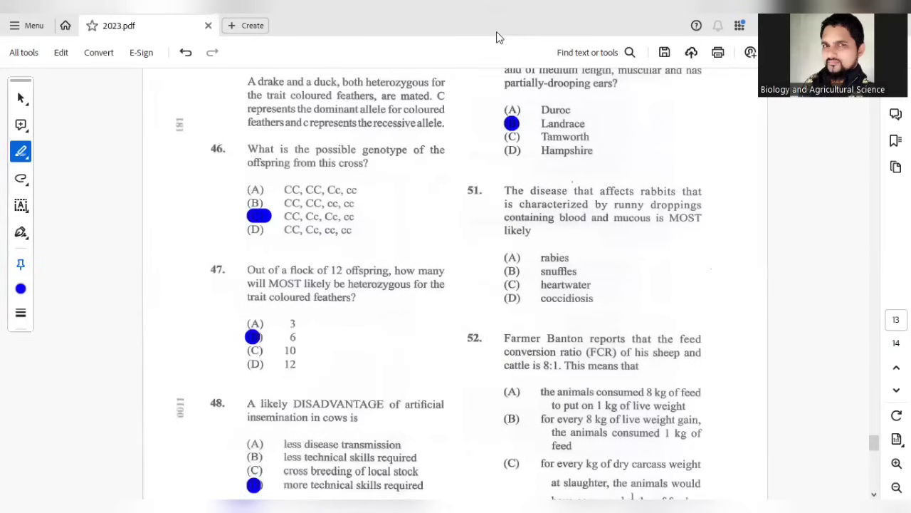
{"action": "mouse_move", "coordinate": [612, 195]}
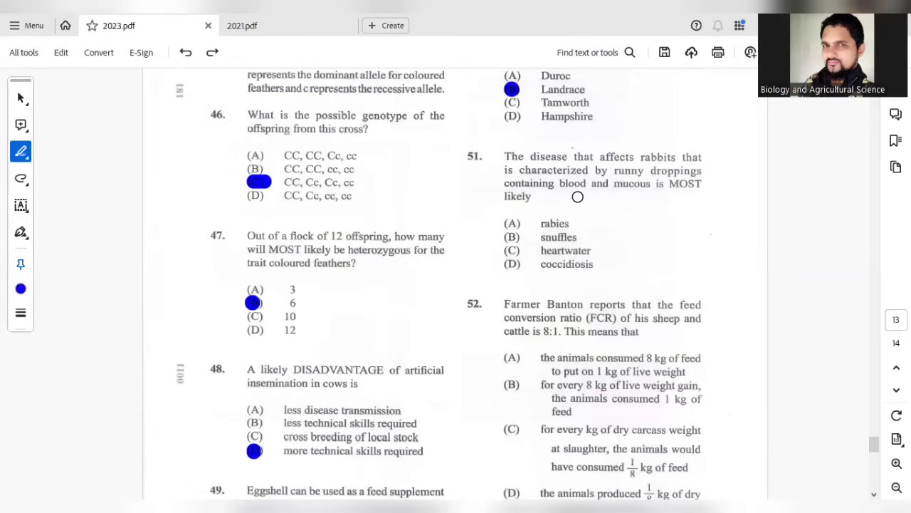
{"action": "mouse_move", "coordinate": [516, 252]}
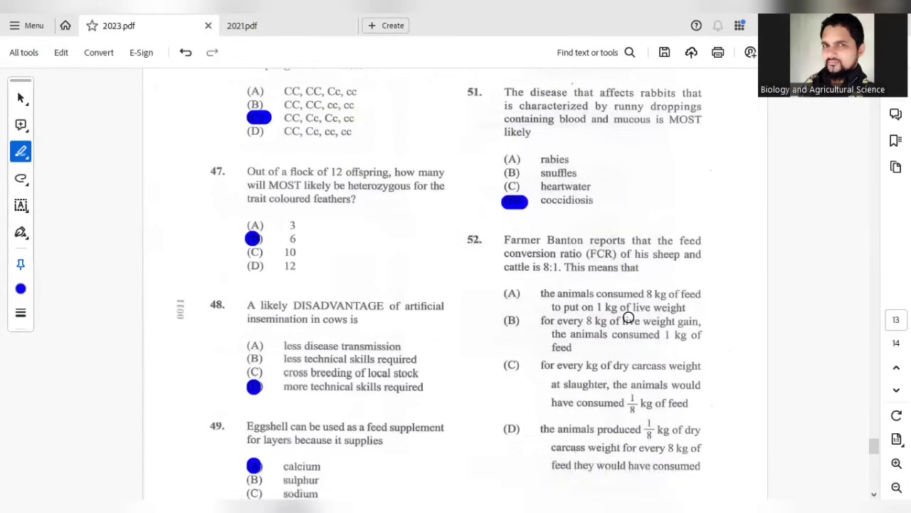
Step: Mark D (coccidiosis) for question 51 and A for question 52
{"action": "scroll", "scroll_direction": "down", "scroll_amount": 3}
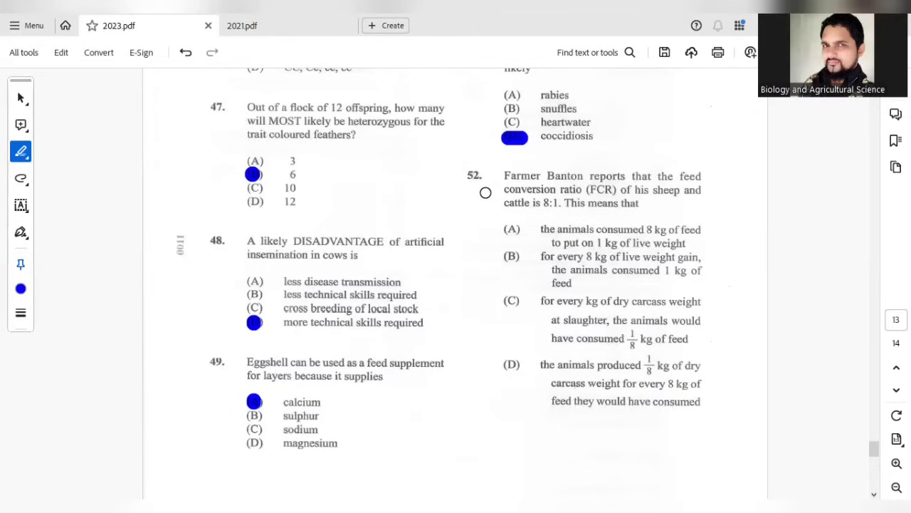
{"action": "mouse_move", "coordinate": [578, 190]}
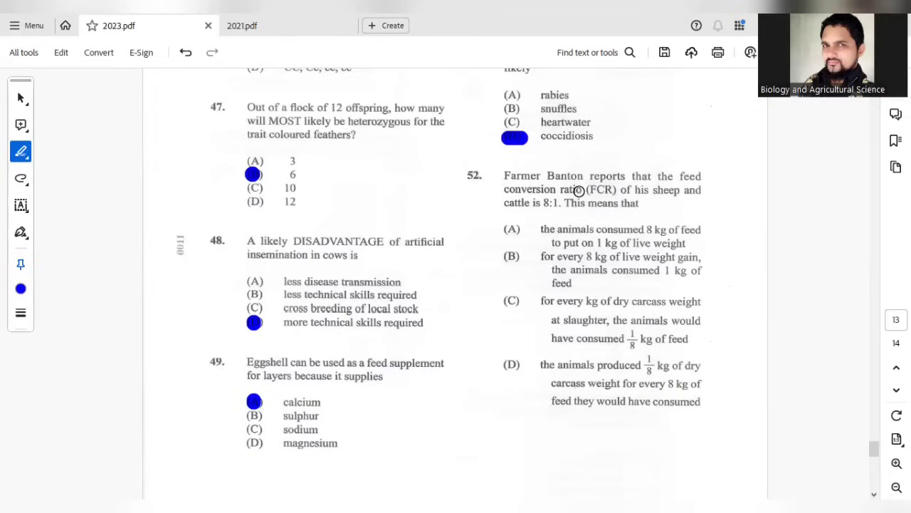
{"action": "mouse_move", "coordinate": [638, 191]}
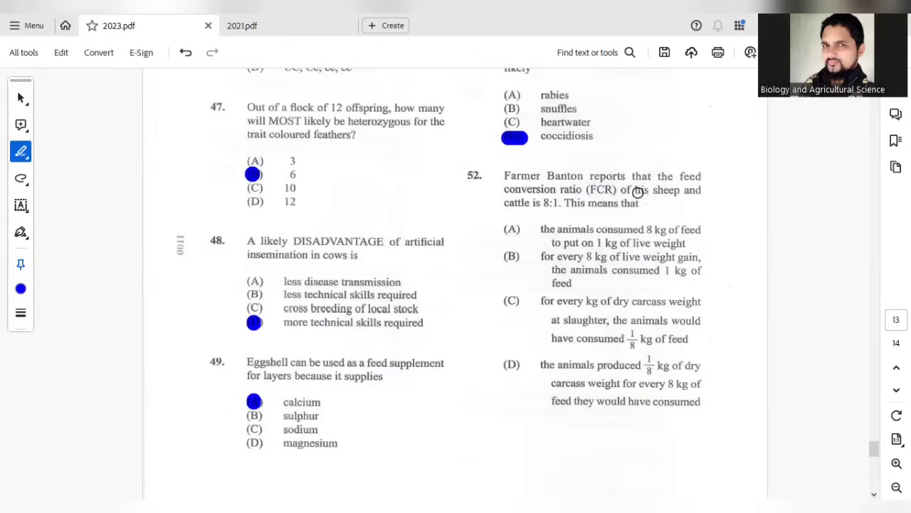
{"action": "mouse_move", "coordinate": [647, 205]}
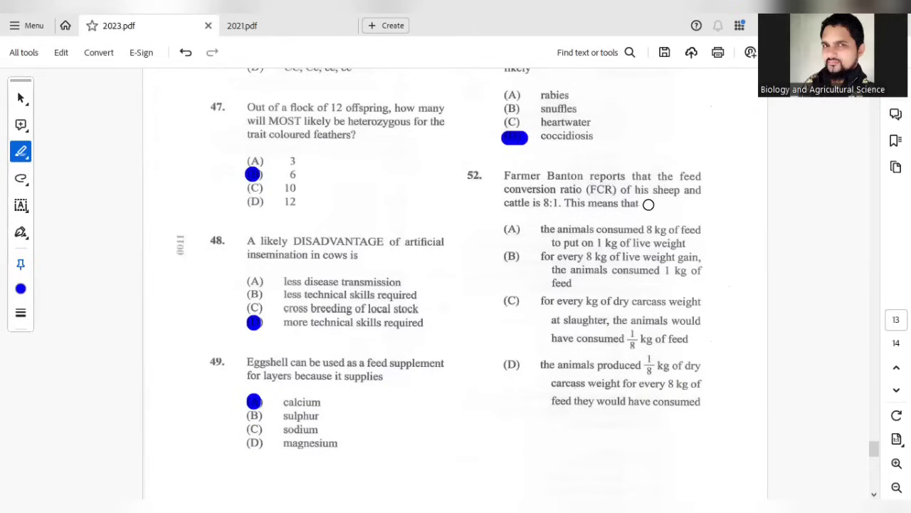
{"action": "mouse_move", "coordinate": [561, 212]}
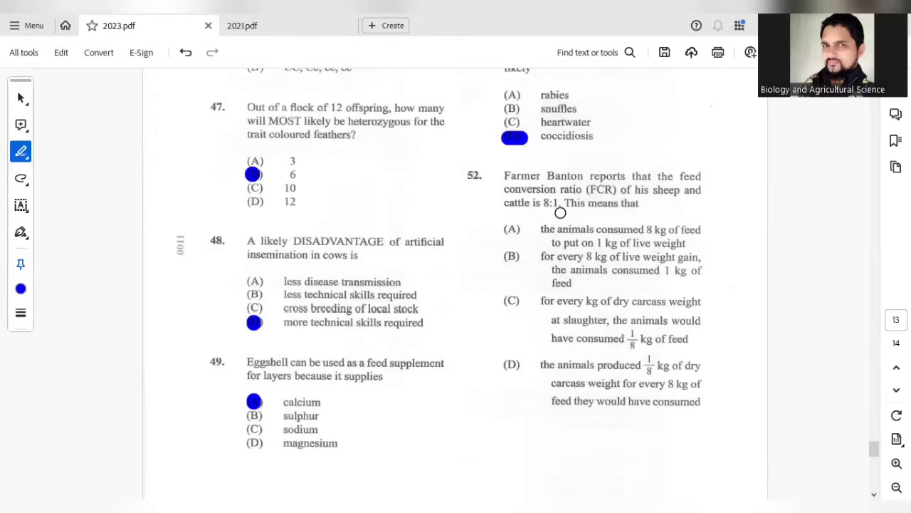
{"action": "mouse_move", "coordinate": [638, 222]}
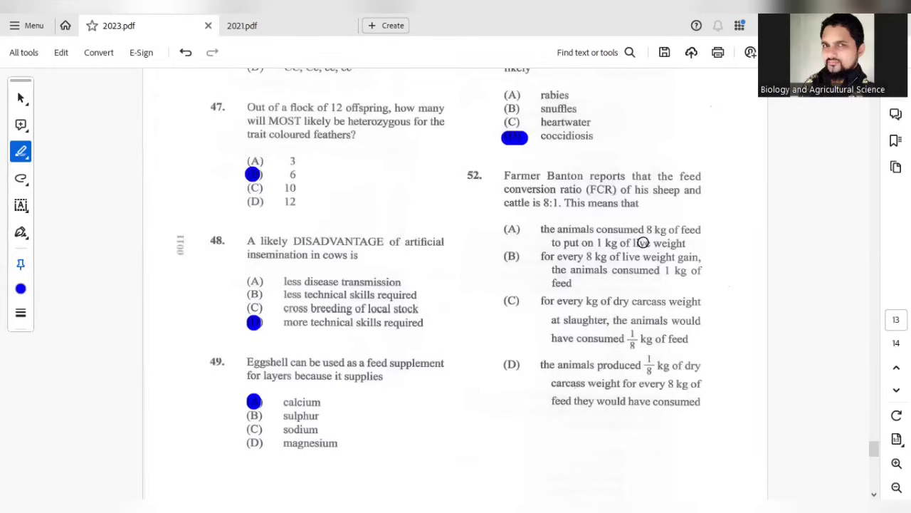
{"action": "mouse_move", "coordinate": [624, 266]}
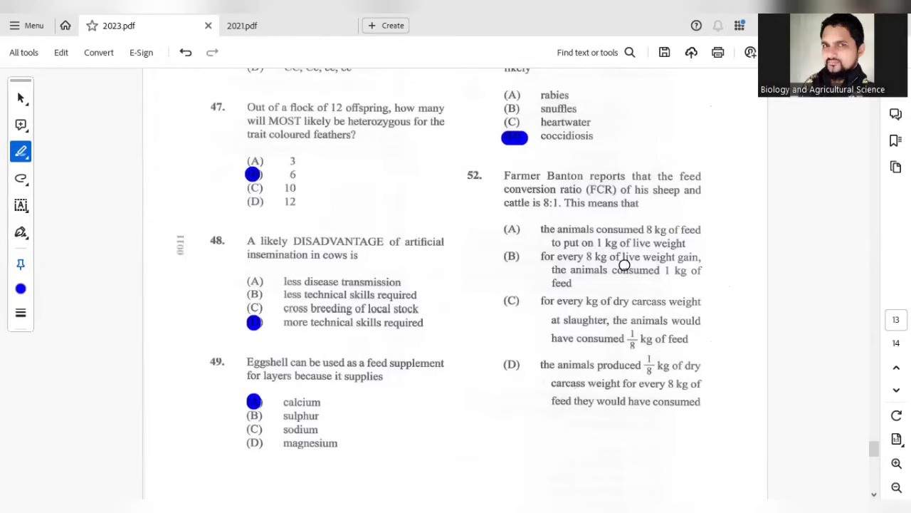
{"action": "mouse_move", "coordinate": [567, 248]}
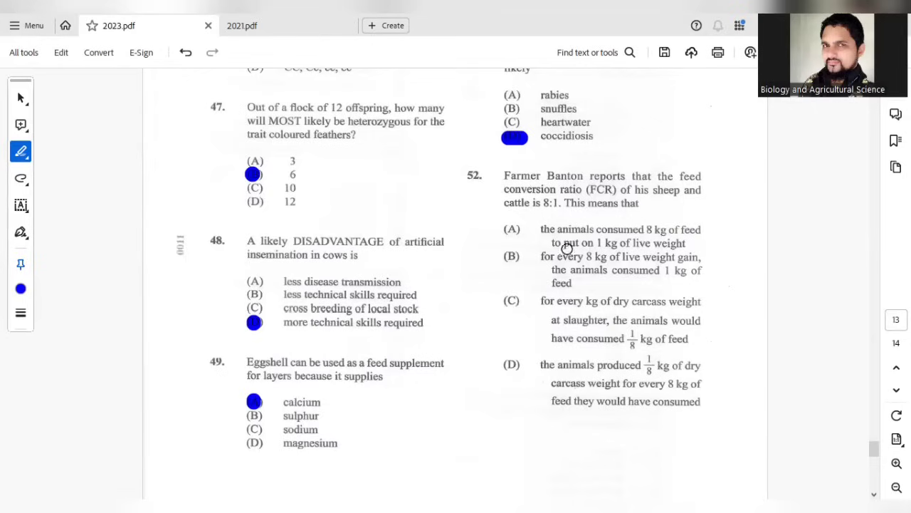
{"action": "left_click", "coordinate": [511, 228]}
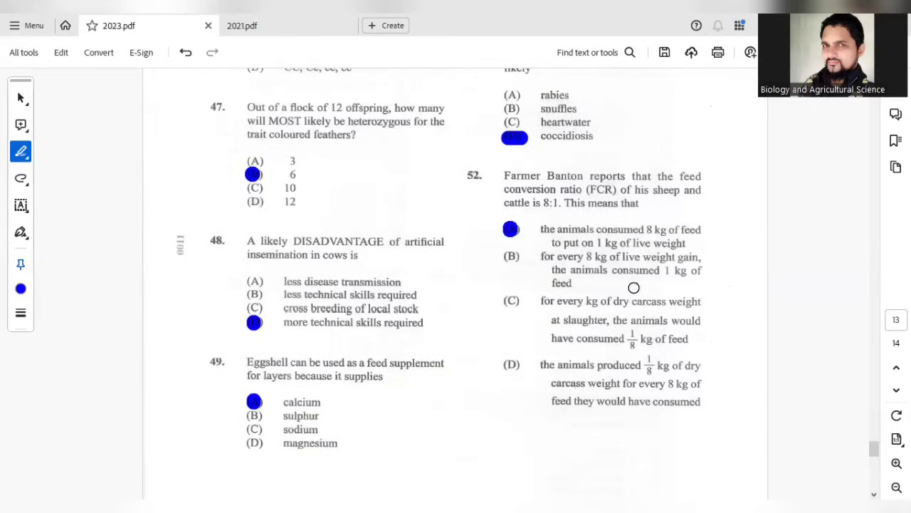
Step: Mark C for question 53 on page 14
{"action": "scroll", "scroll_direction": "down", "scroll_amount": 3}
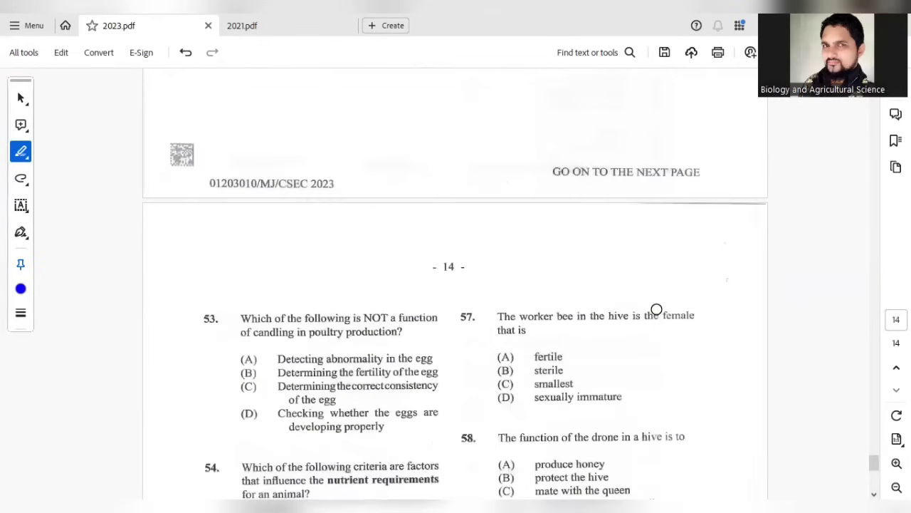
{"action": "scroll", "scroll_direction": "down", "scroll_amount": 3}
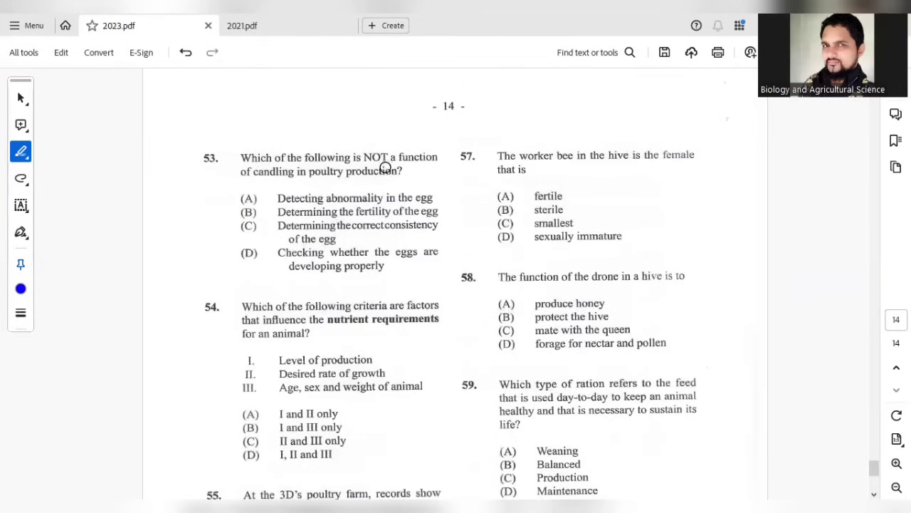
{"action": "mouse_move", "coordinate": [325, 178]}
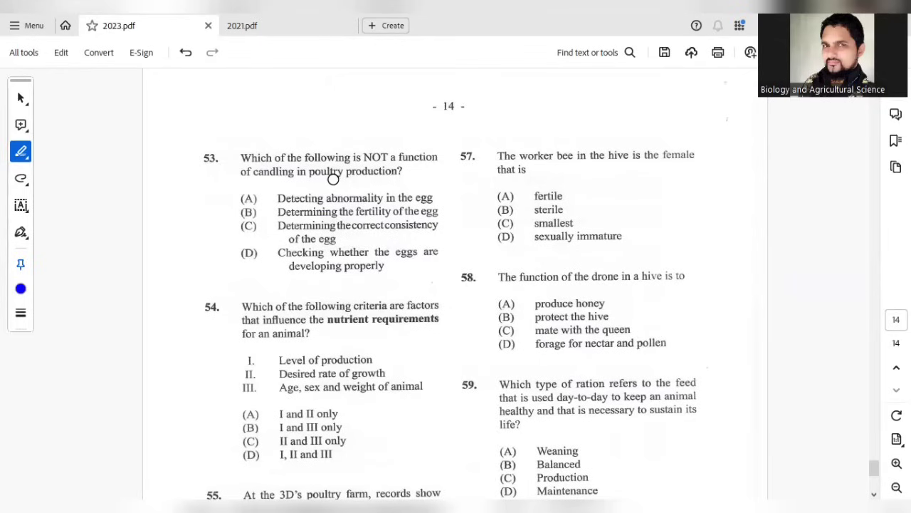
{"action": "mouse_move", "coordinate": [307, 188]}
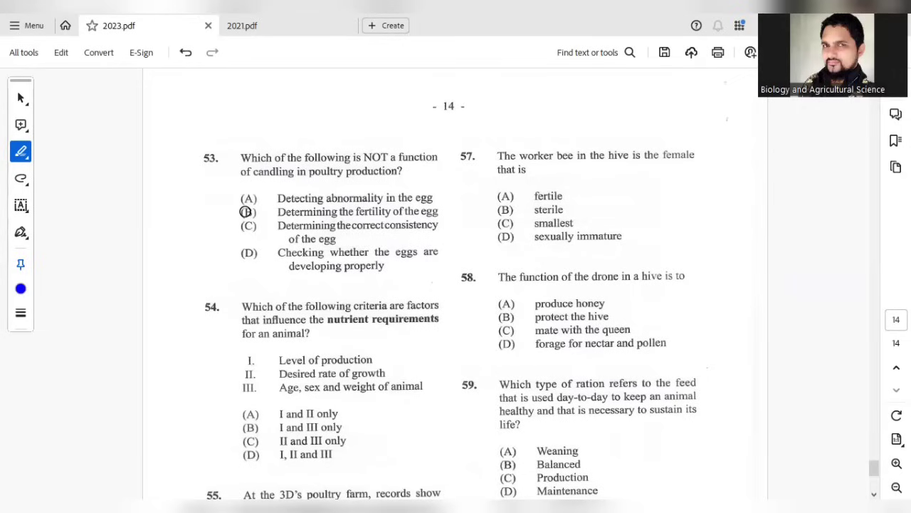
{"action": "left_click", "coordinate": [248, 225]}
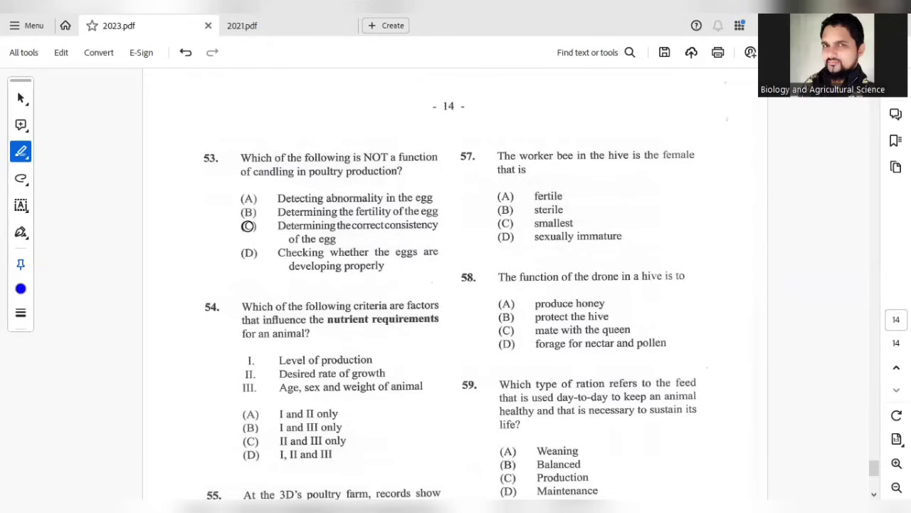
{"action": "left_click", "coordinate": [251, 225]}
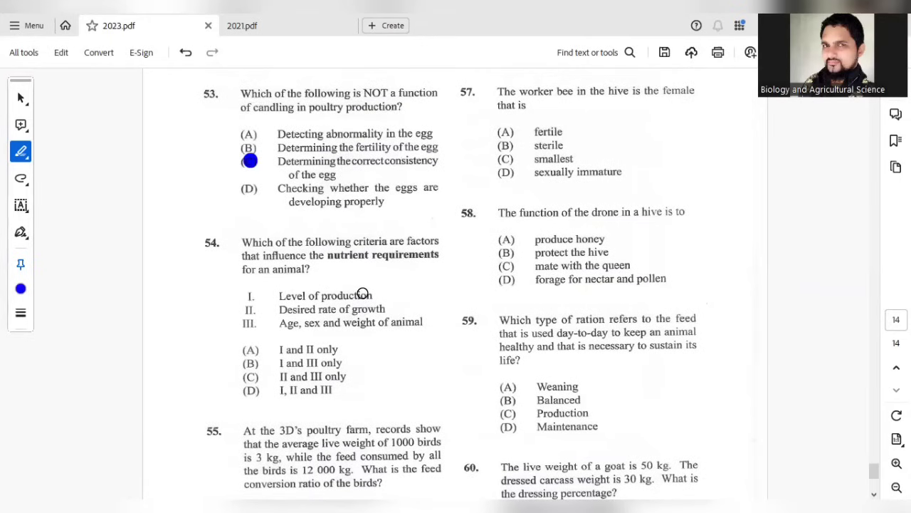
Step: Mark D (I, II and III) for question 54
{"action": "scroll", "scroll_direction": "down", "scroll_amount": 3}
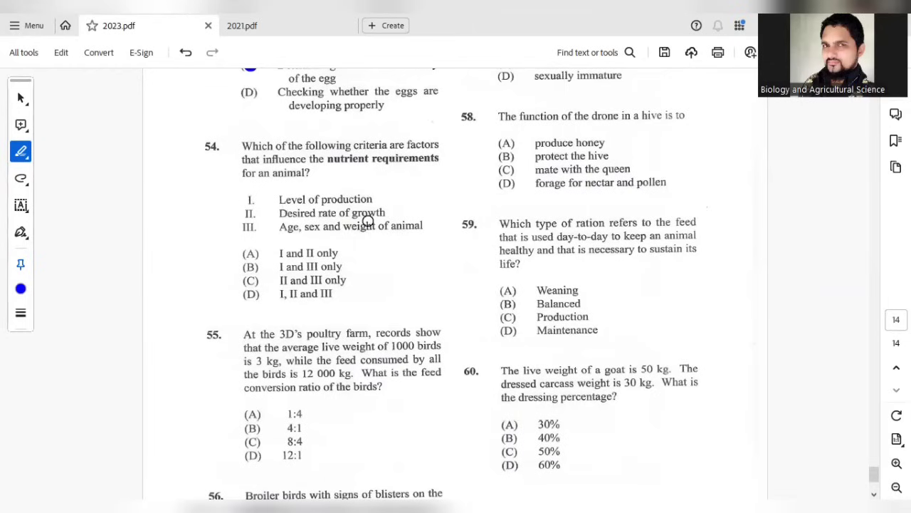
{"action": "mouse_move", "coordinate": [282, 294]}
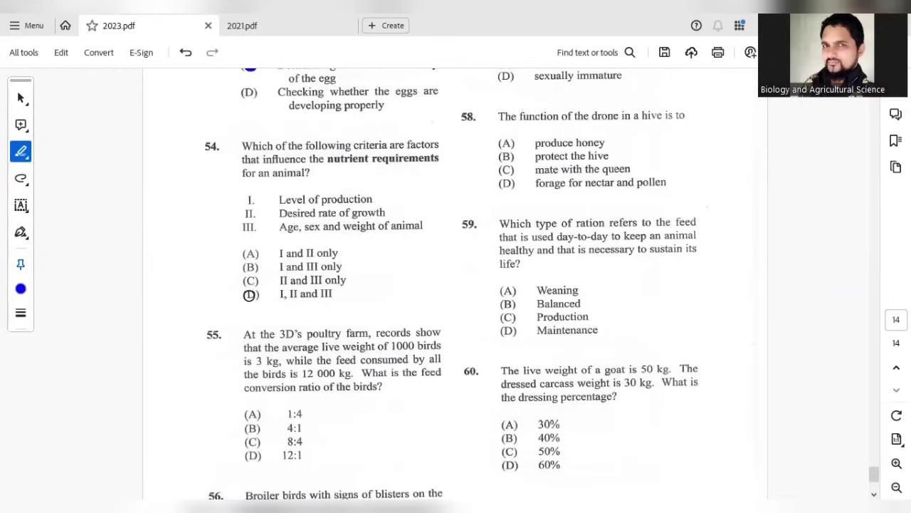
{"action": "left_click", "coordinate": [250, 295]}
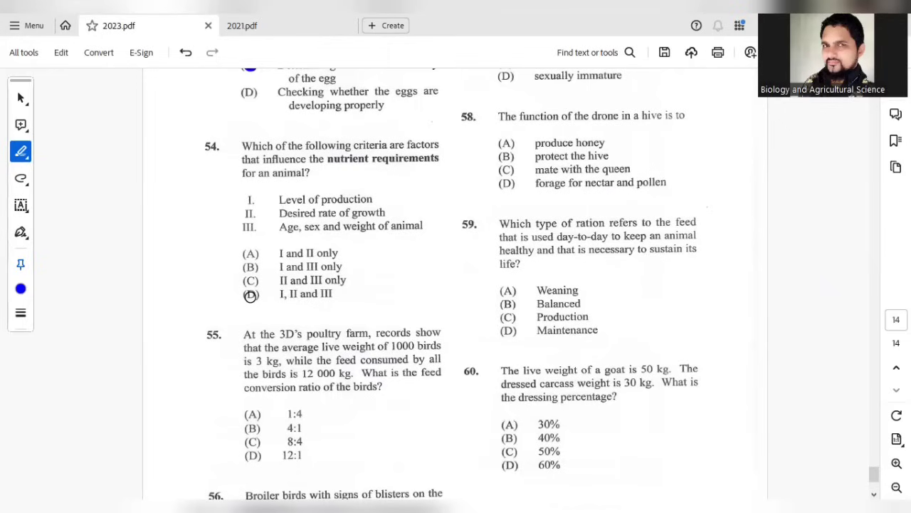
{"action": "left_click", "coordinate": [251, 294]}
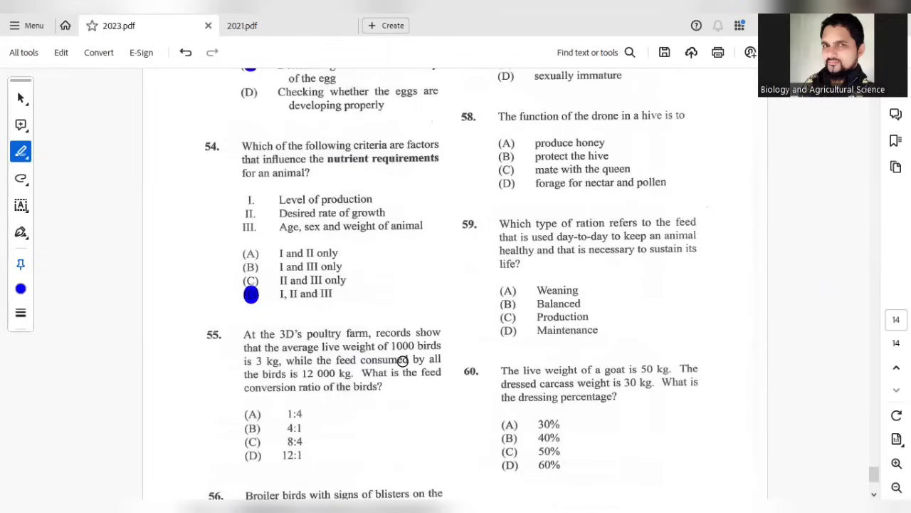
Step: Mark B (4:1) for question 55 on feed conversion ratio
{"action": "scroll", "scroll_direction": "down", "scroll_amount": 3}
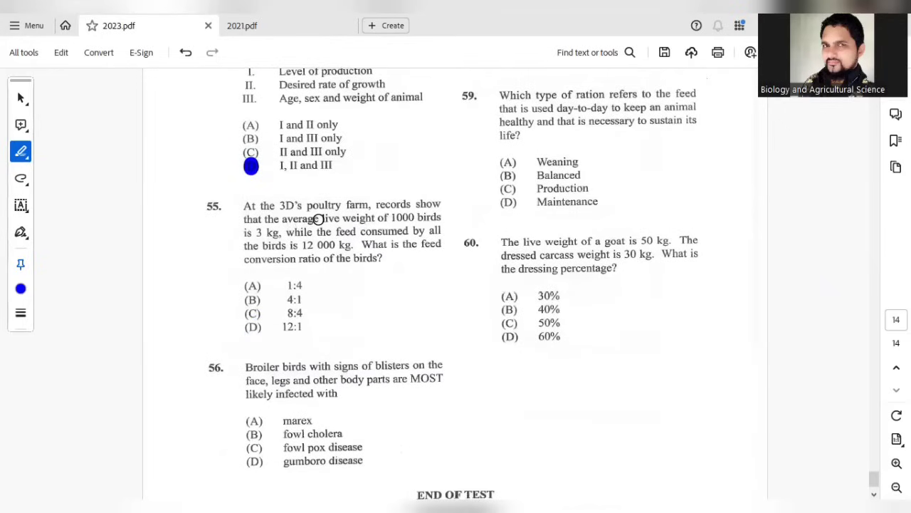
{"action": "mouse_move", "coordinate": [277, 245]}
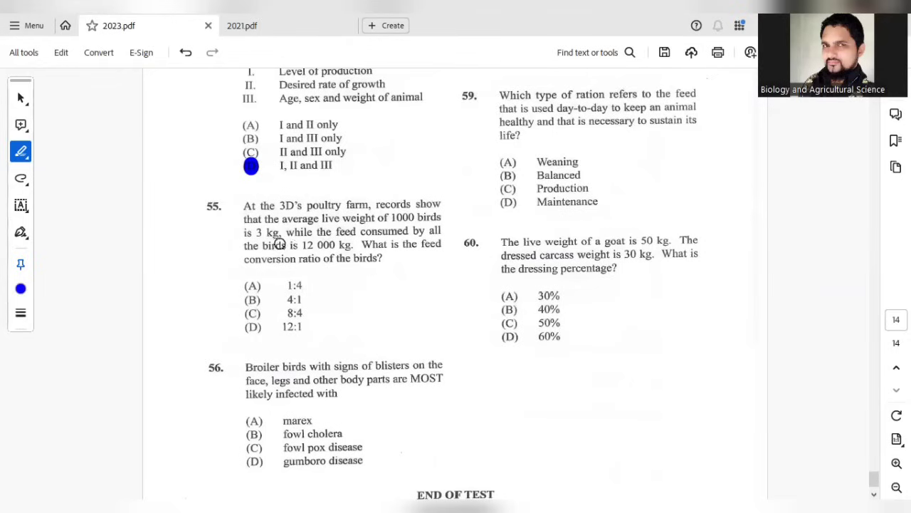
{"action": "mouse_move", "coordinate": [427, 225]}
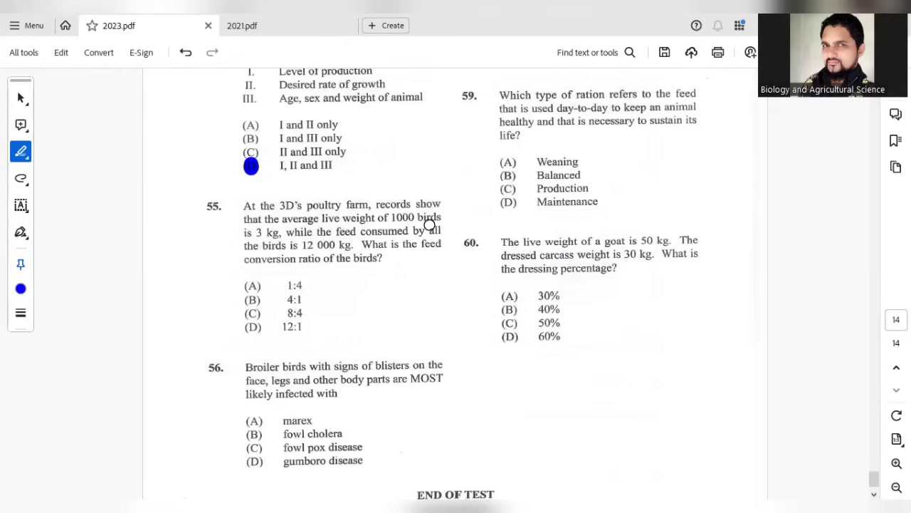
{"action": "mouse_move", "coordinate": [326, 242]}
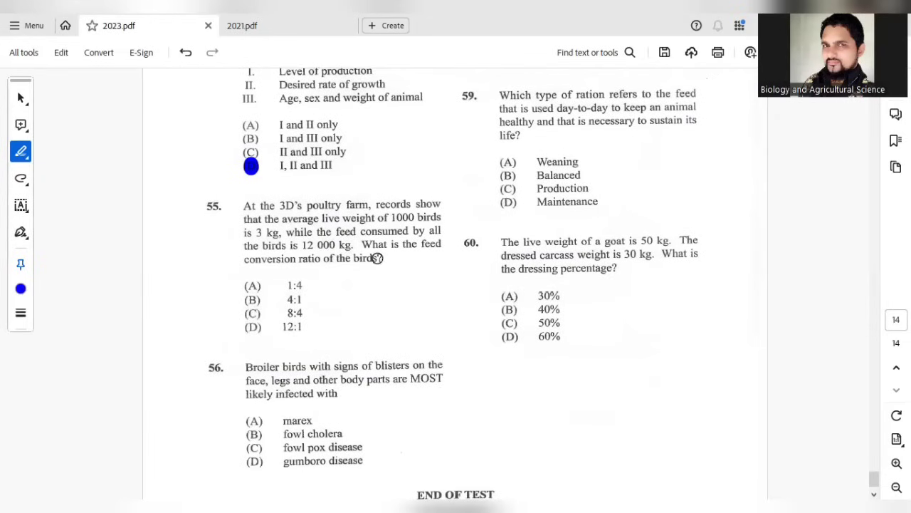
{"action": "mouse_move", "coordinate": [355, 276]}
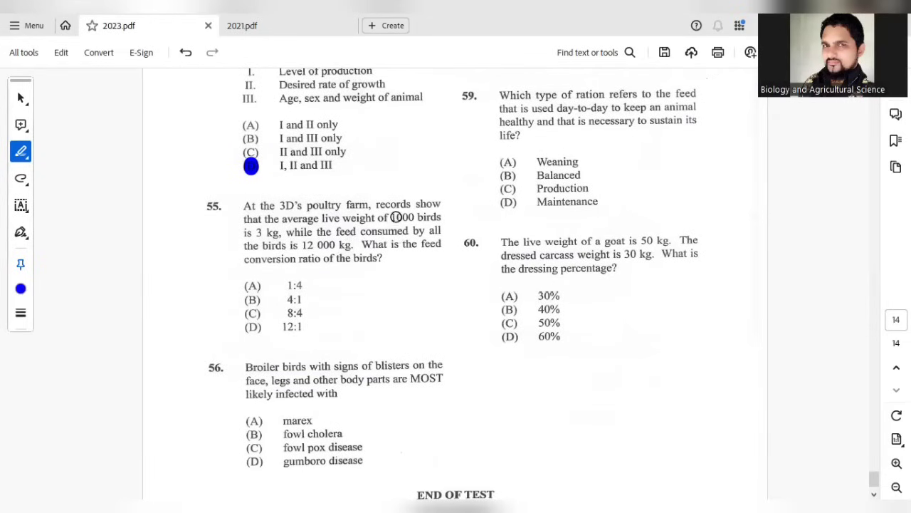
{"action": "mouse_move", "coordinate": [397, 225]}
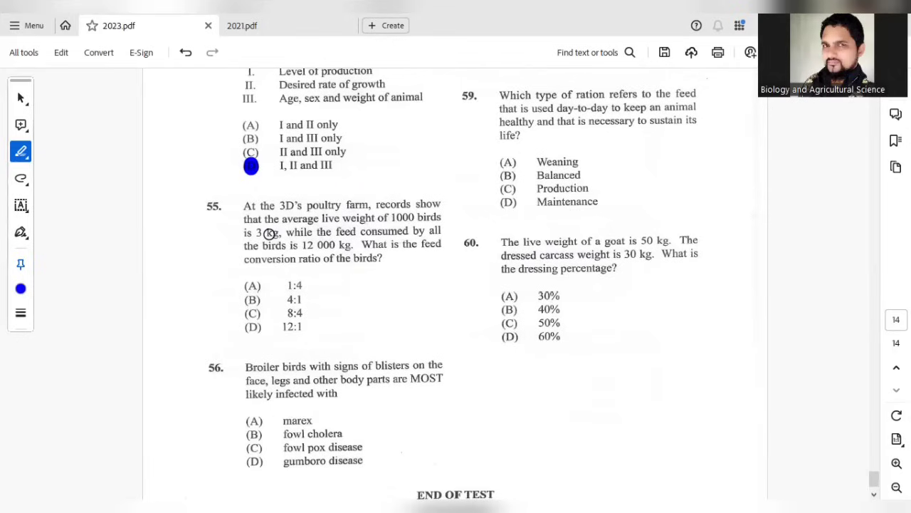
{"action": "mouse_move", "coordinate": [325, 250]}
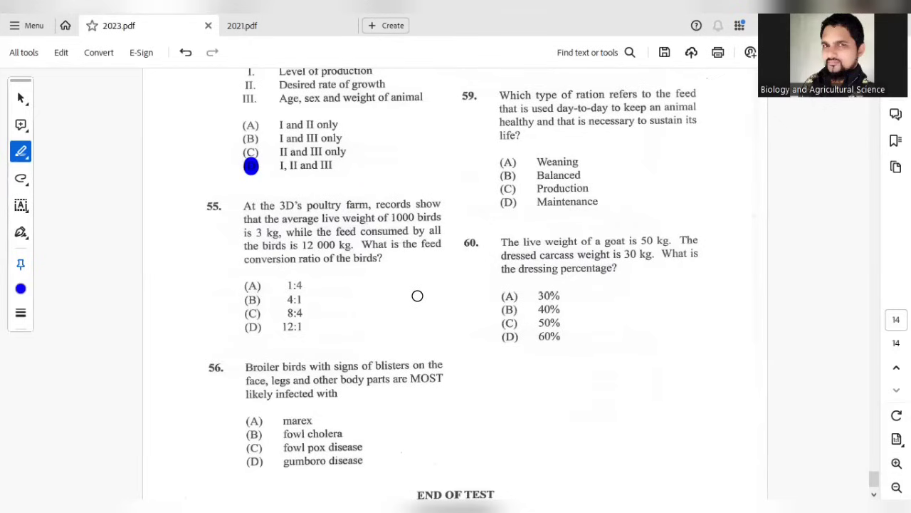
{"action": "mouse_move", "coordinate": [410, 266]}
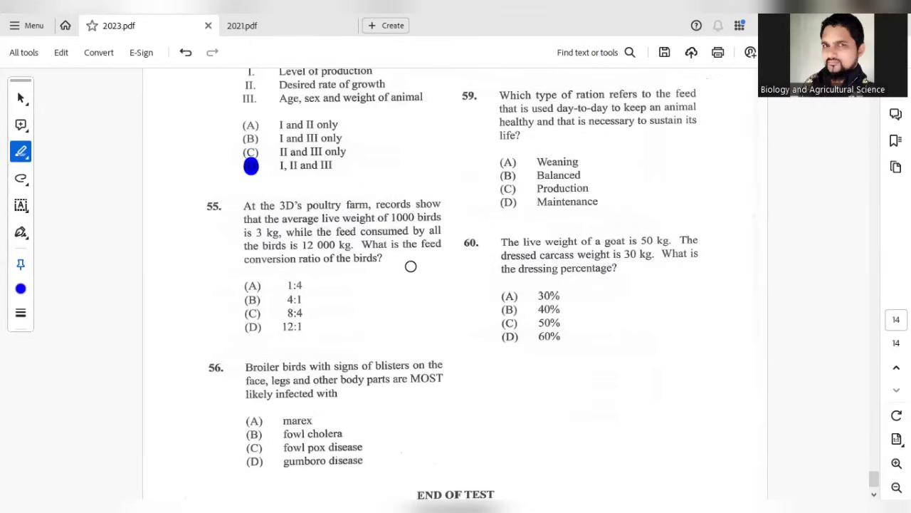
{"action": "mouse_move", "coordinate": [262, 302]}
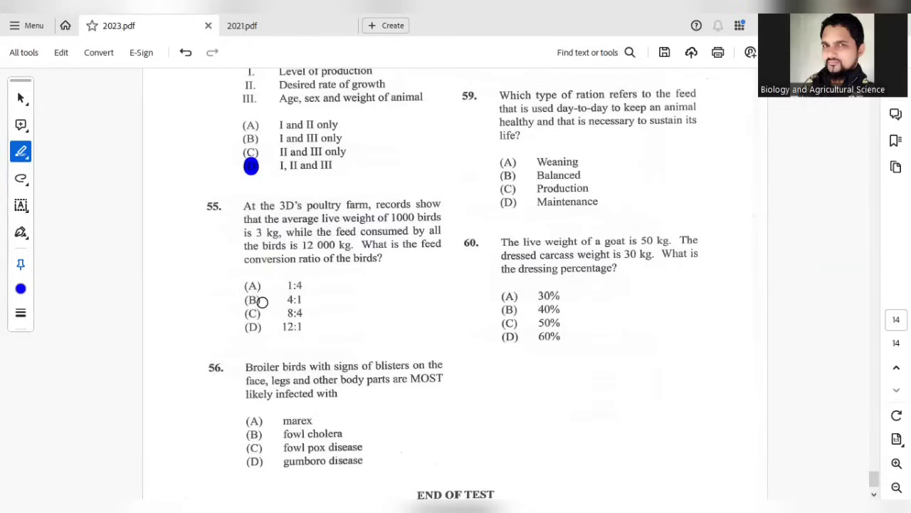
{"action": "left_click", "coordinate": [253, 299]}
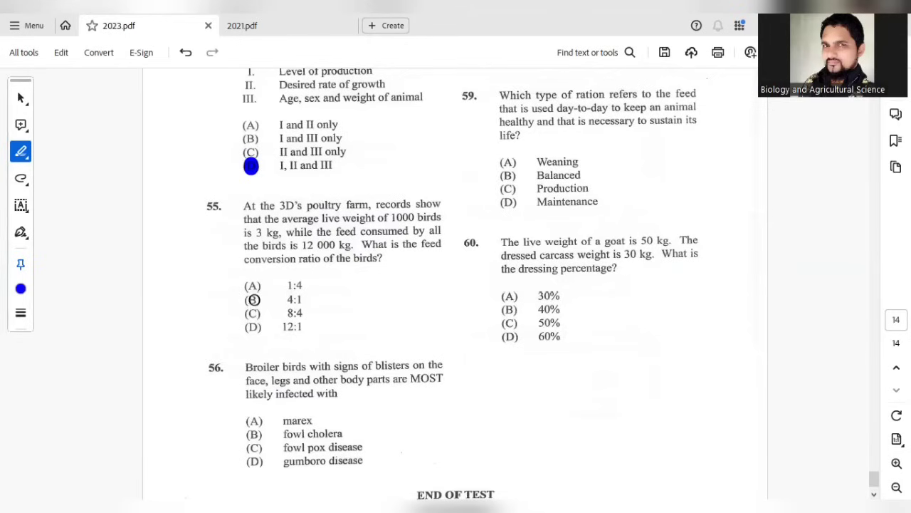
Step: Mark option C (fowl pox disease) with a blue dot as question 56's answer
{"action": "scroll", "scroll_direction": "down", "scroll_amount": 3}
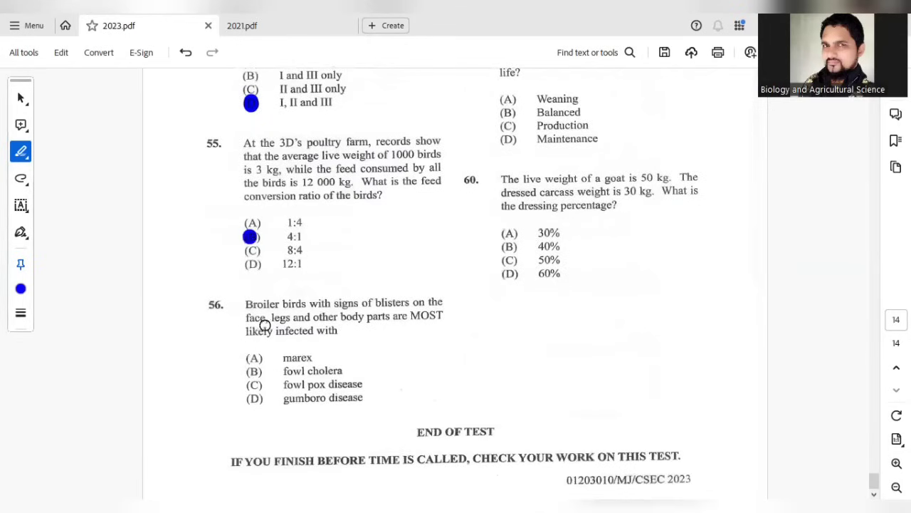
{"action": "mouse_move", "coordinate": [421, 308]}
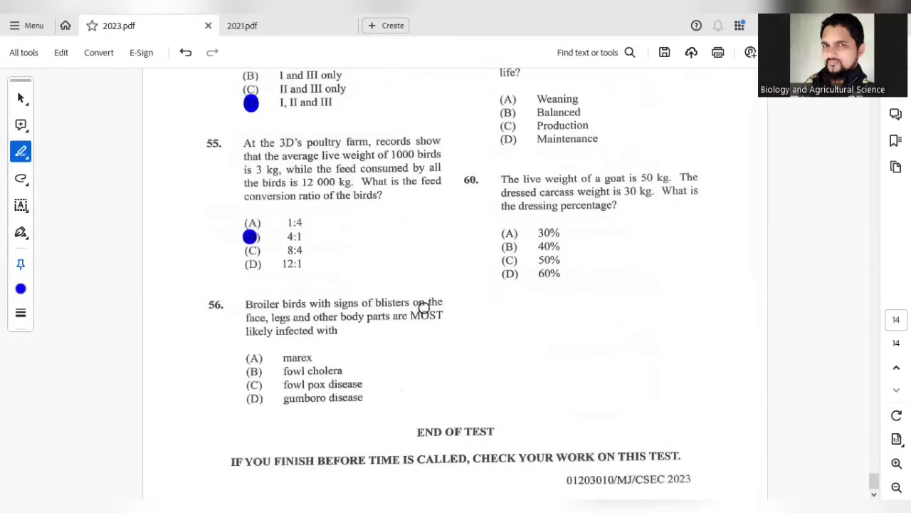
{"action": "mouse_move", "coordinate": [386, 316]}
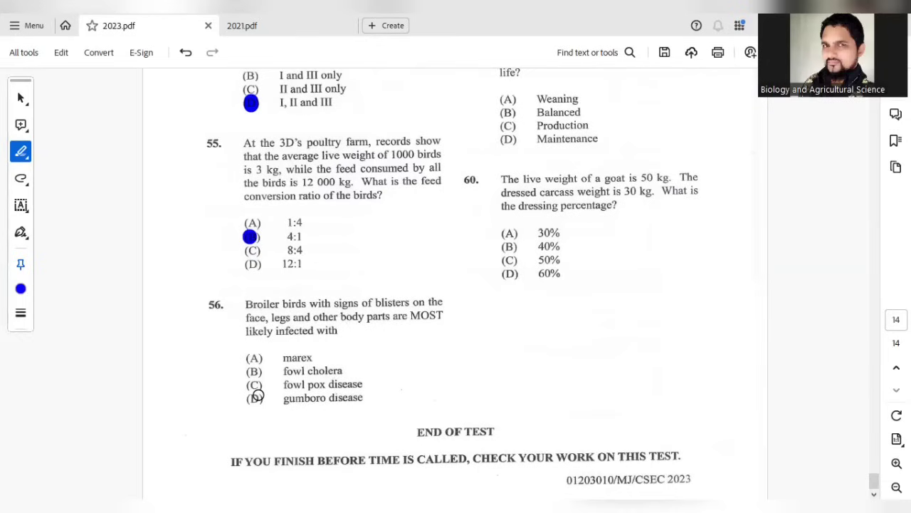
{"action": "left_click", "coordinate": [253, 386]}
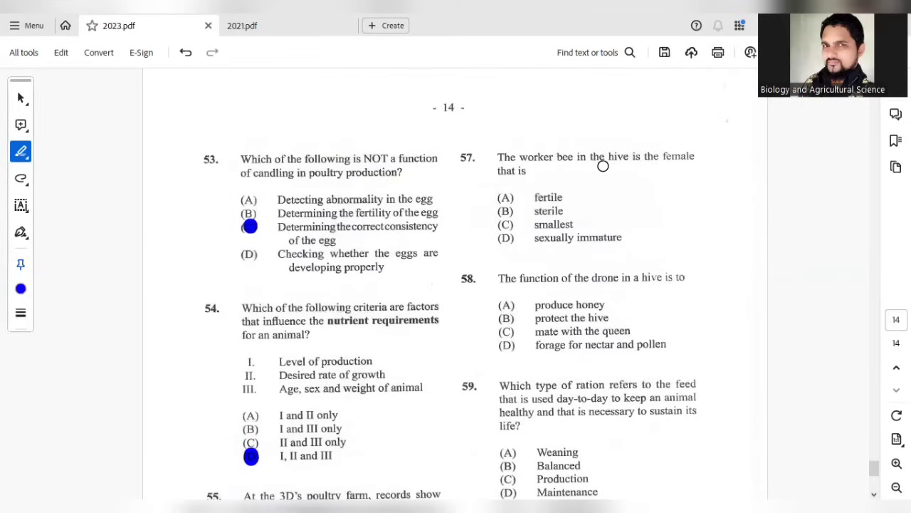
{"action": "mouse_move", "coordinate": [643, 168]}
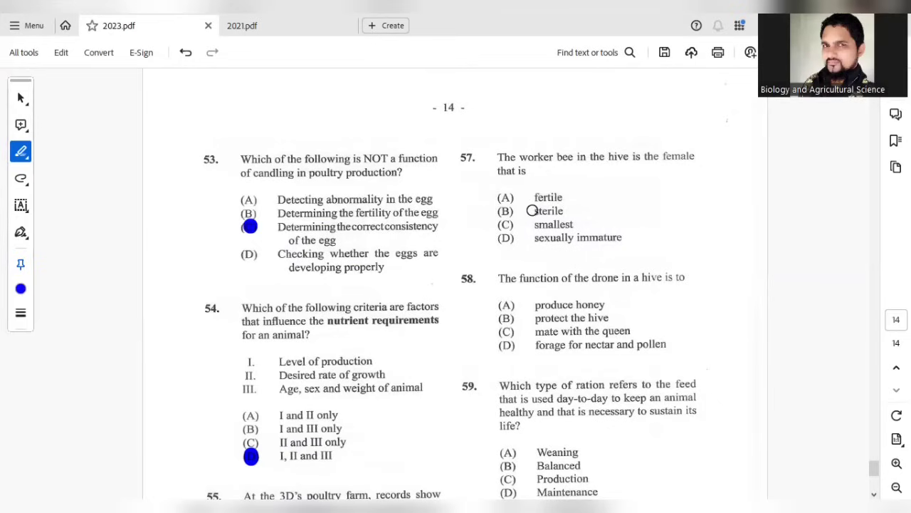
Step: Dot B (sterile) for question 57 and C (mate with the queen) for question 58
{"action": "left_click", "coordinate": [501, 211]}
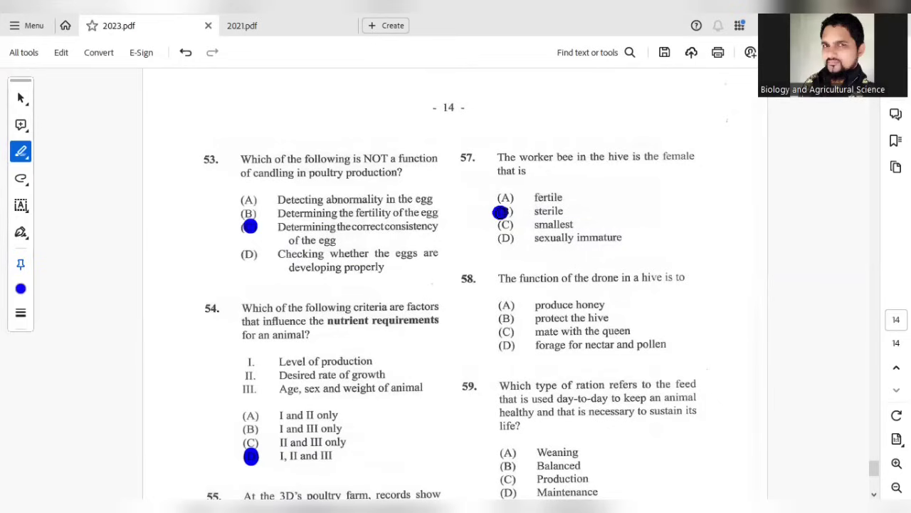
{"action": "scroll", "scroll_direction": "down", "scroll_amount": 3}
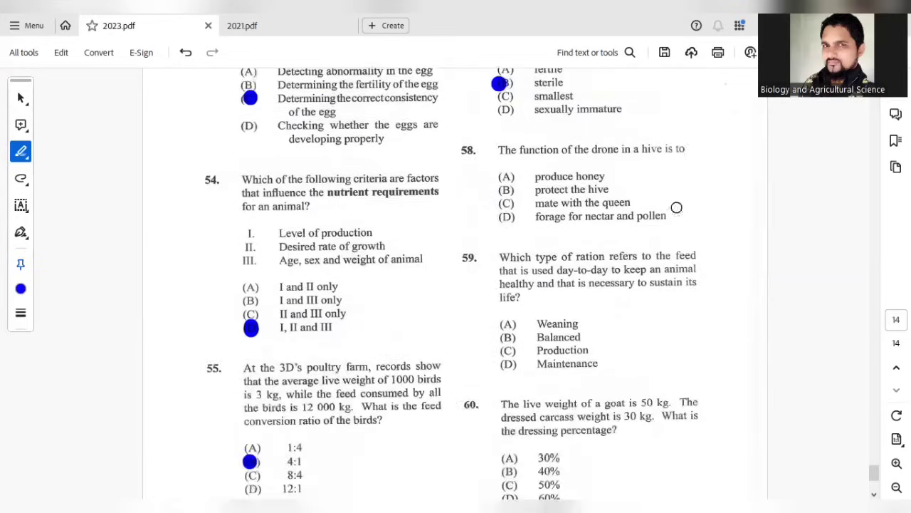
{"action": "mouse_move", "coordinate": [625, 174]}
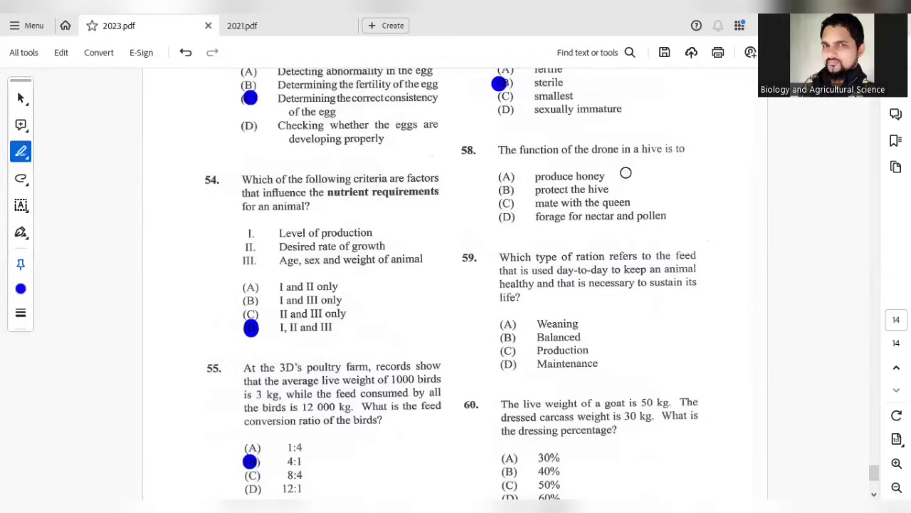
{"action": "left_click", "coordinate": [506, 205]}
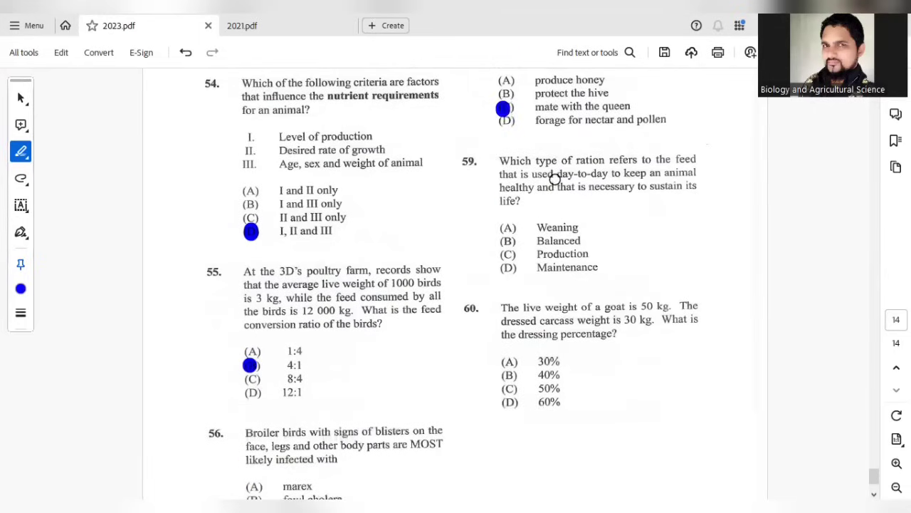
{"action": "mouse_move", "coordinate": [562, 192]}
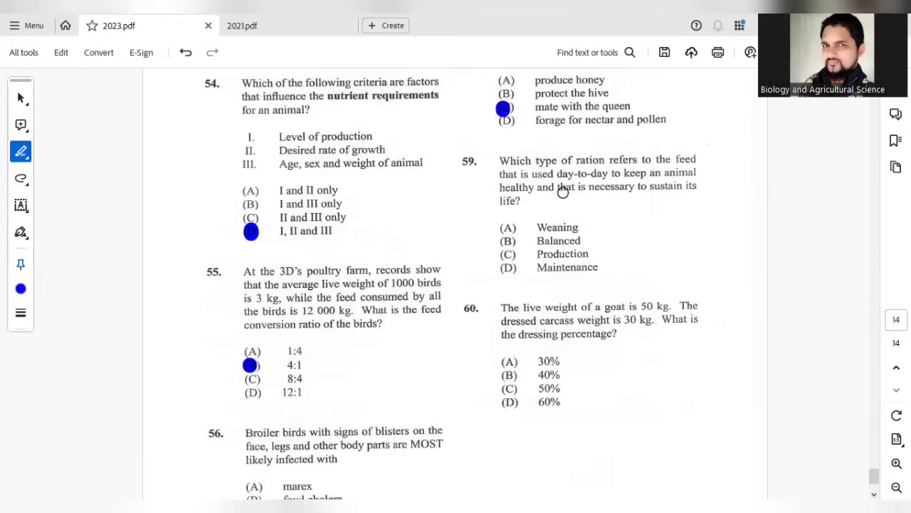
{"action": "mouse_move", "coordinate": [658, 174]}
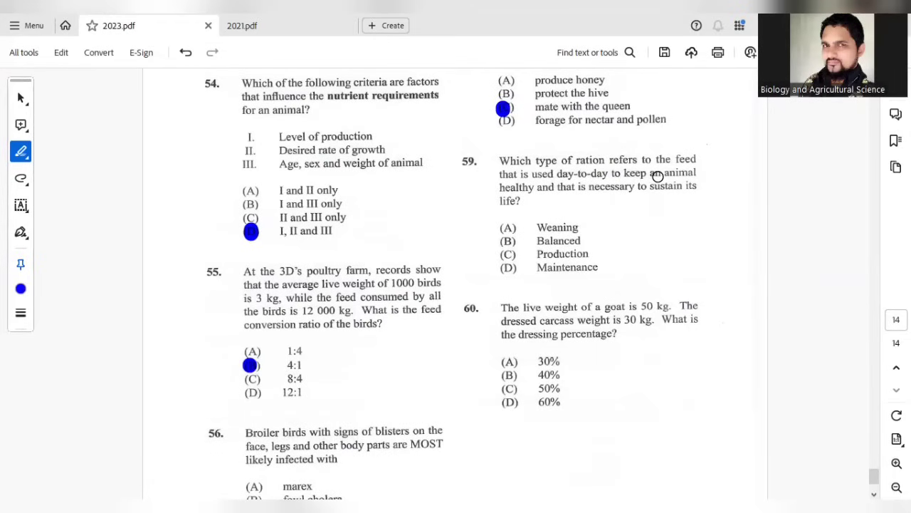
{"action": "mouse_move", "coordinate": [612, 290]}
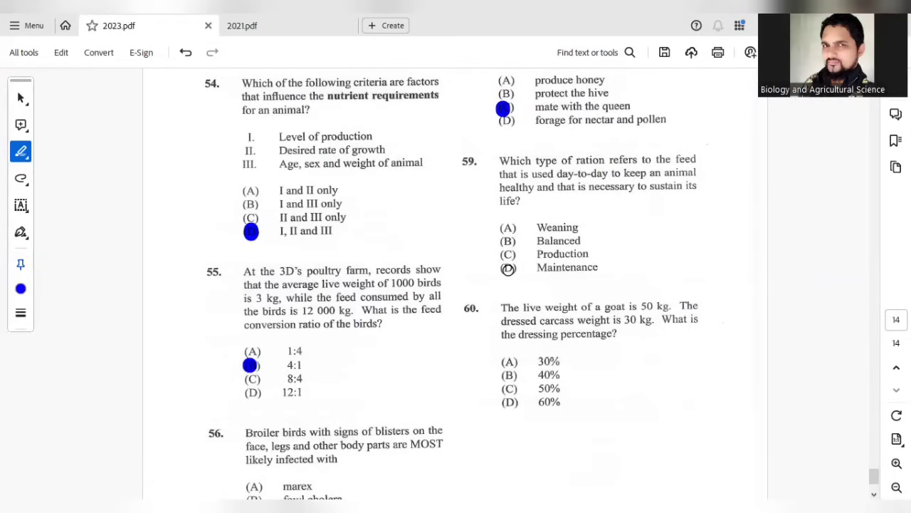
Step: Dot option D (60%) as question 60's answer, finishing the test
{"action": "scroll", "scroll_direction": "down", "scroll_amount": 3}
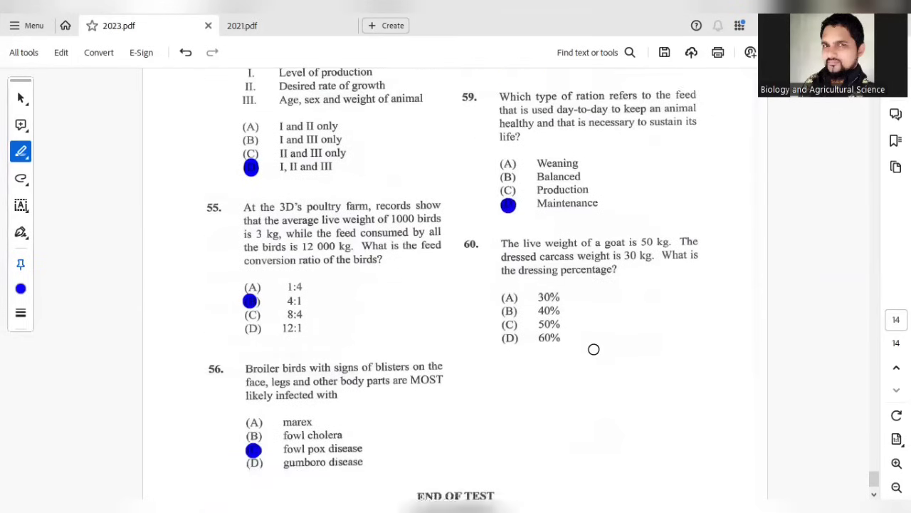
{"action": "scroll", "scroll_direction": "down", "scroll_amount": 3}
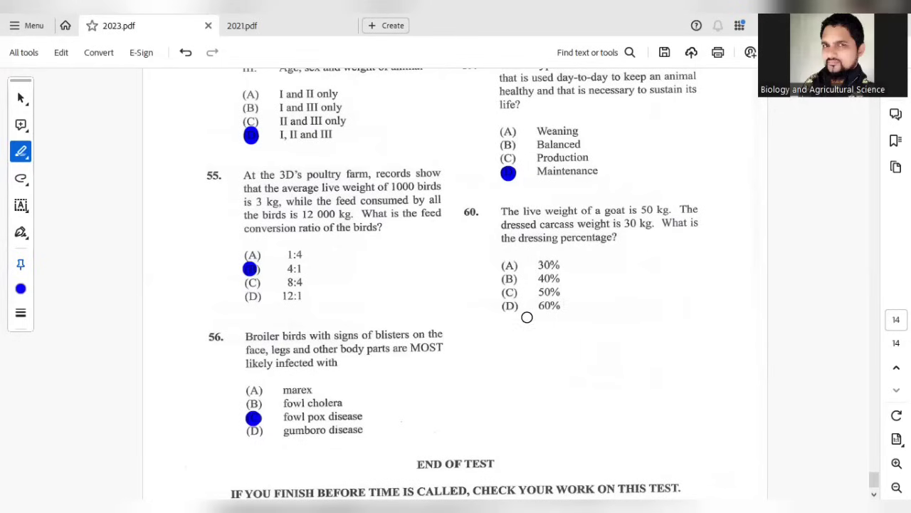
{"action": "left_click", "coordinate": [508, 305]}
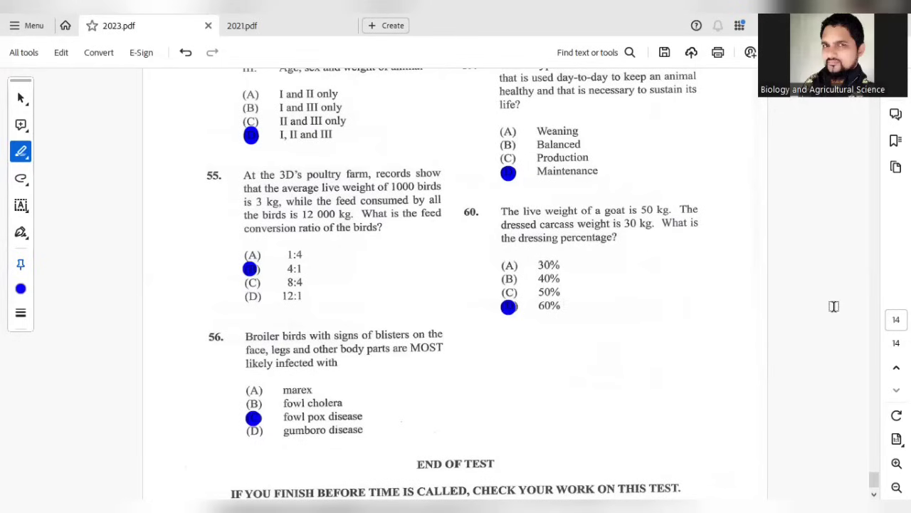
{"action": "mouse_move", "coordinate": [707, 289]}
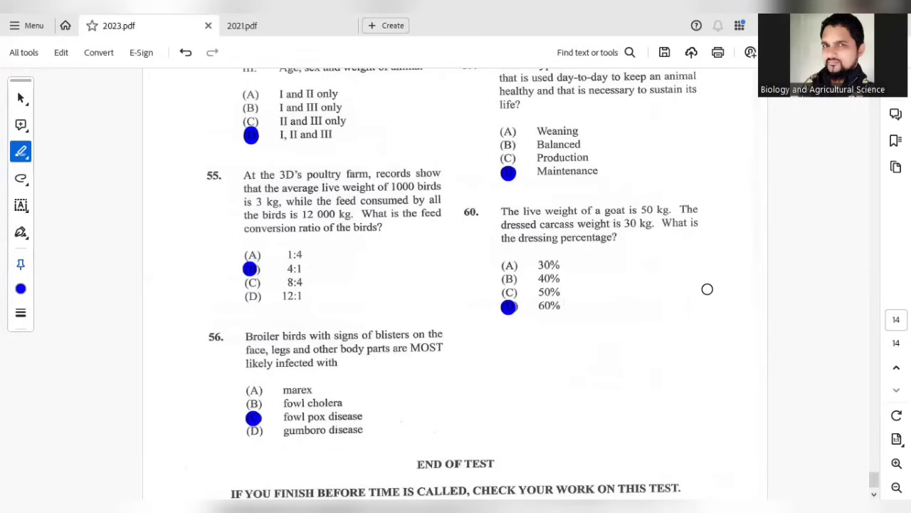
{"action": "mouse_move", "coordinate": [656, 271]}
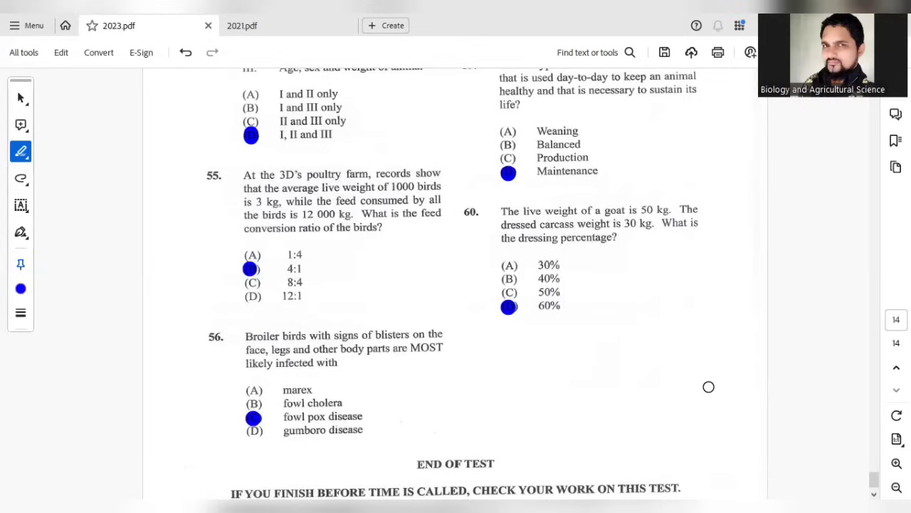
{"action": "mouse_move", "coordinate": [710, 388]}
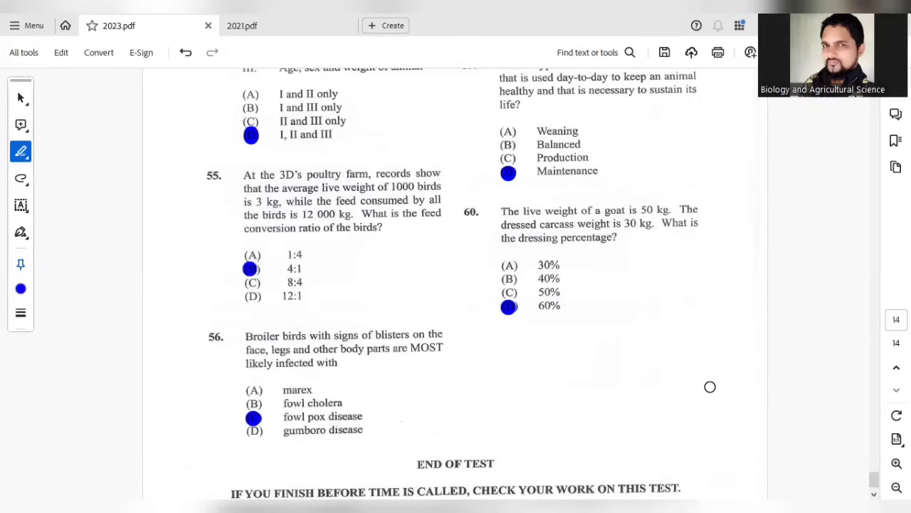